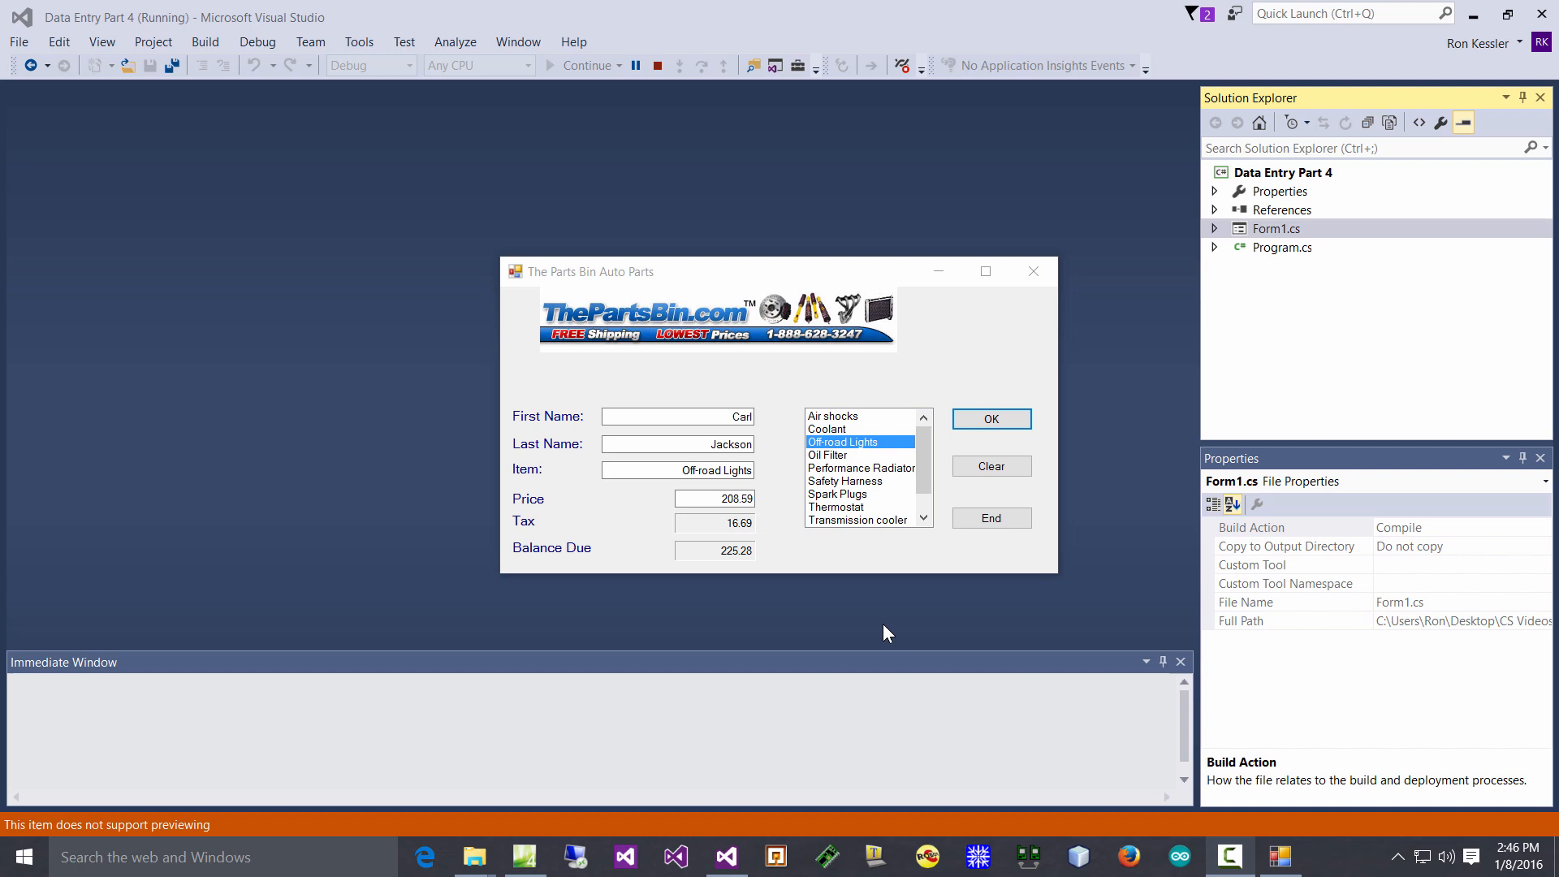
mouse_move(879, 533)
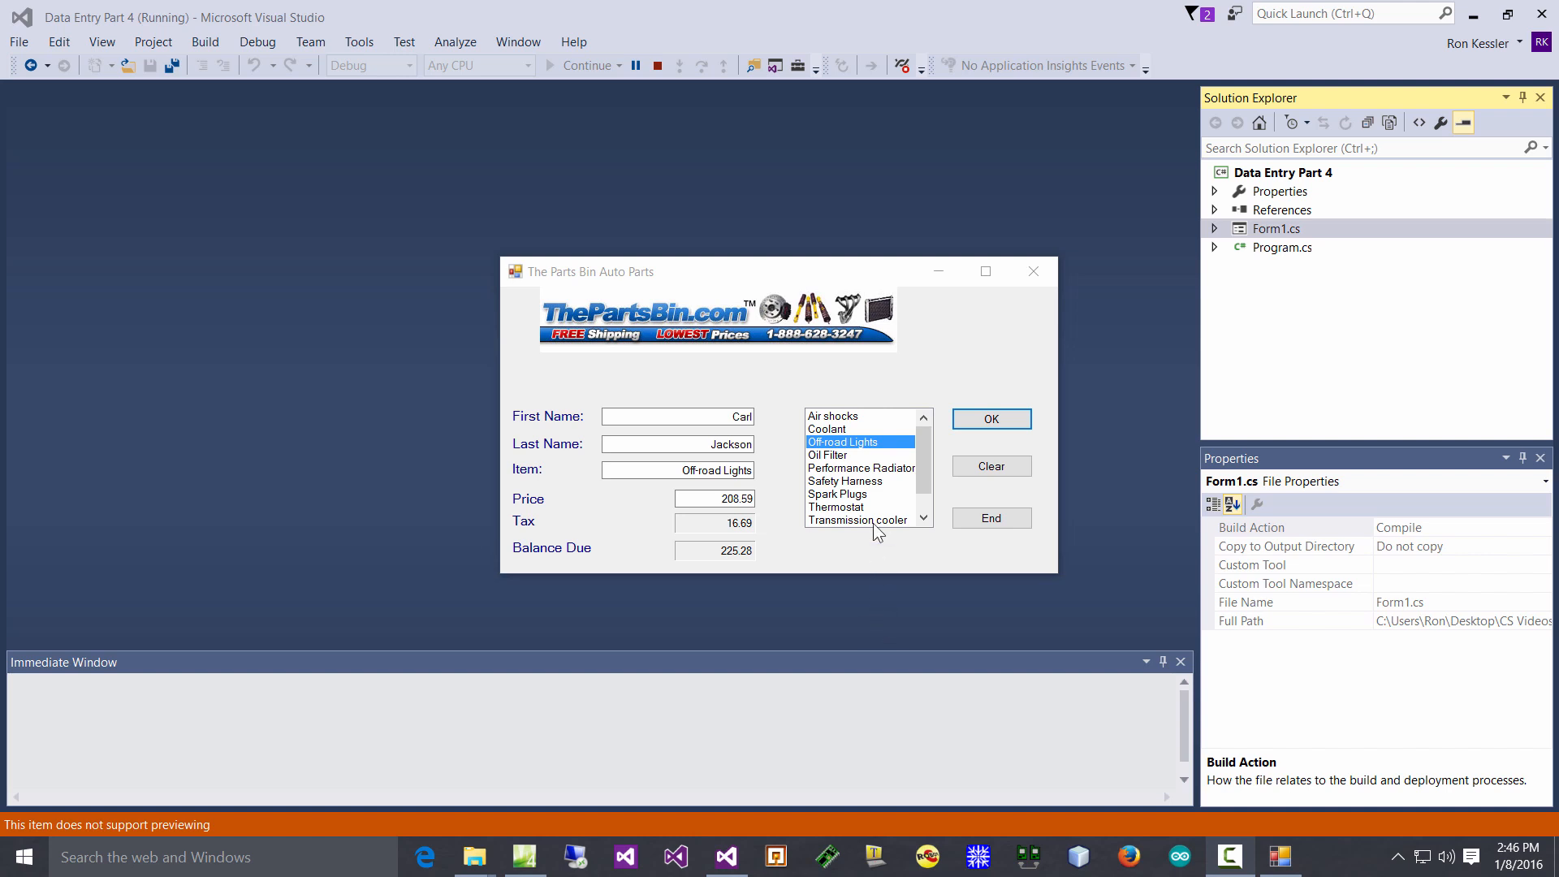
mouse_move(584, 426)
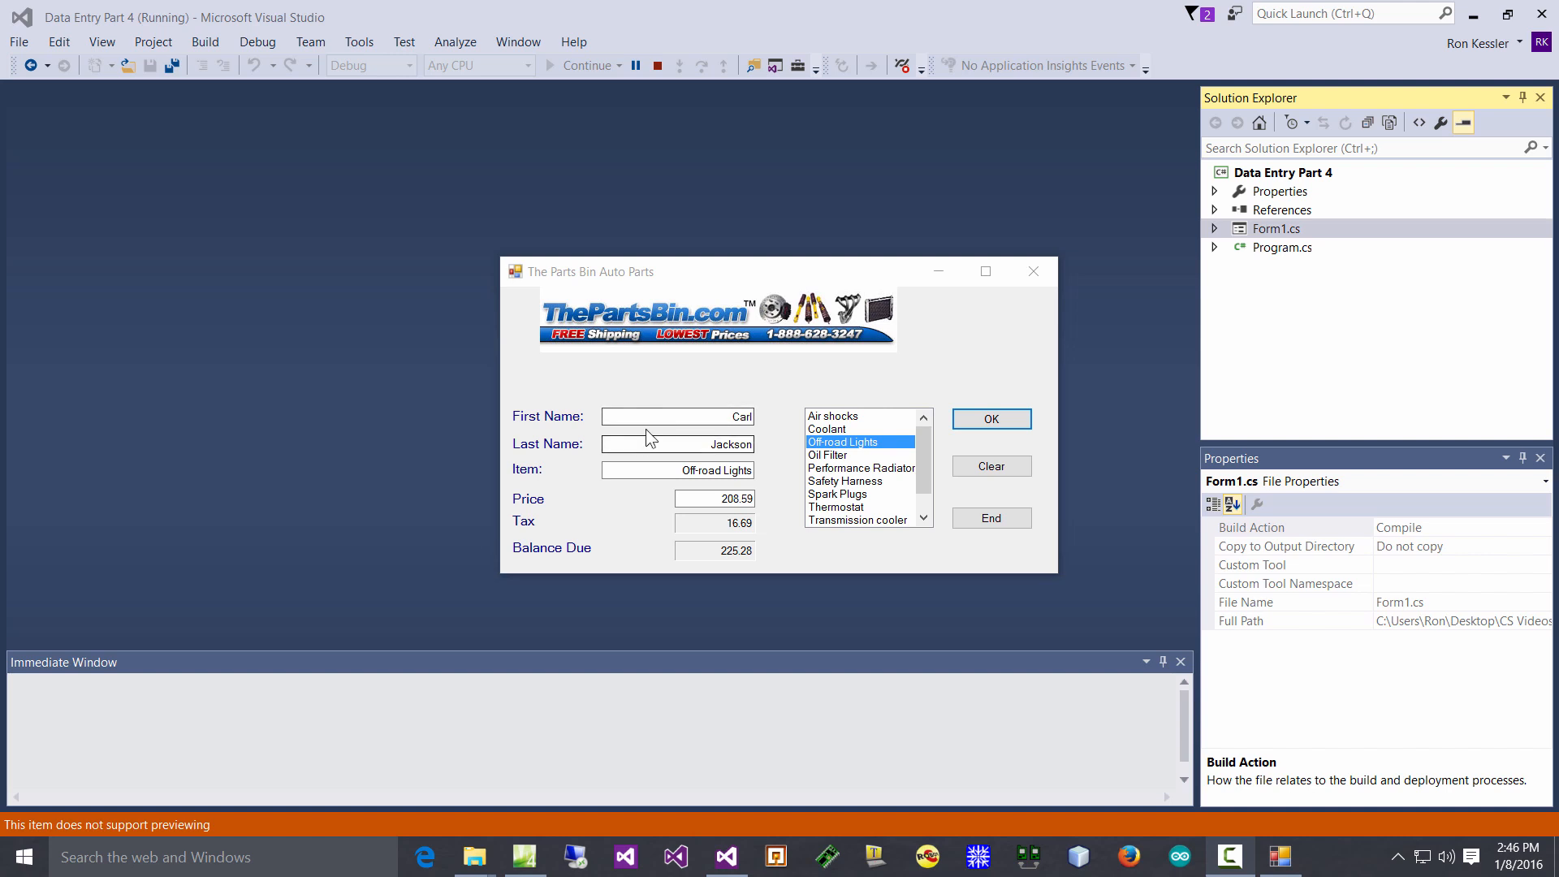
mouse_move(736, 502)
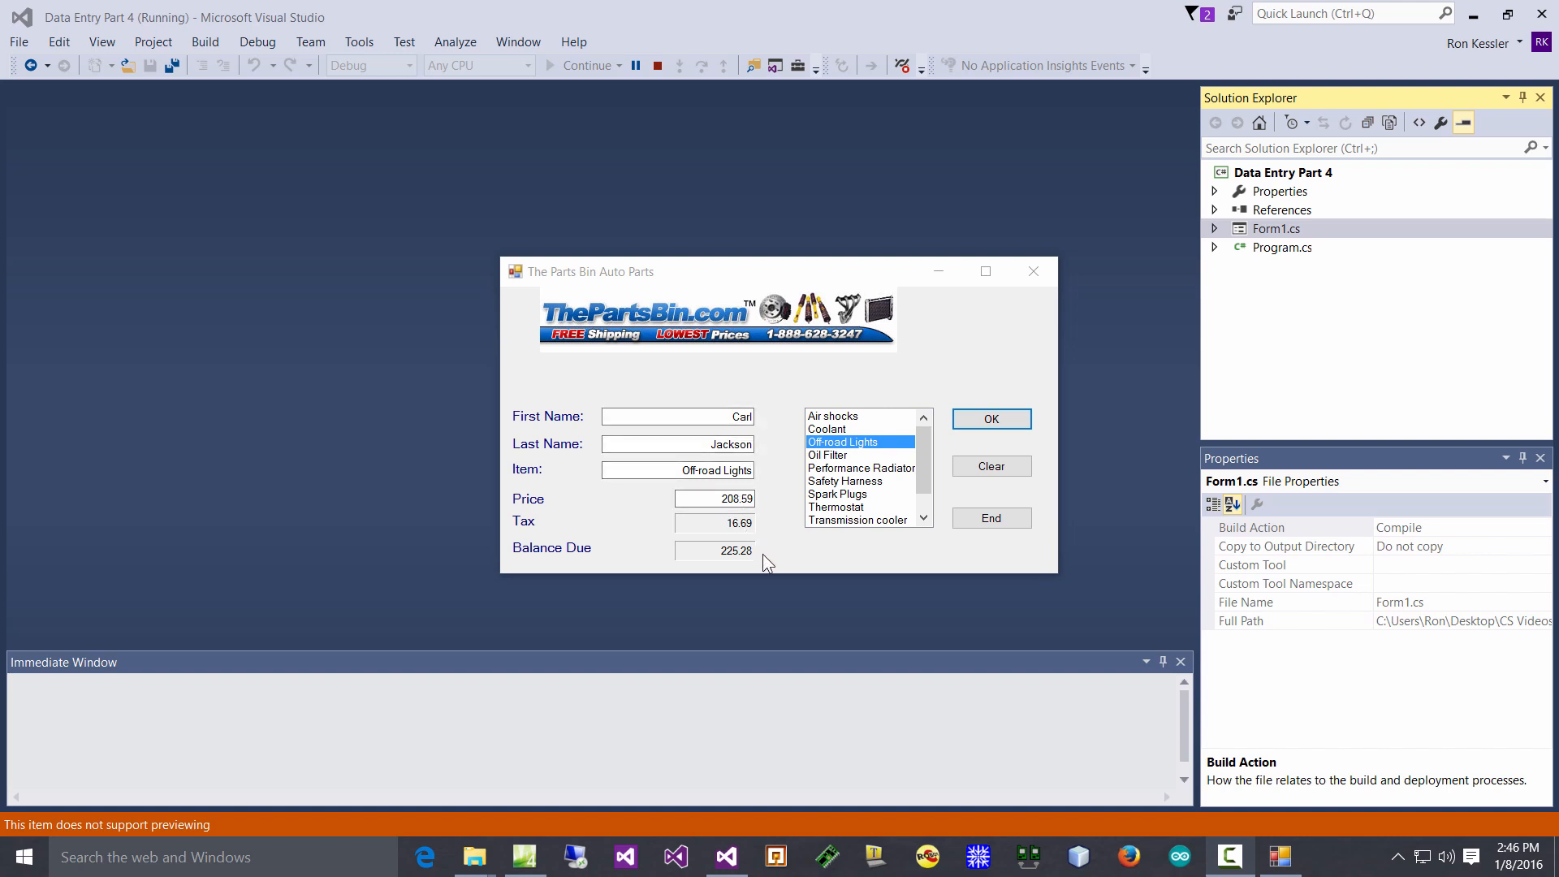
mouse_move(814, 540)
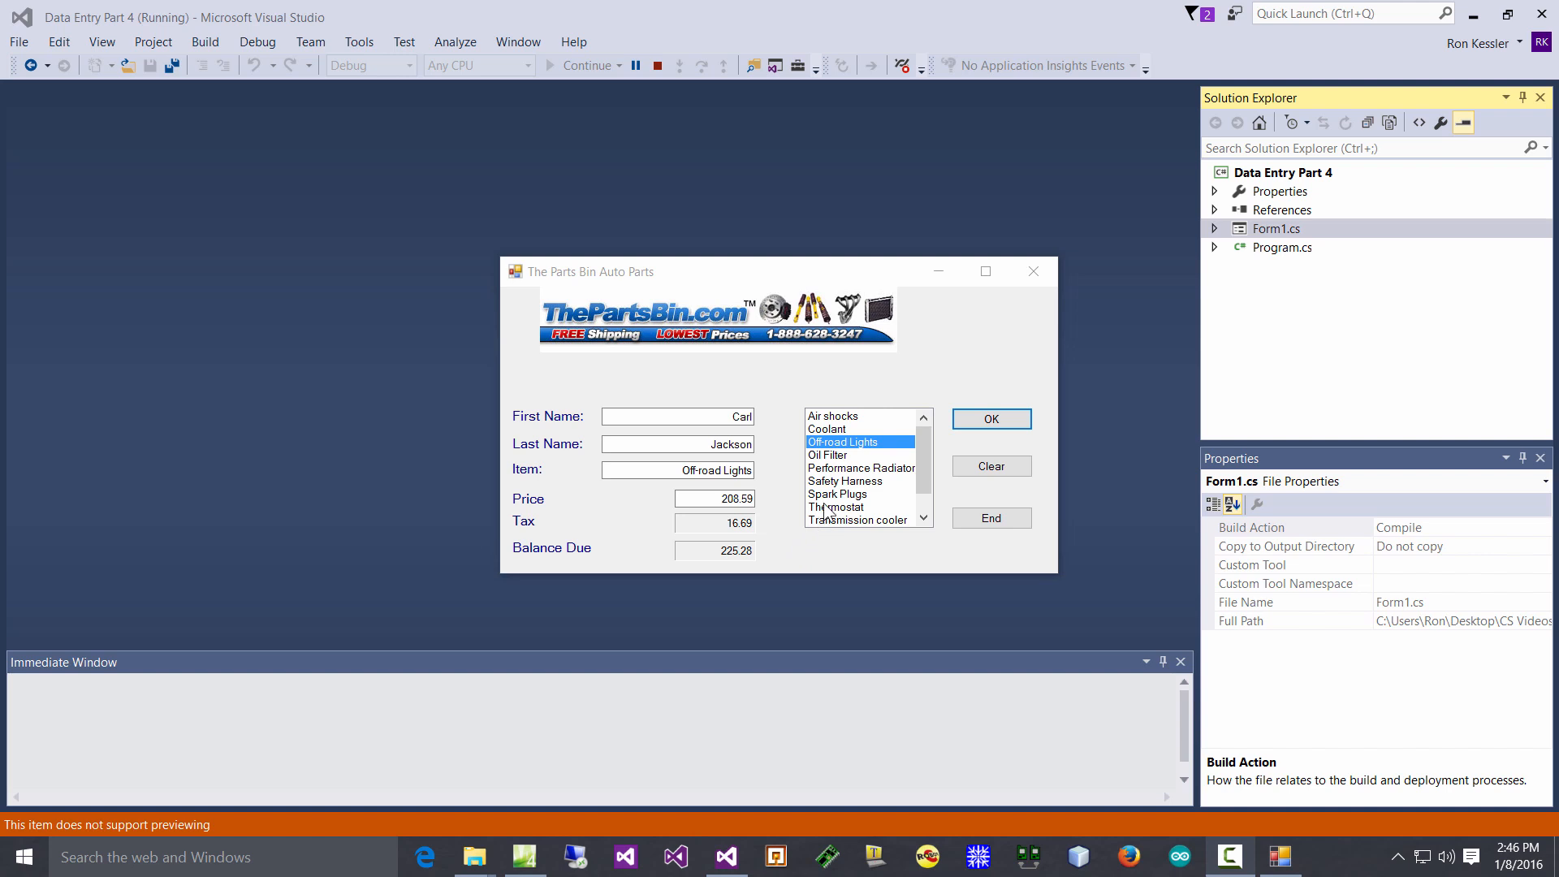
mouse_move(826, 509)
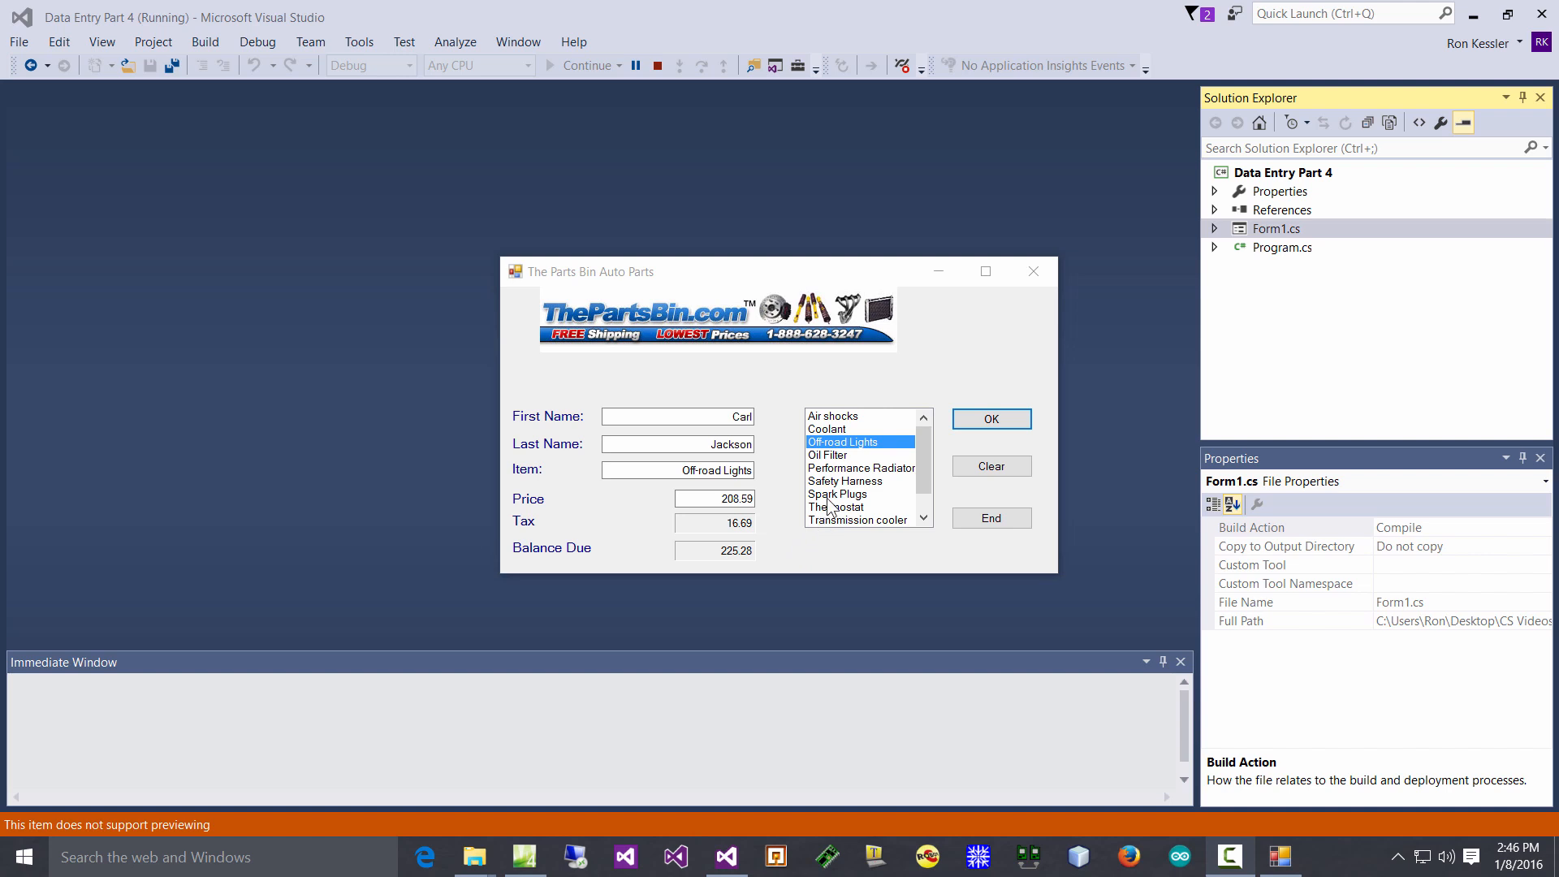
- Select Safety Harness, Off-road Lights, Coolant, Water Pump, Thermostat and Spark Plugs in turn to watch Item update
left_click(845, 481)
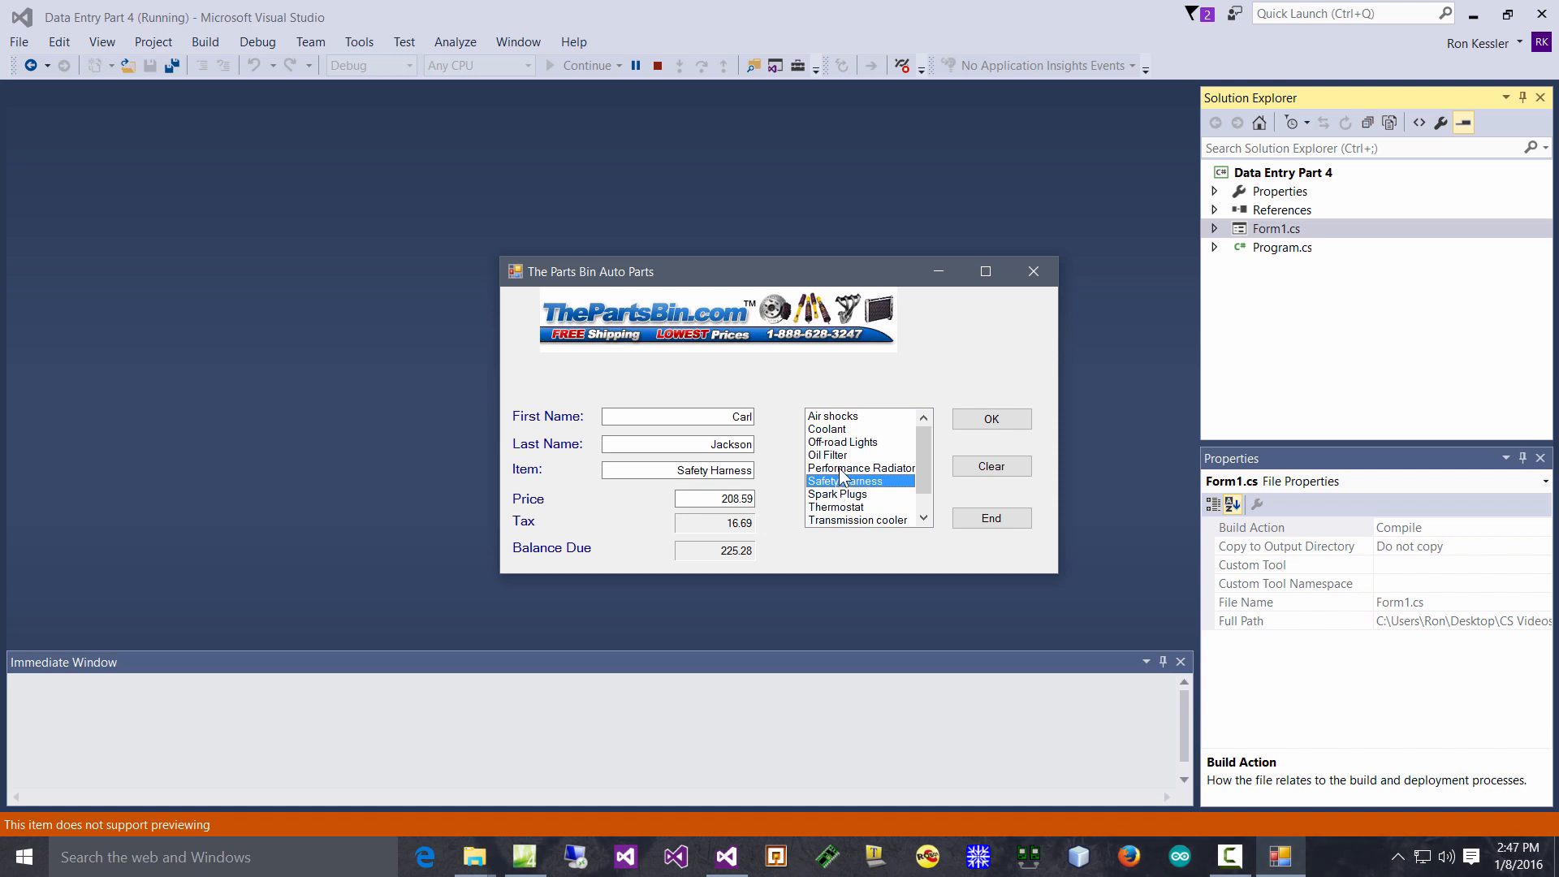
left_click(843, 442)
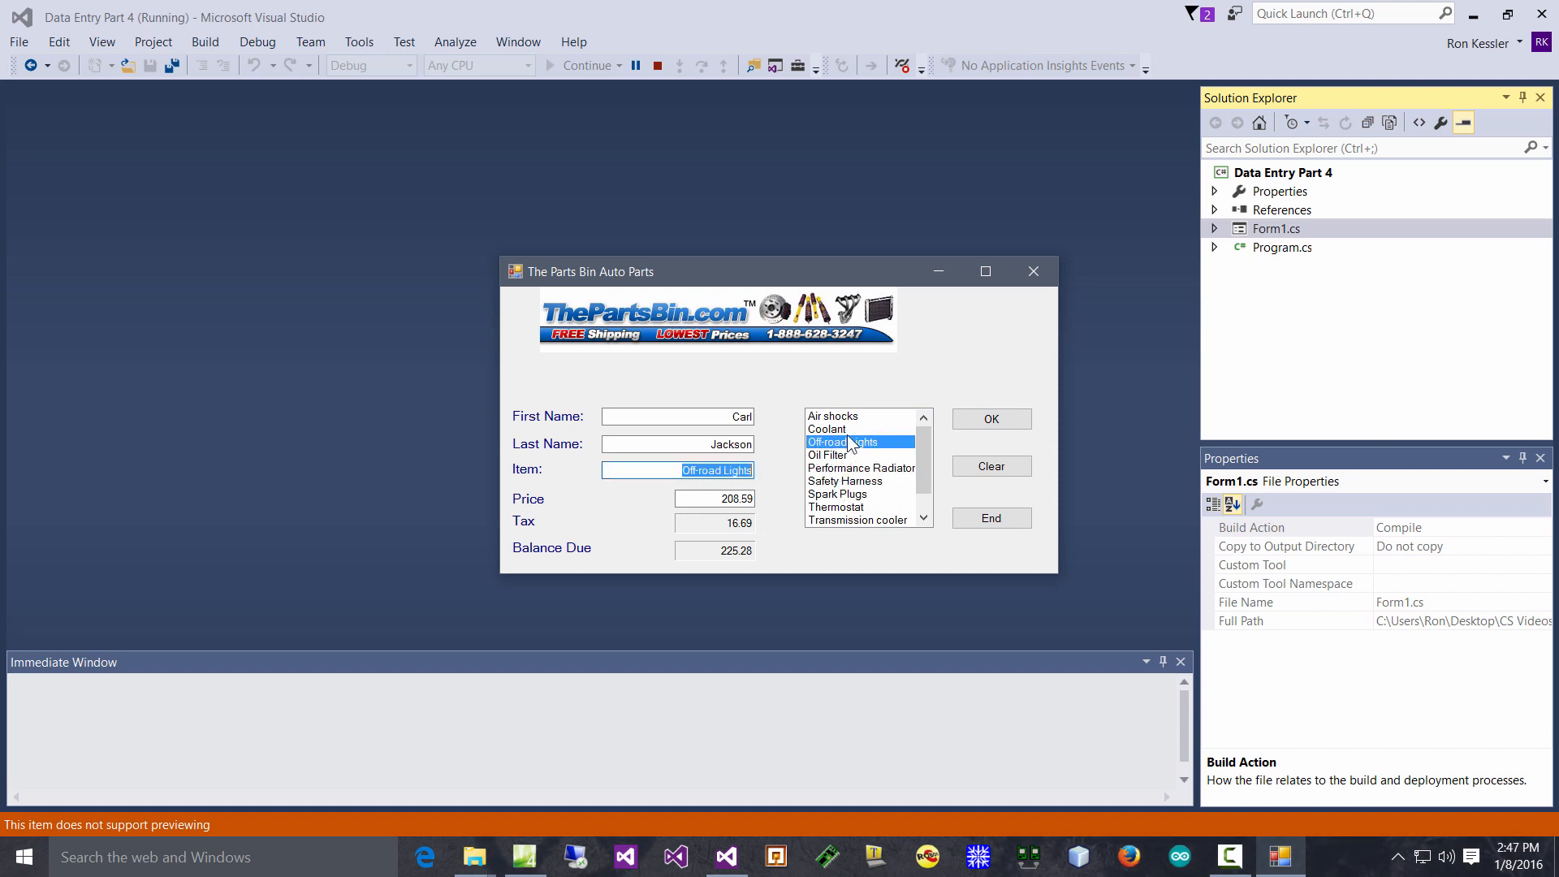
left_click(826, 429)
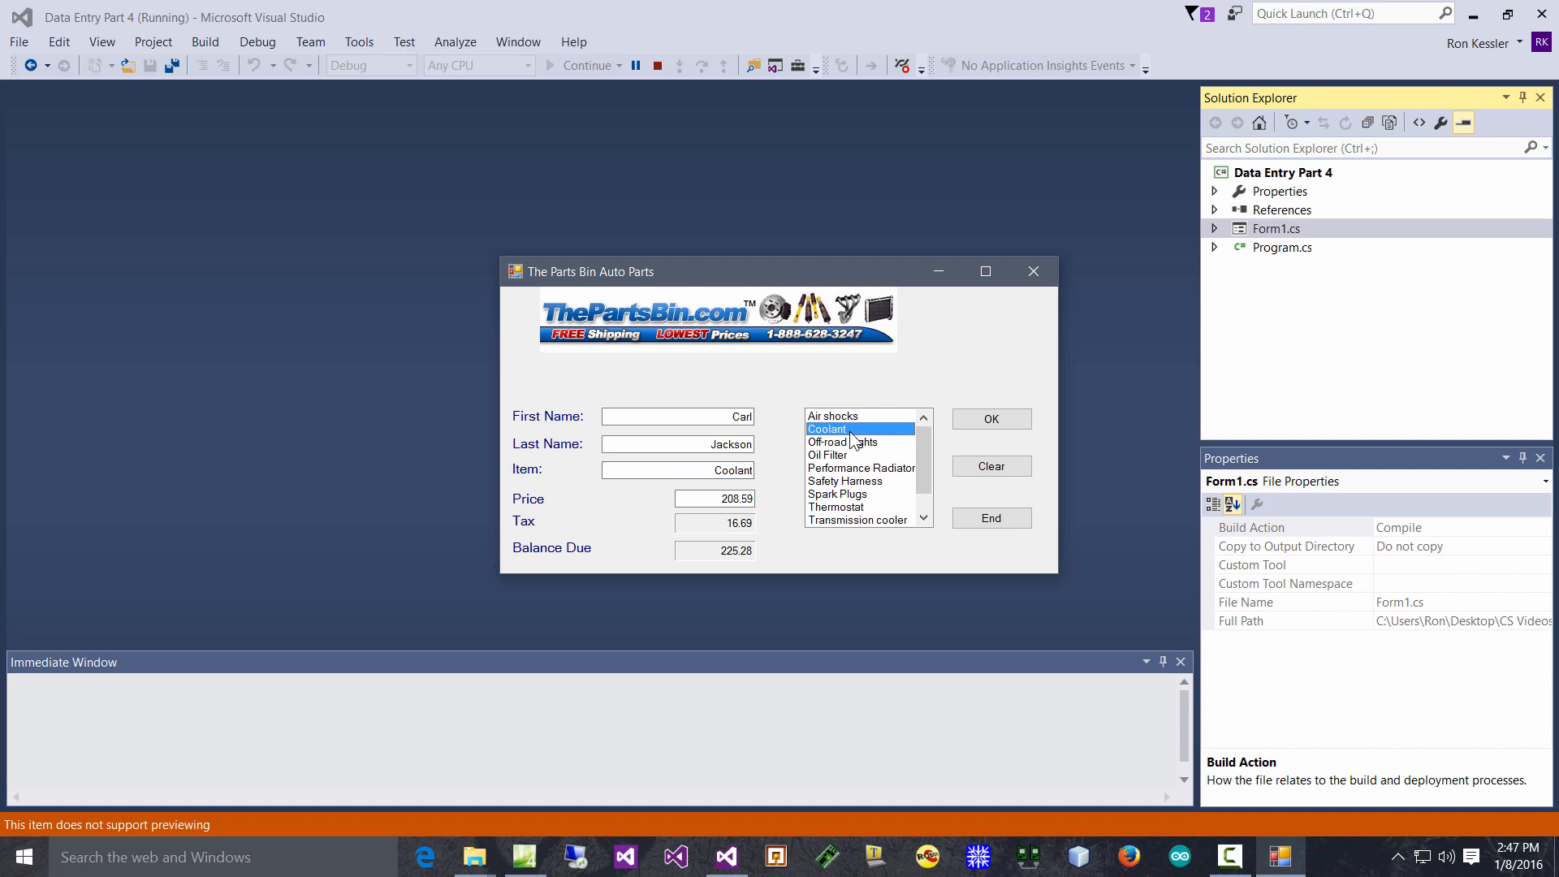
mouse_move(917, 445)
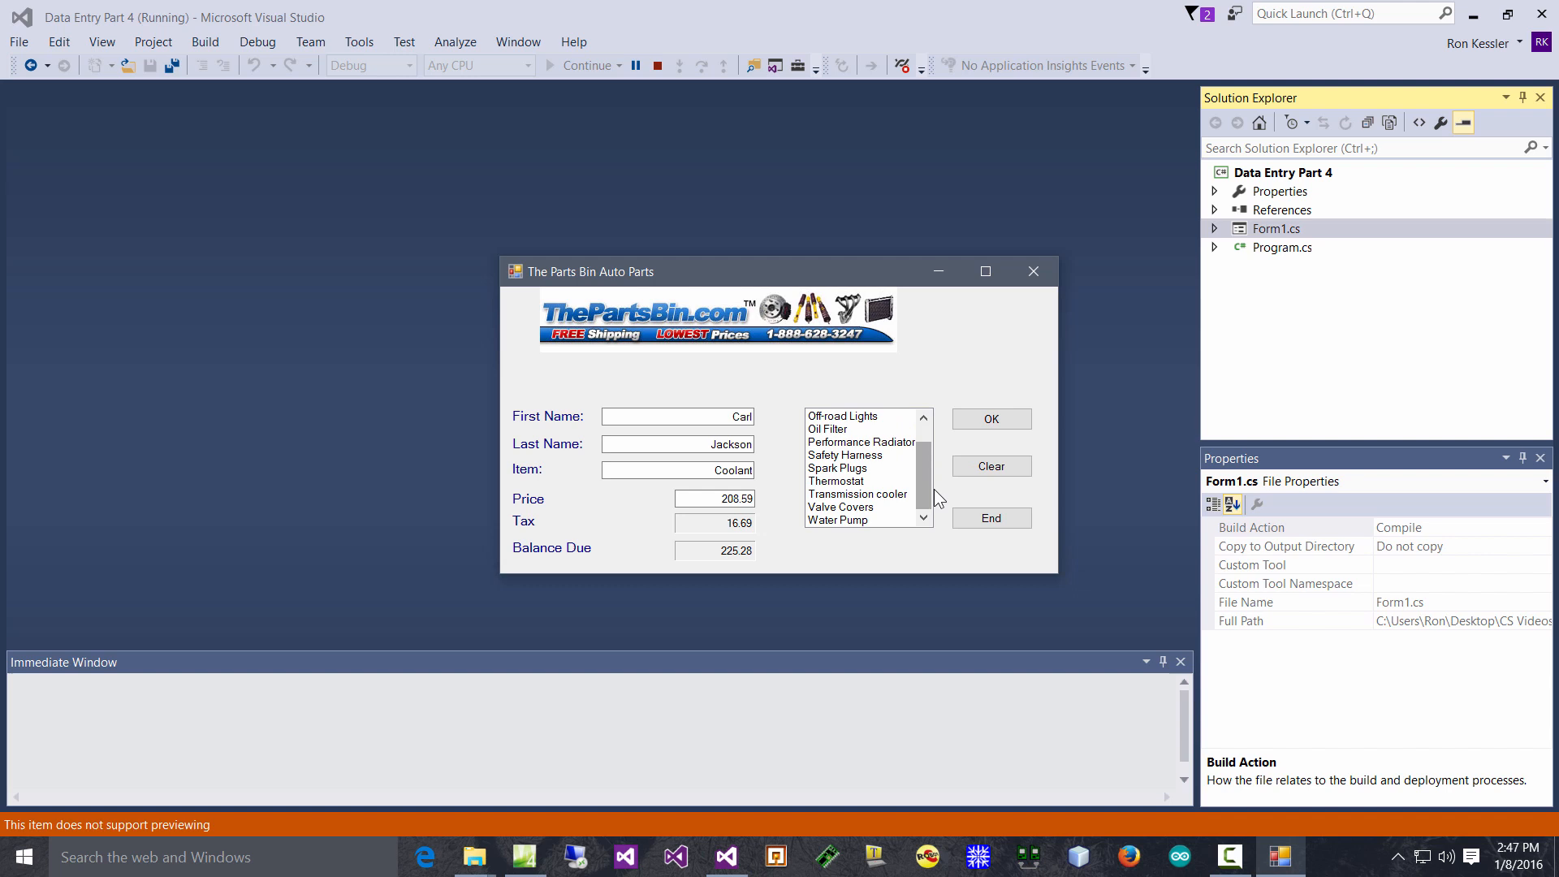
left_click(838, 519)
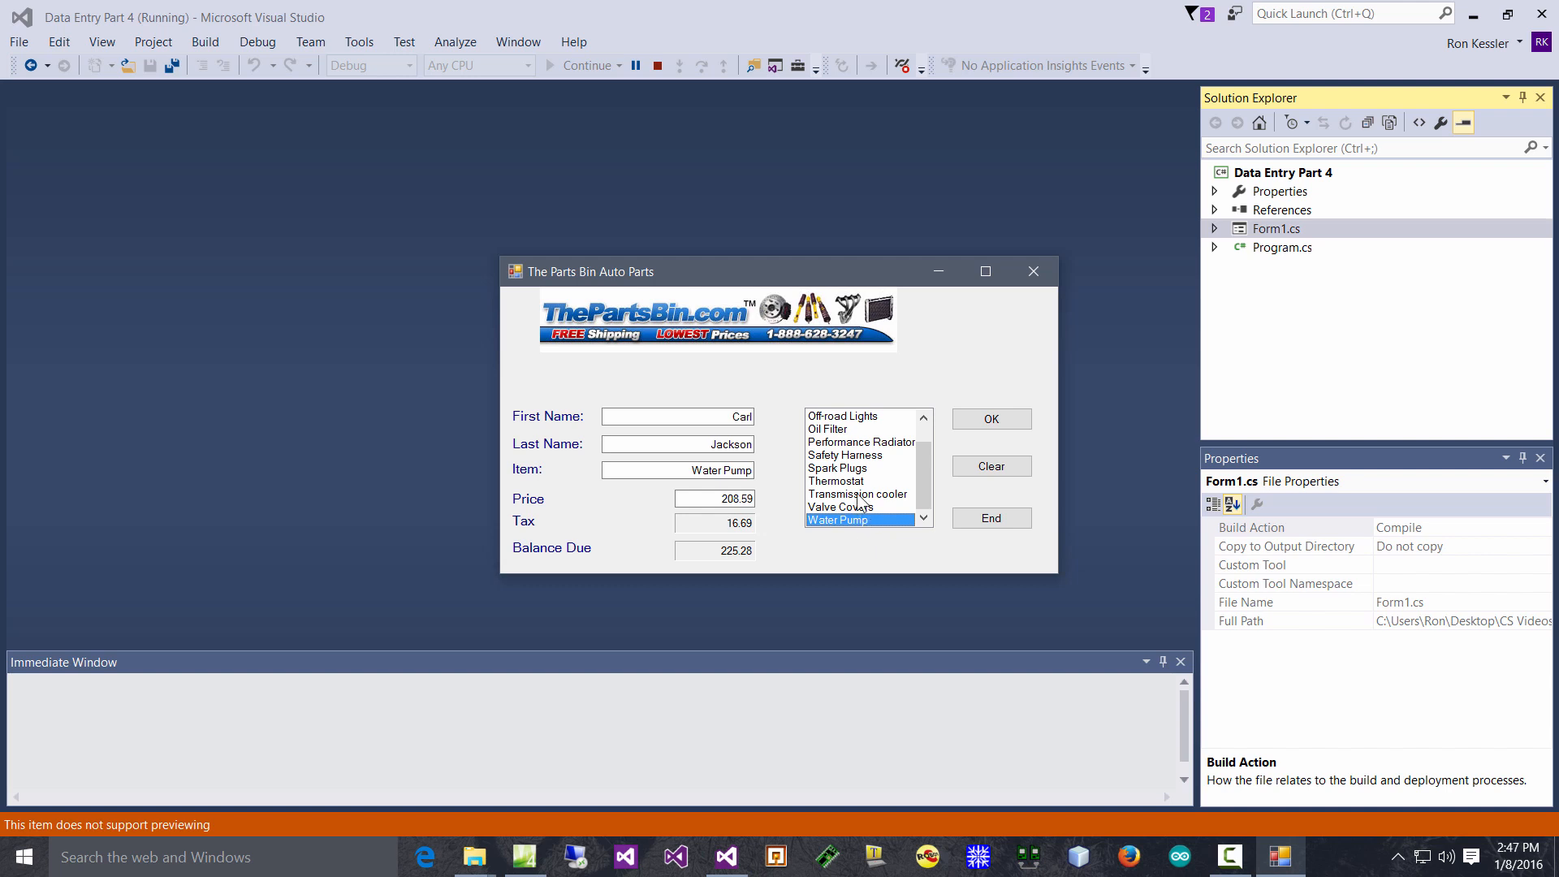
left_click(836, 481)
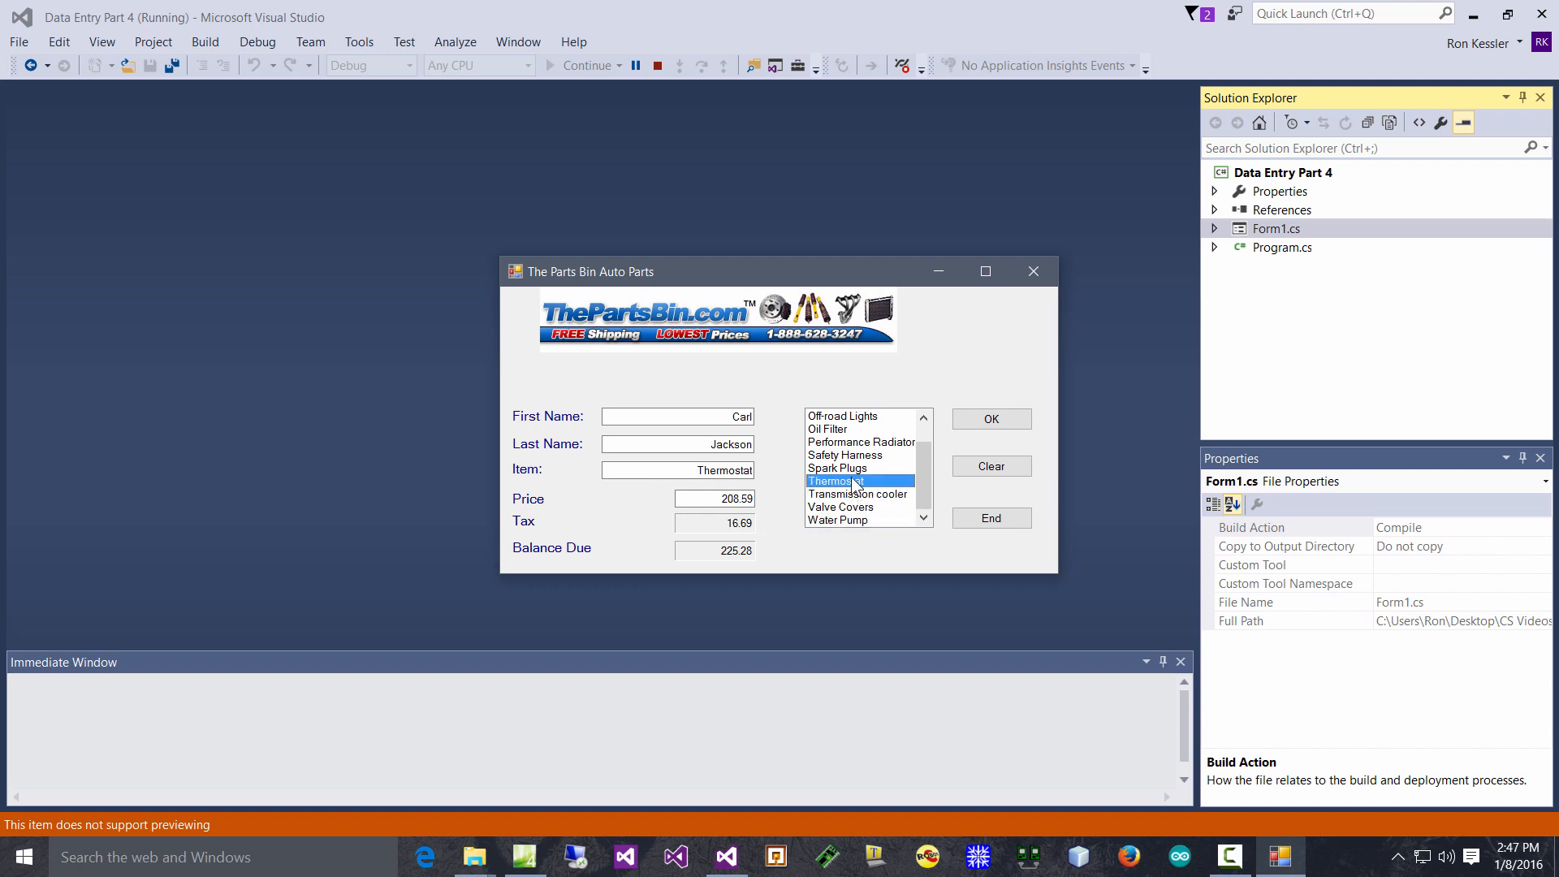
left_click(838, 468)
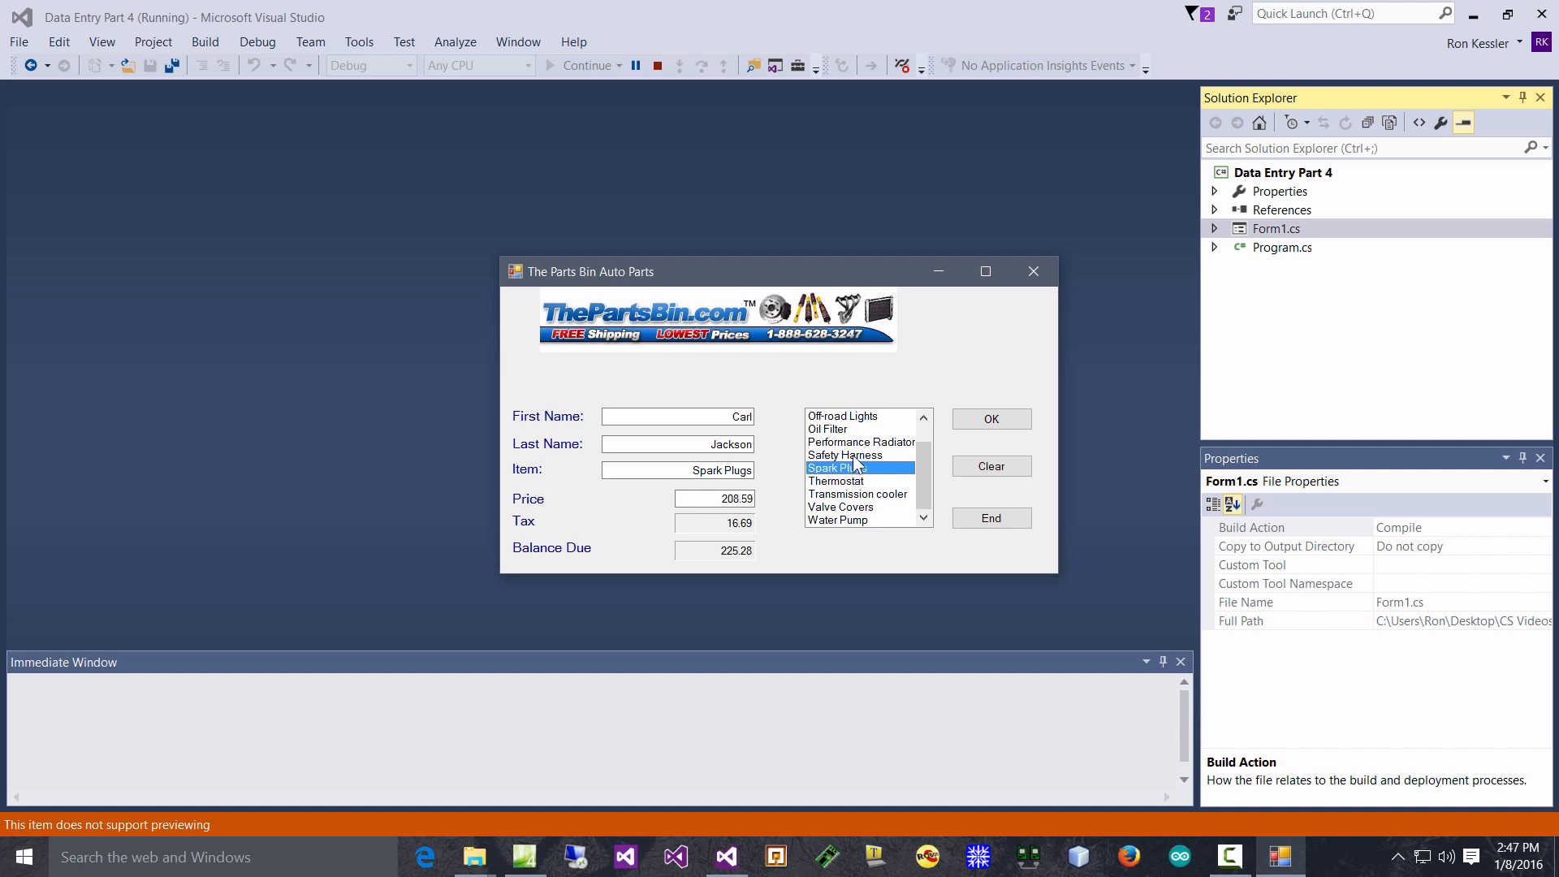
- Continue through Oil Filter, Off-road Lights, Performance Radiator, Safety Harness, Transmission cooler, ending on Water Pump
left_click(827, 429)
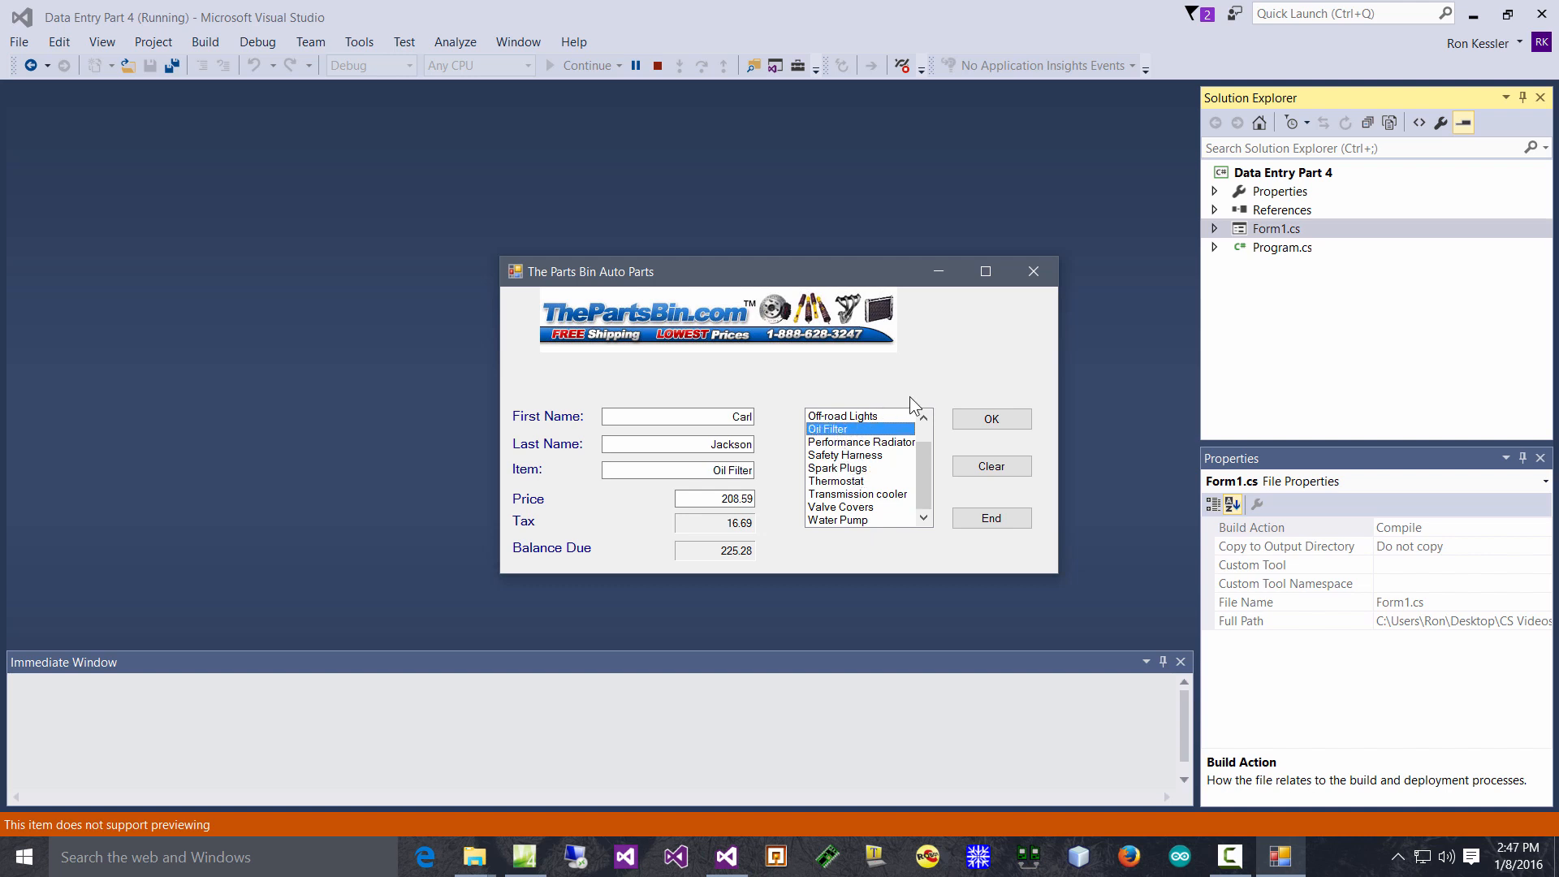
mouse_move(871, 398)
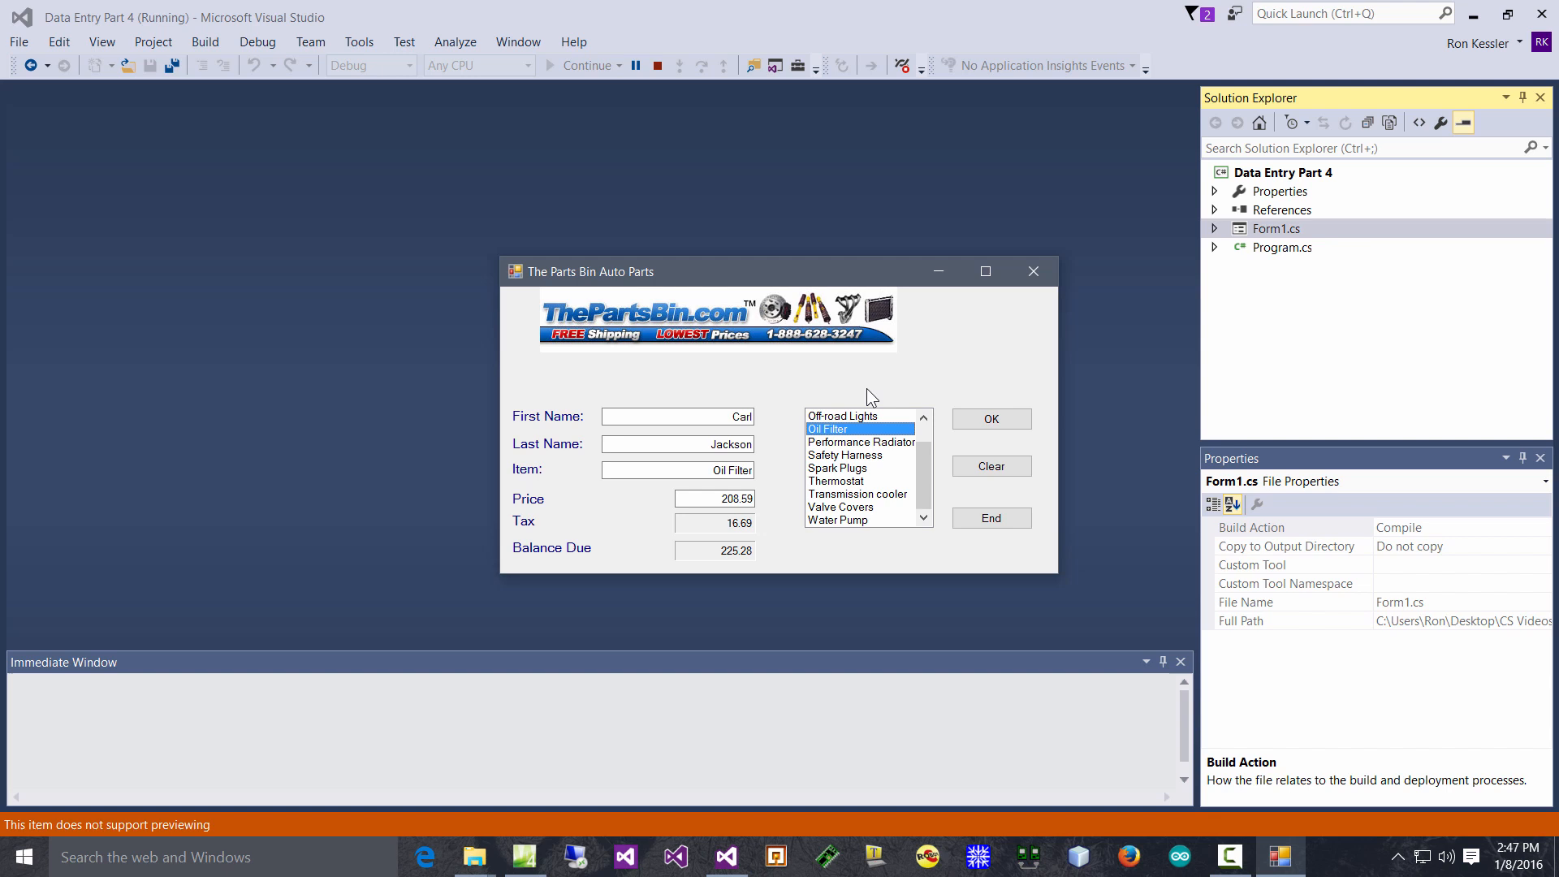
left_click(840, 416)
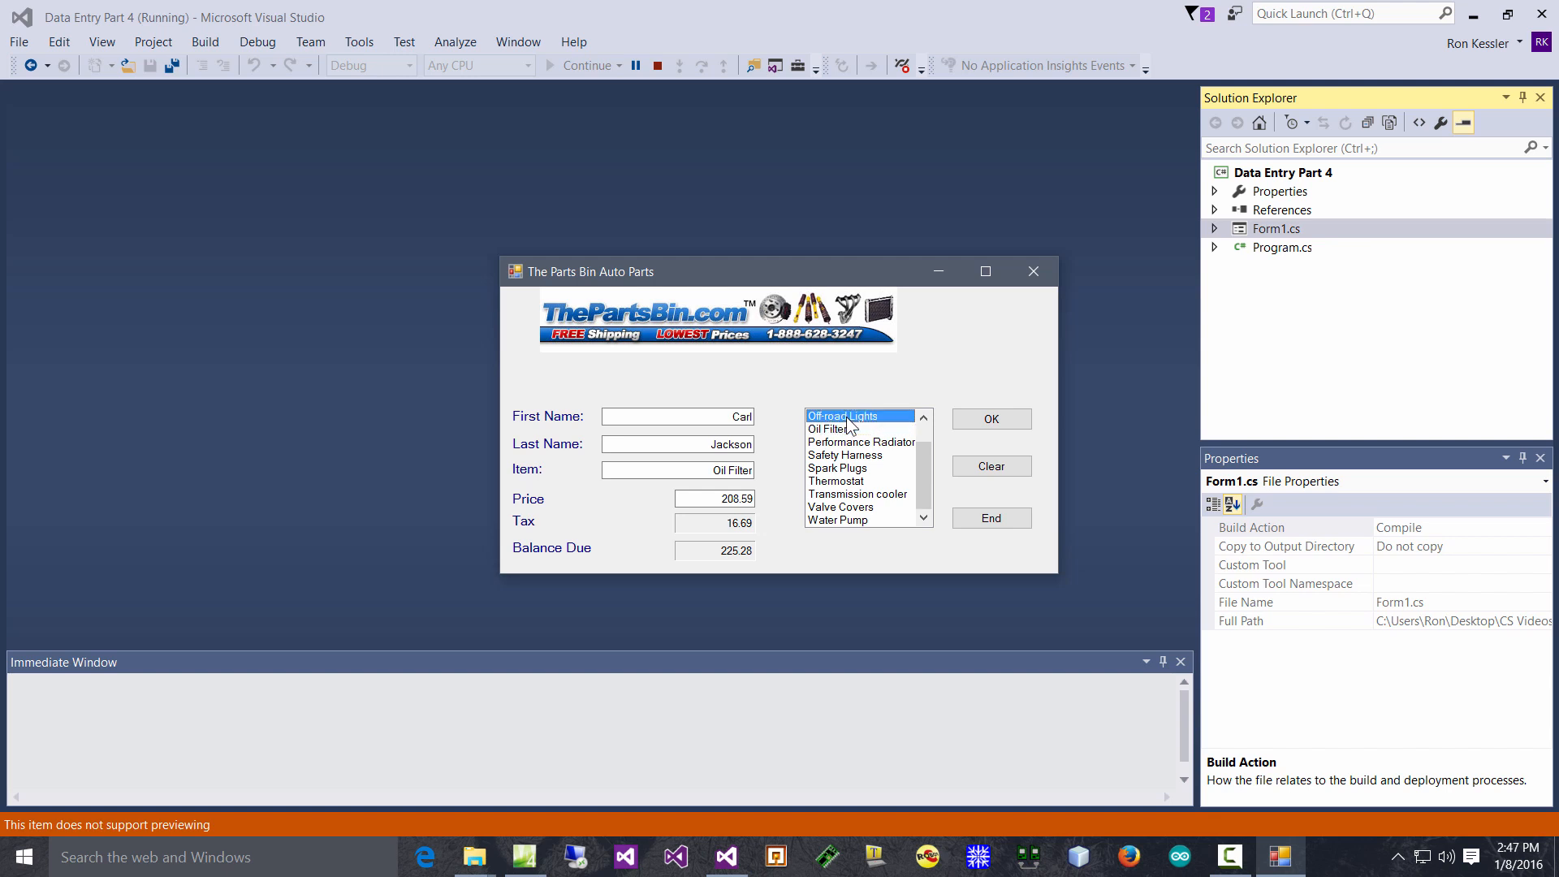
left_click(859, 442)
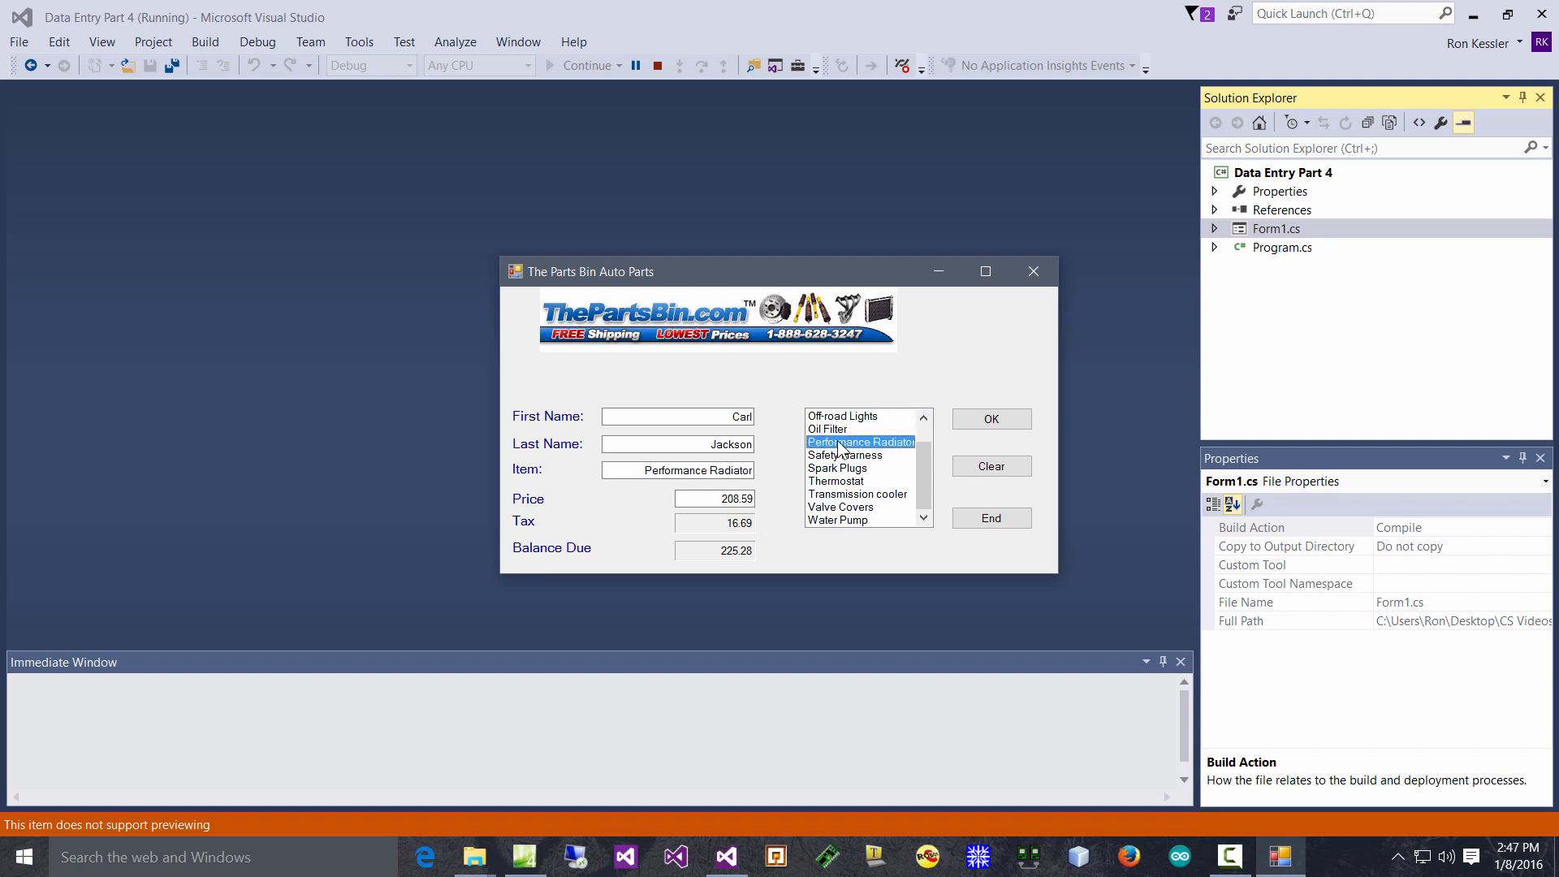
left_click(847, 455)
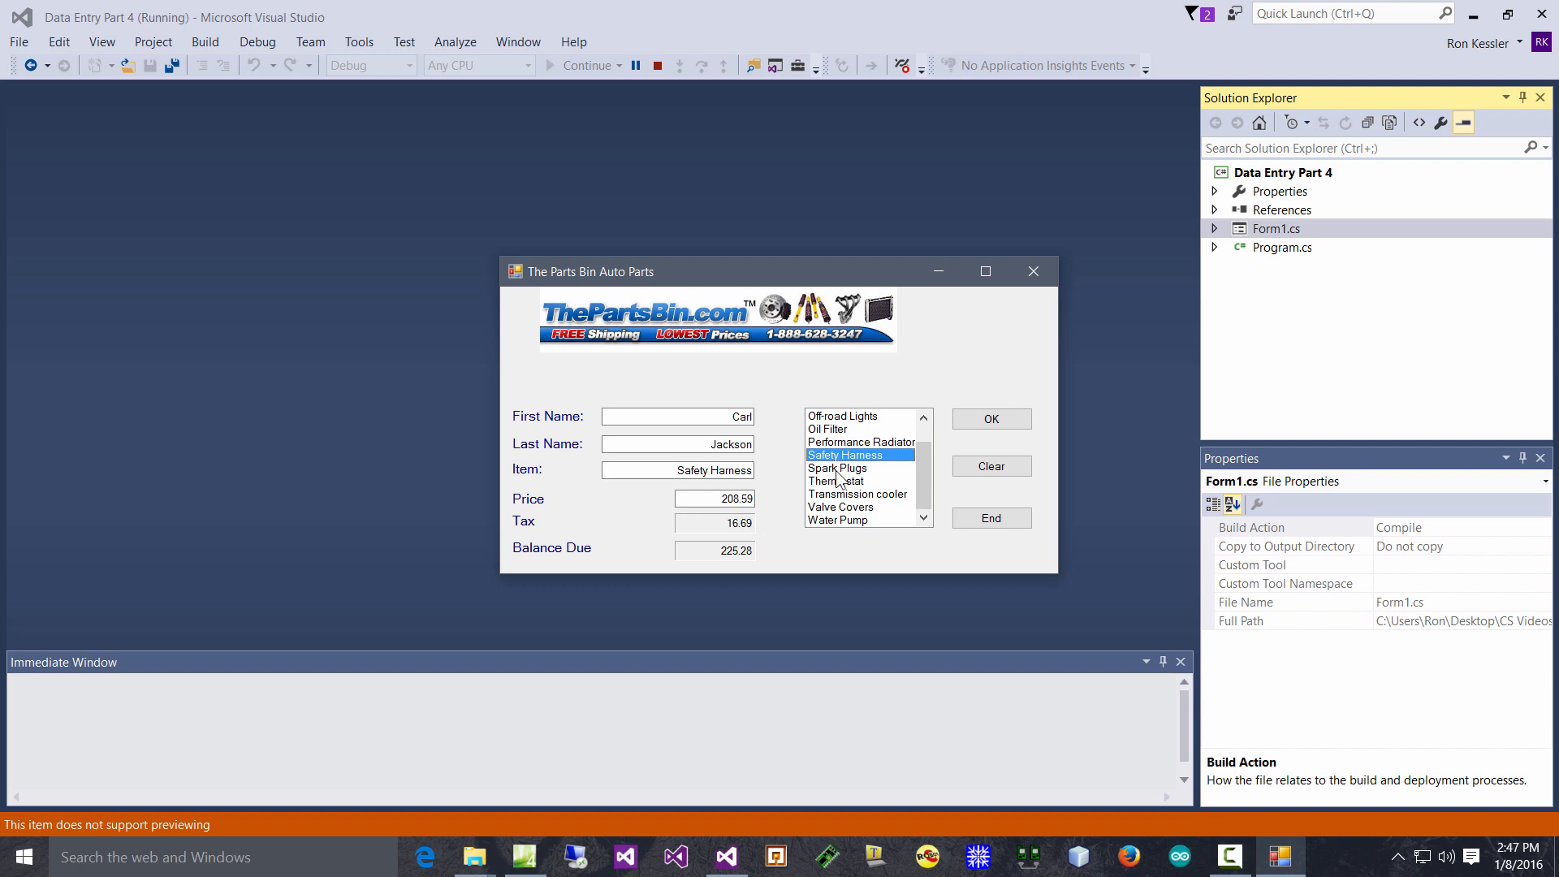
left_click(858, 494)
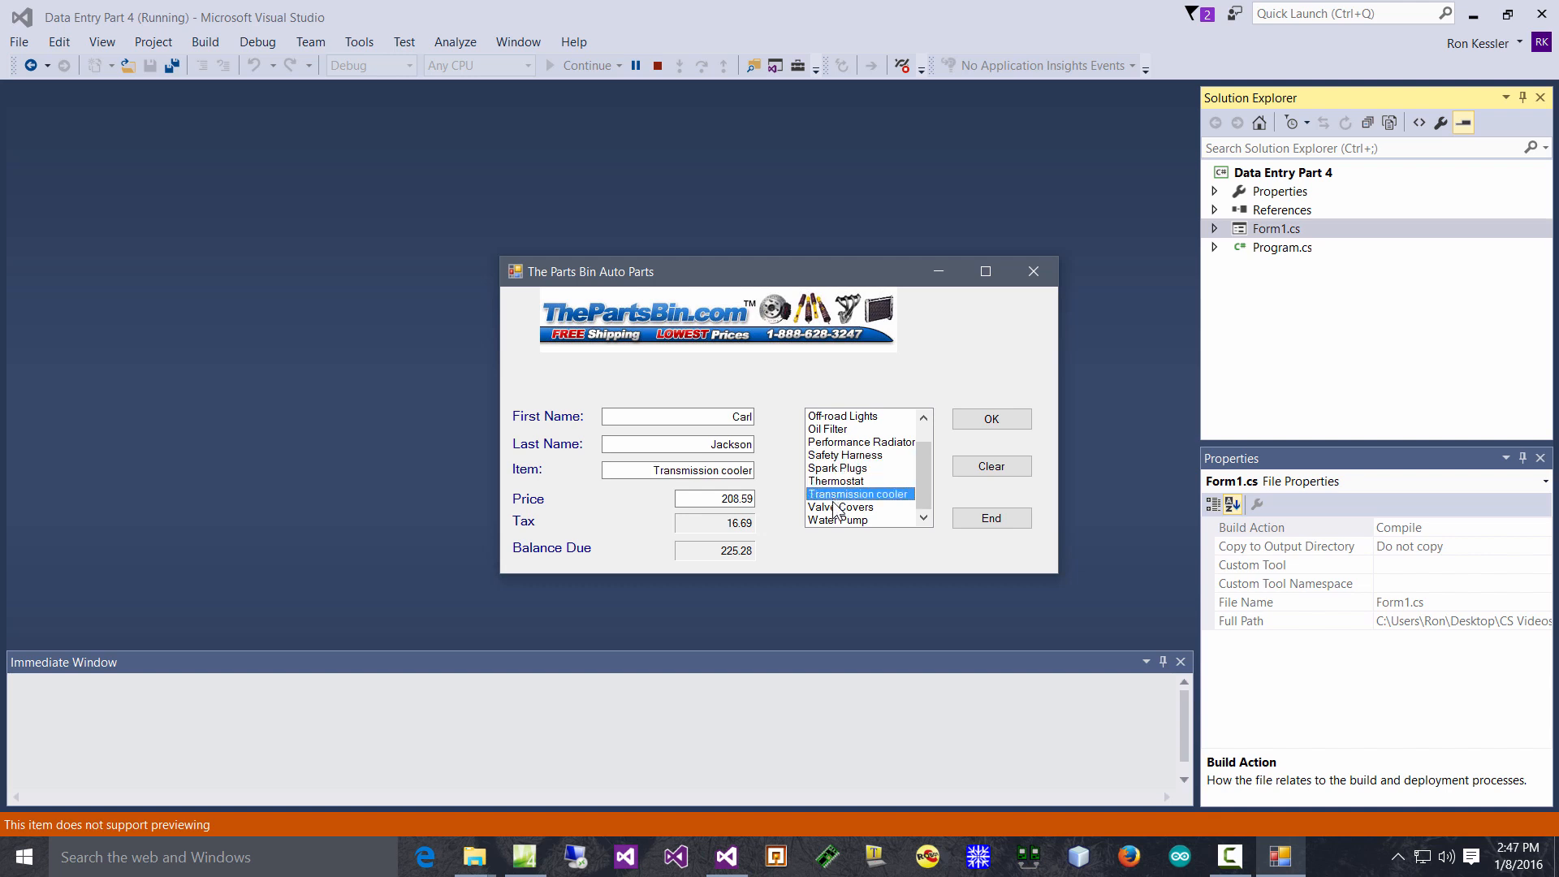
left_click(840, 520)
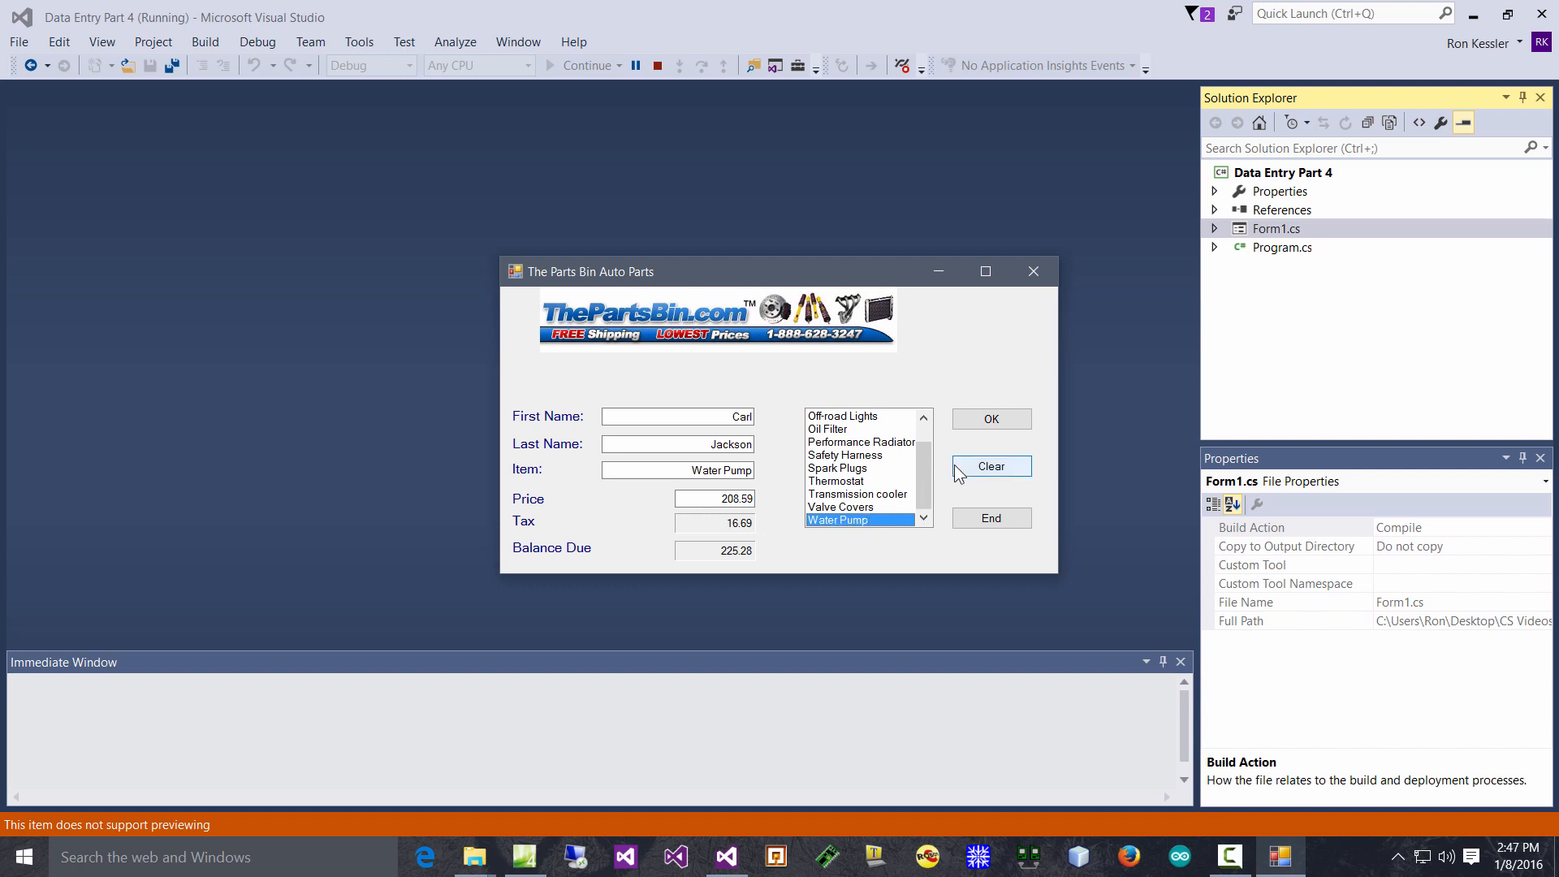
- Clear every field on the running Parts Bin form, then close the form
left_click(991, 466)
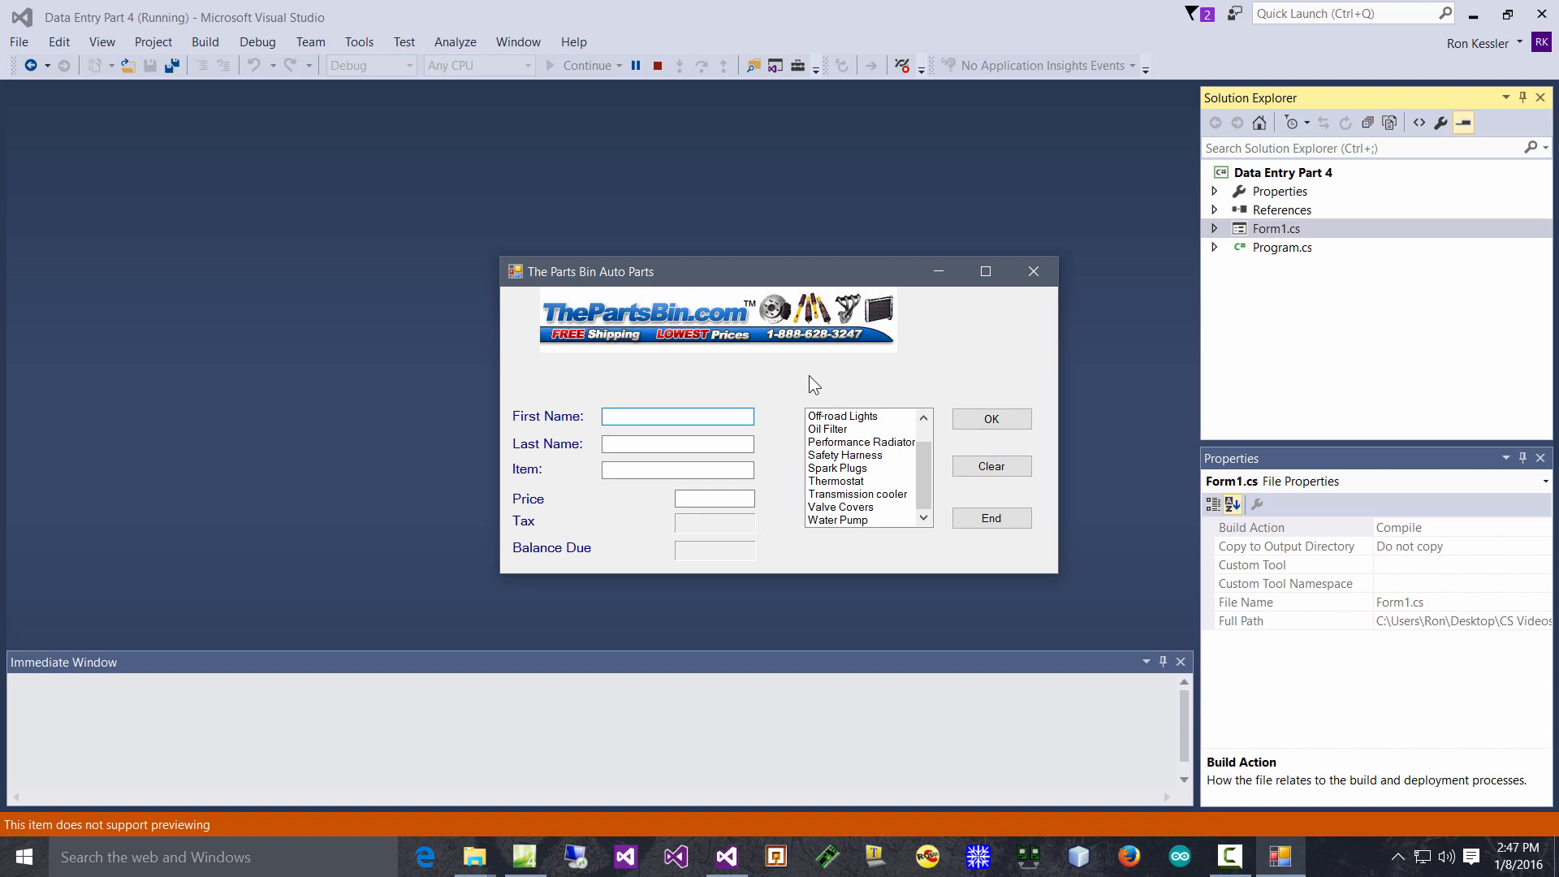
mouse_move(924, 397)
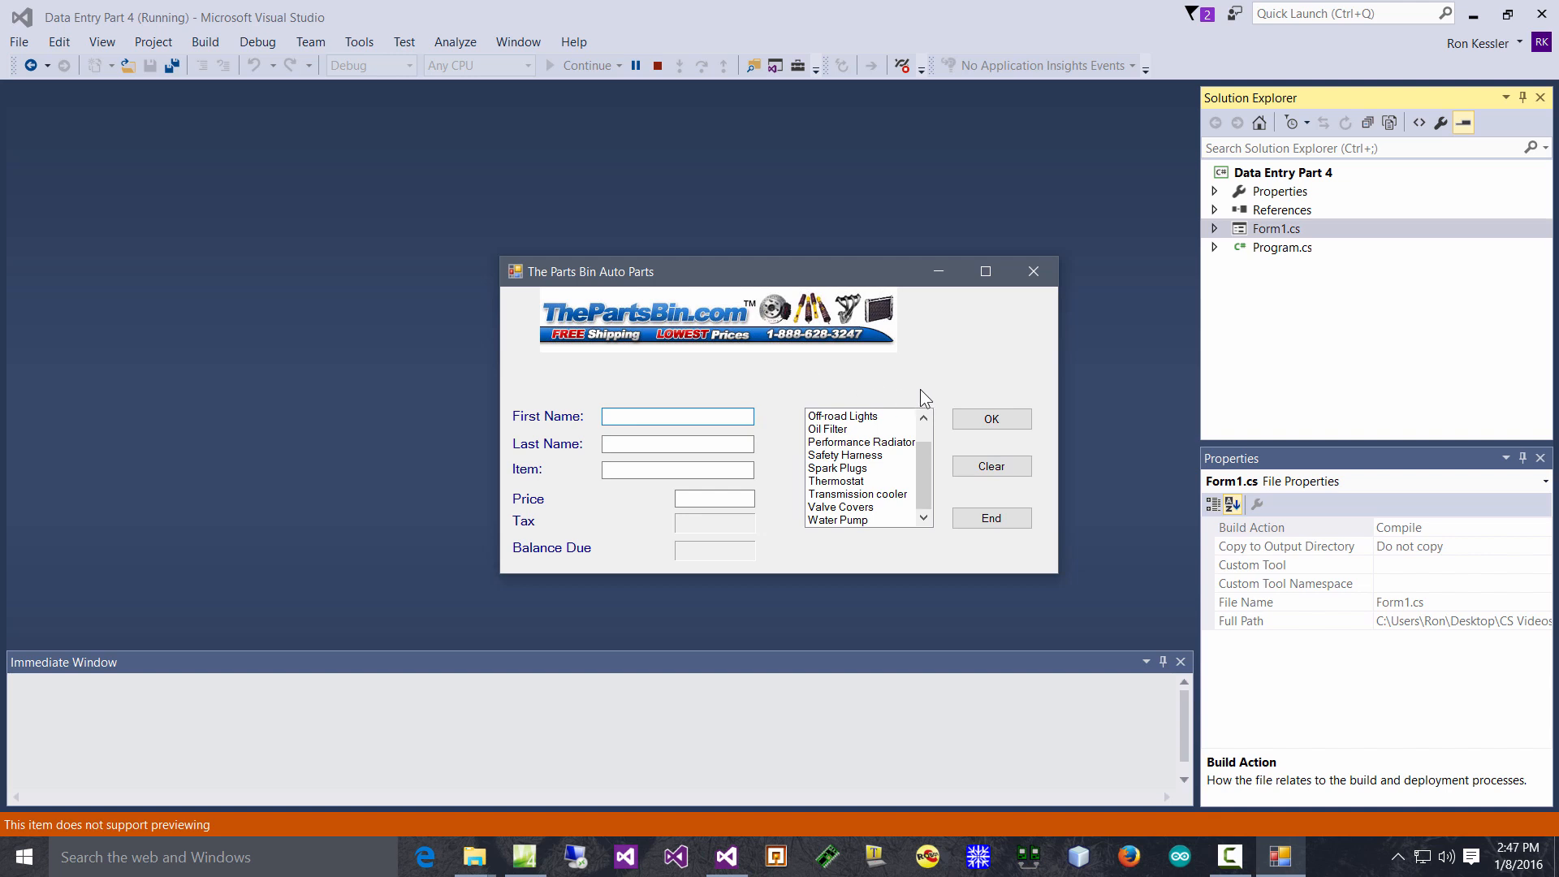
mouse_move(881, 485)
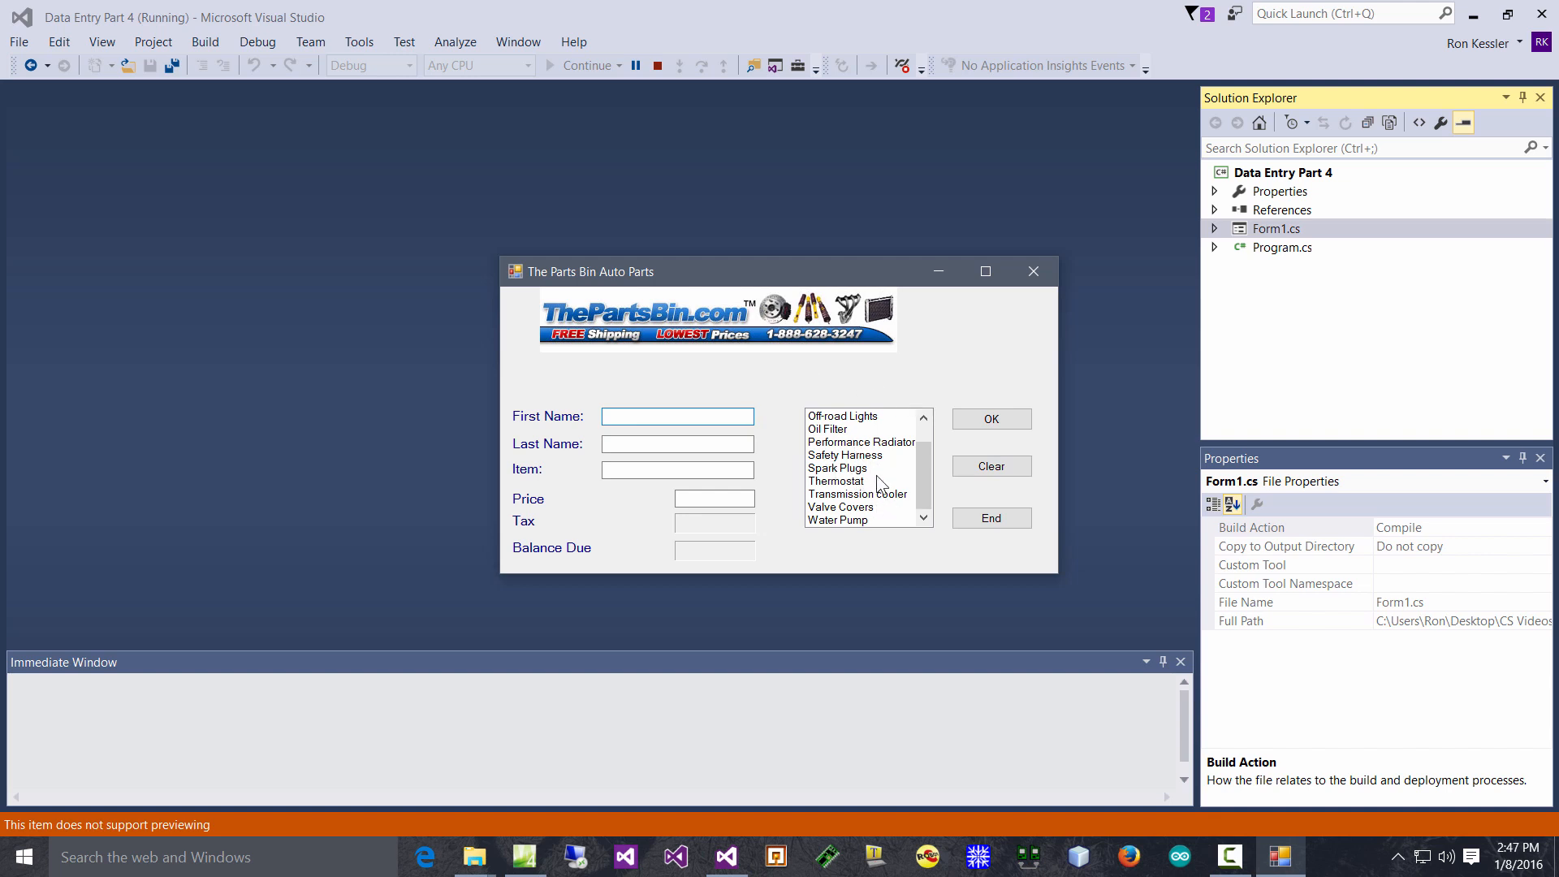
left_click(991, 518)
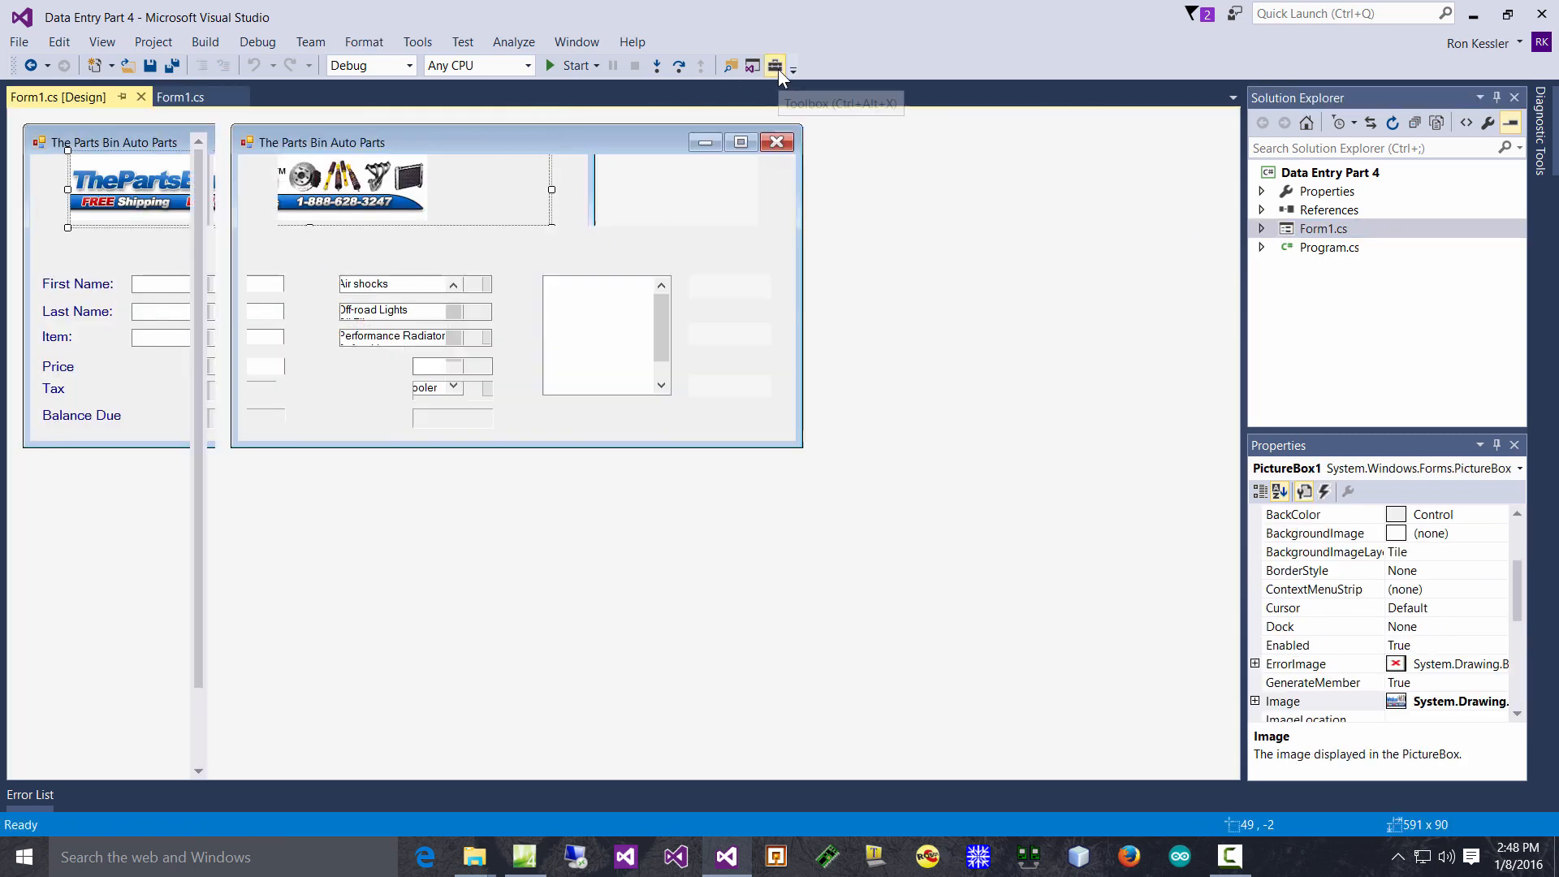
- Show the Toolbox, select the logo PictureBox1 and open its PictureBox Tasks options
left_click(775, 65)
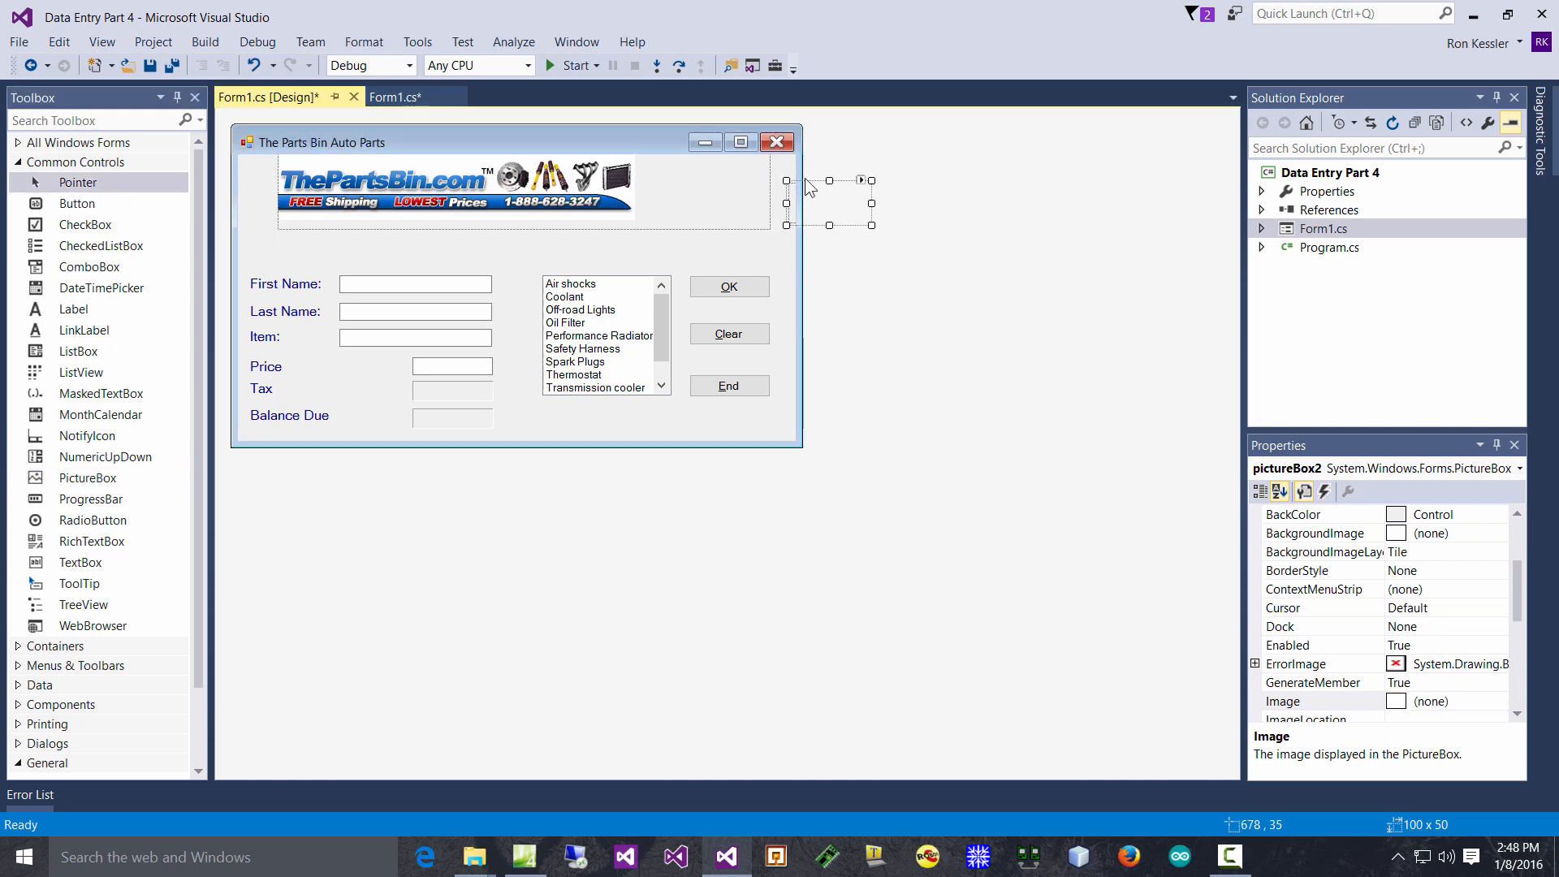
left_click(453, 414)
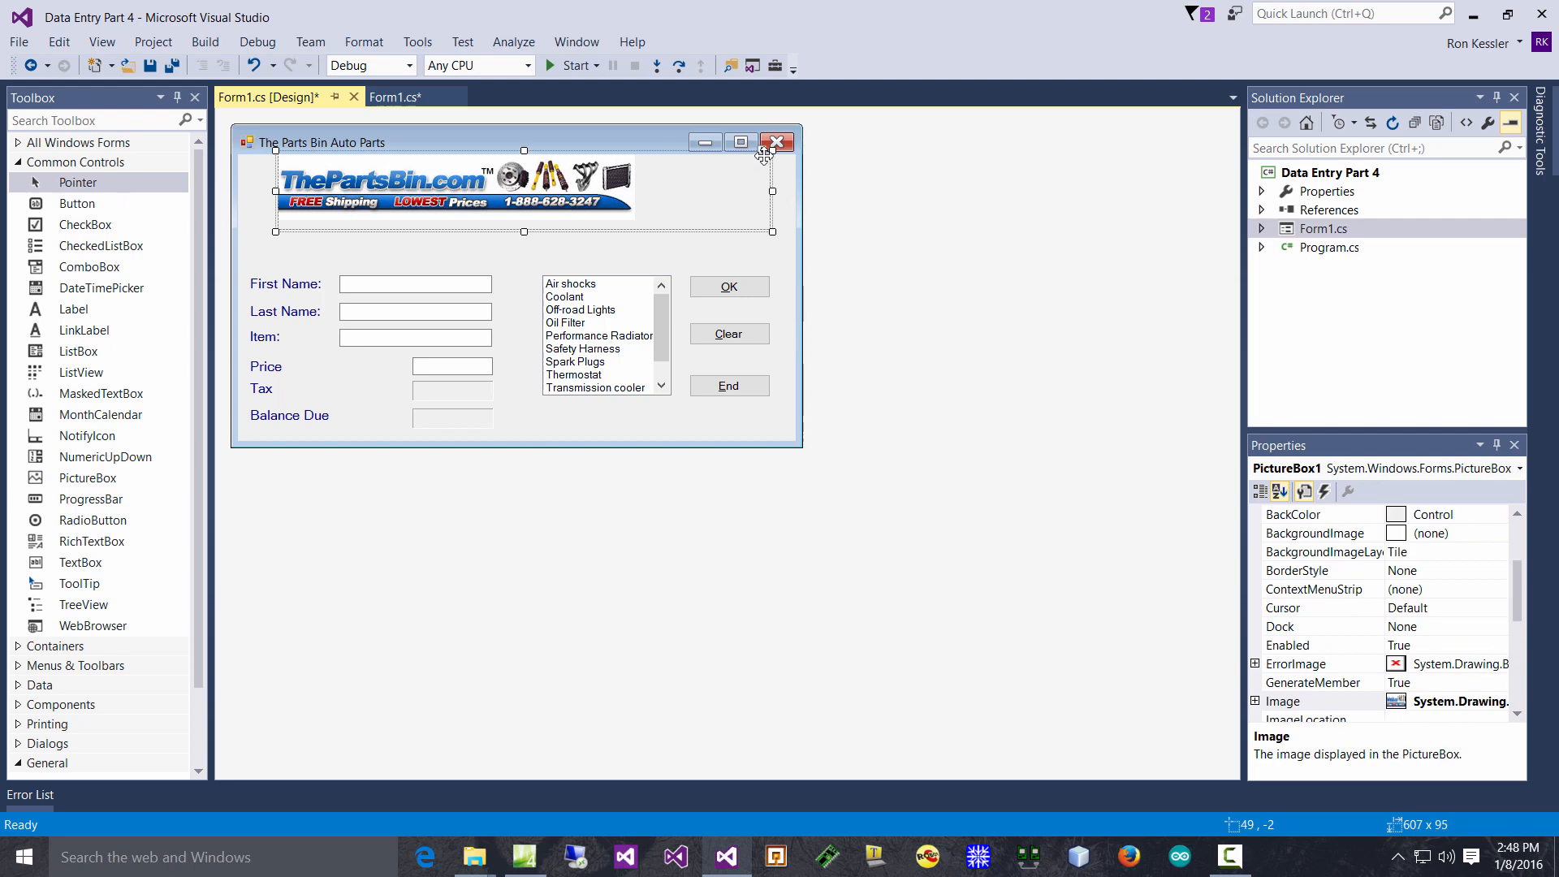
left_click(766, 158)
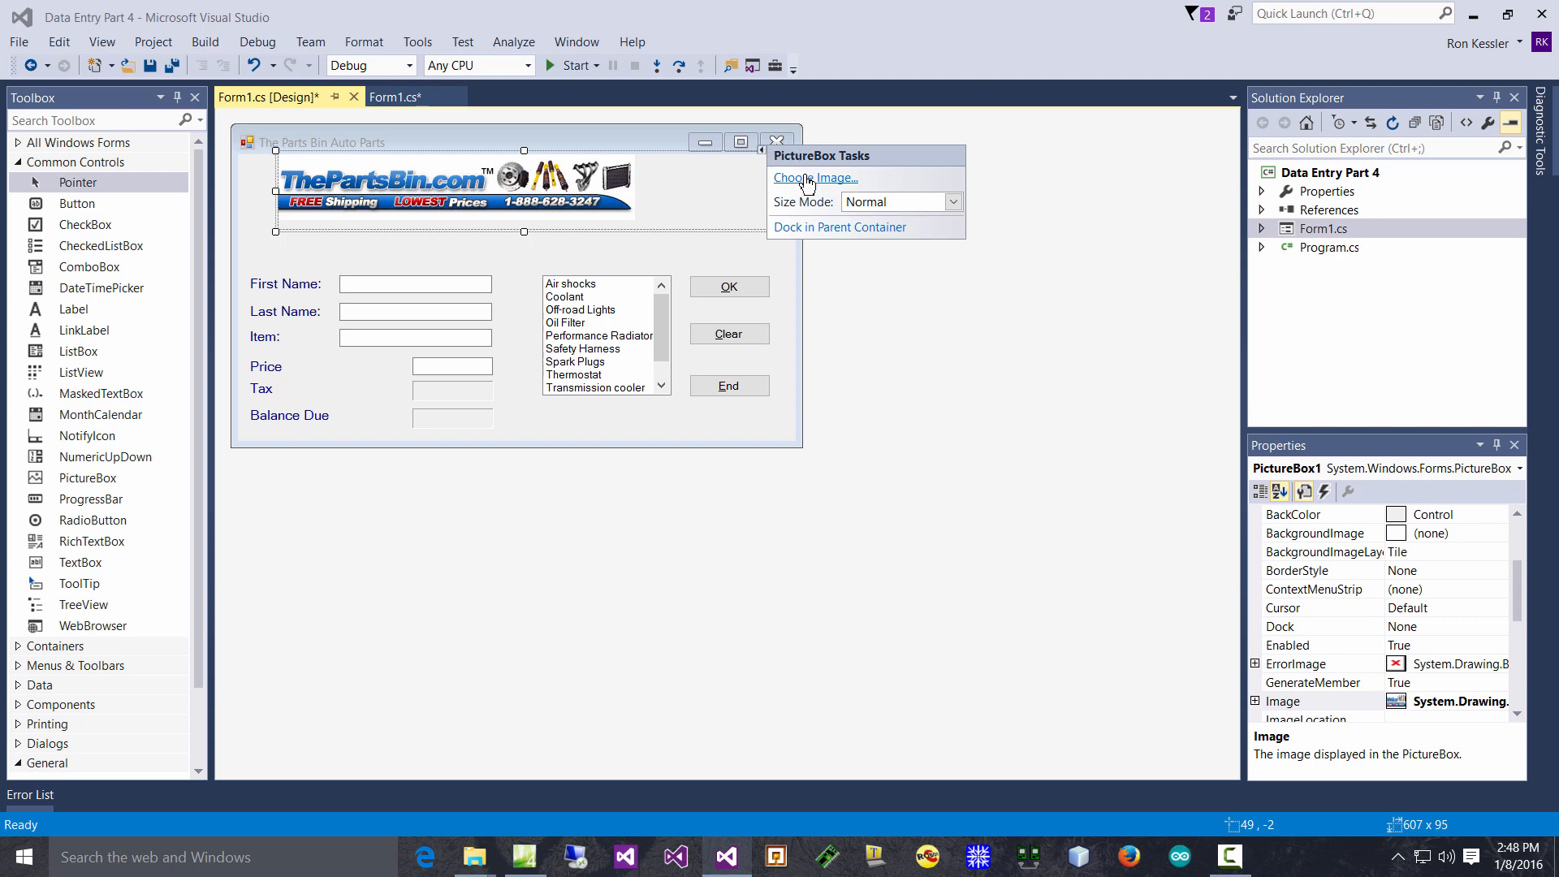
left_click(814, 177)
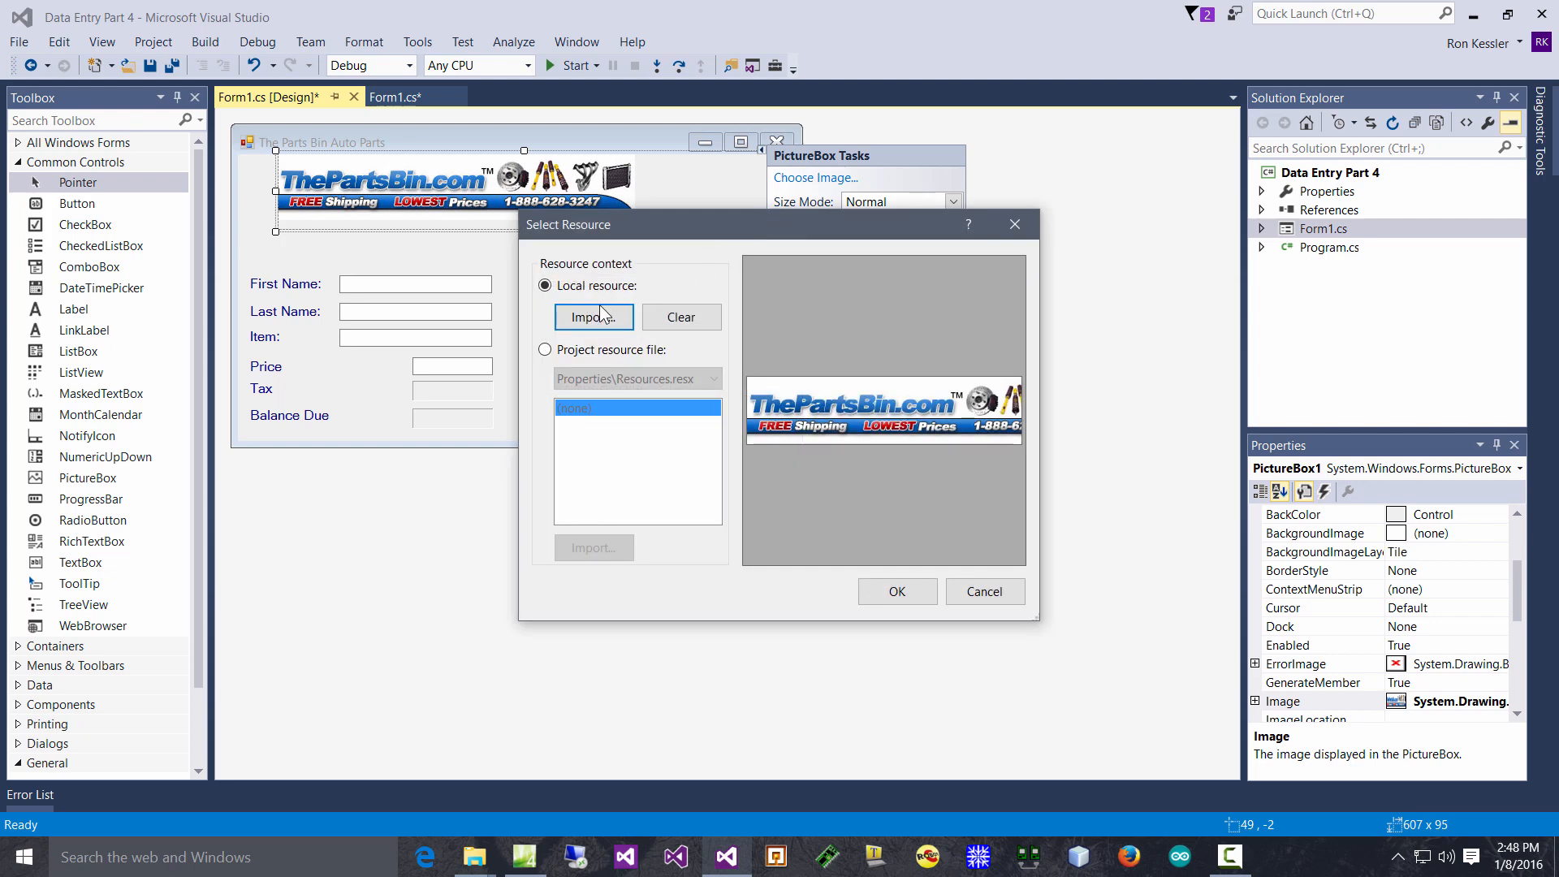
left_click(593, 317)
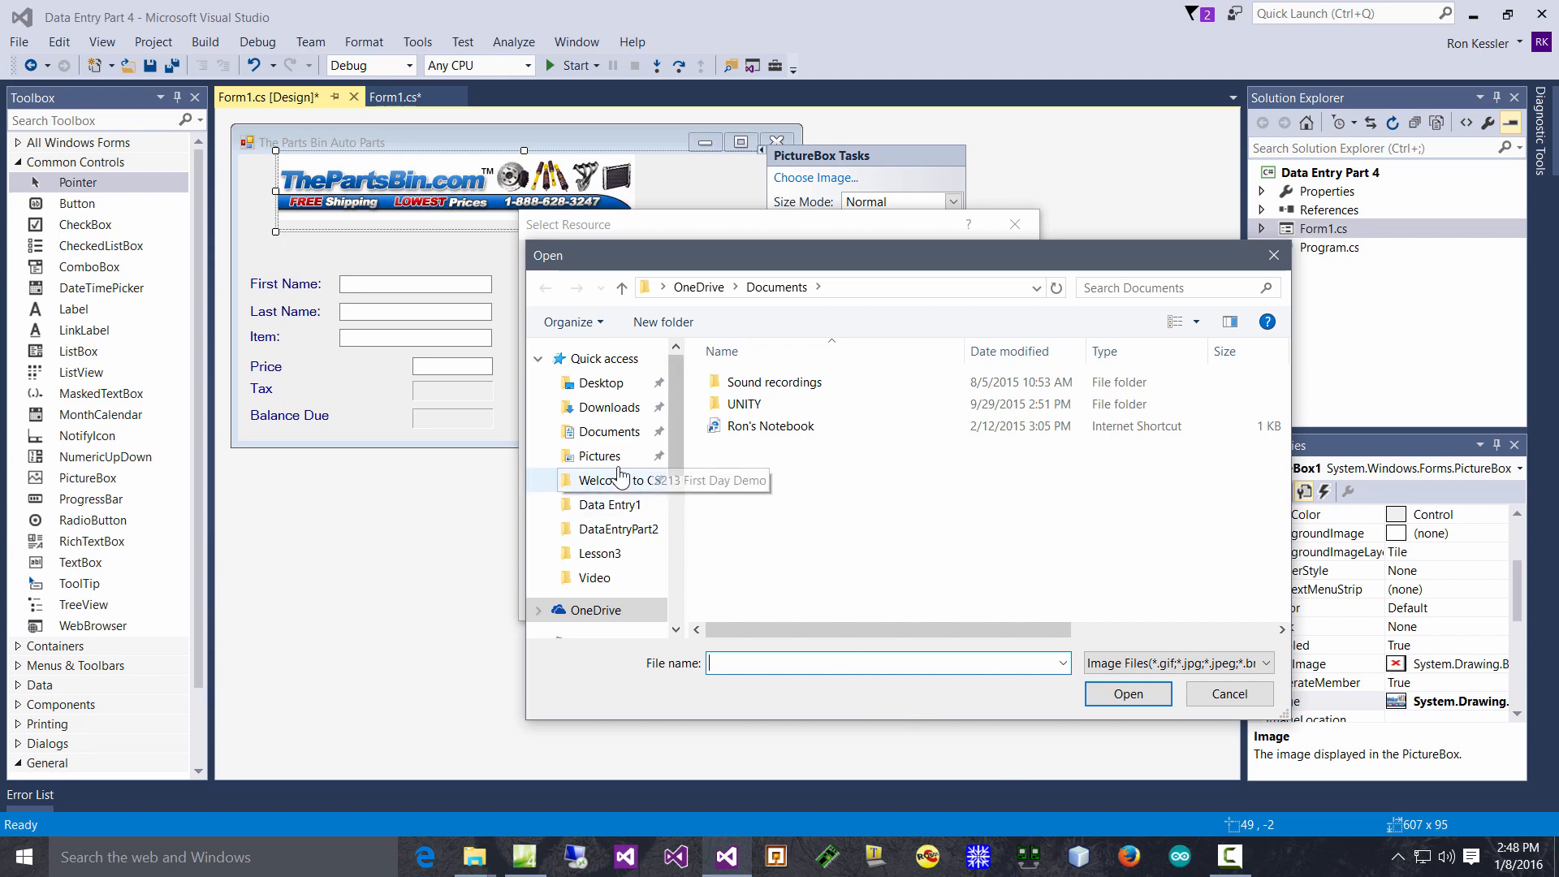
left_click(598, 455)
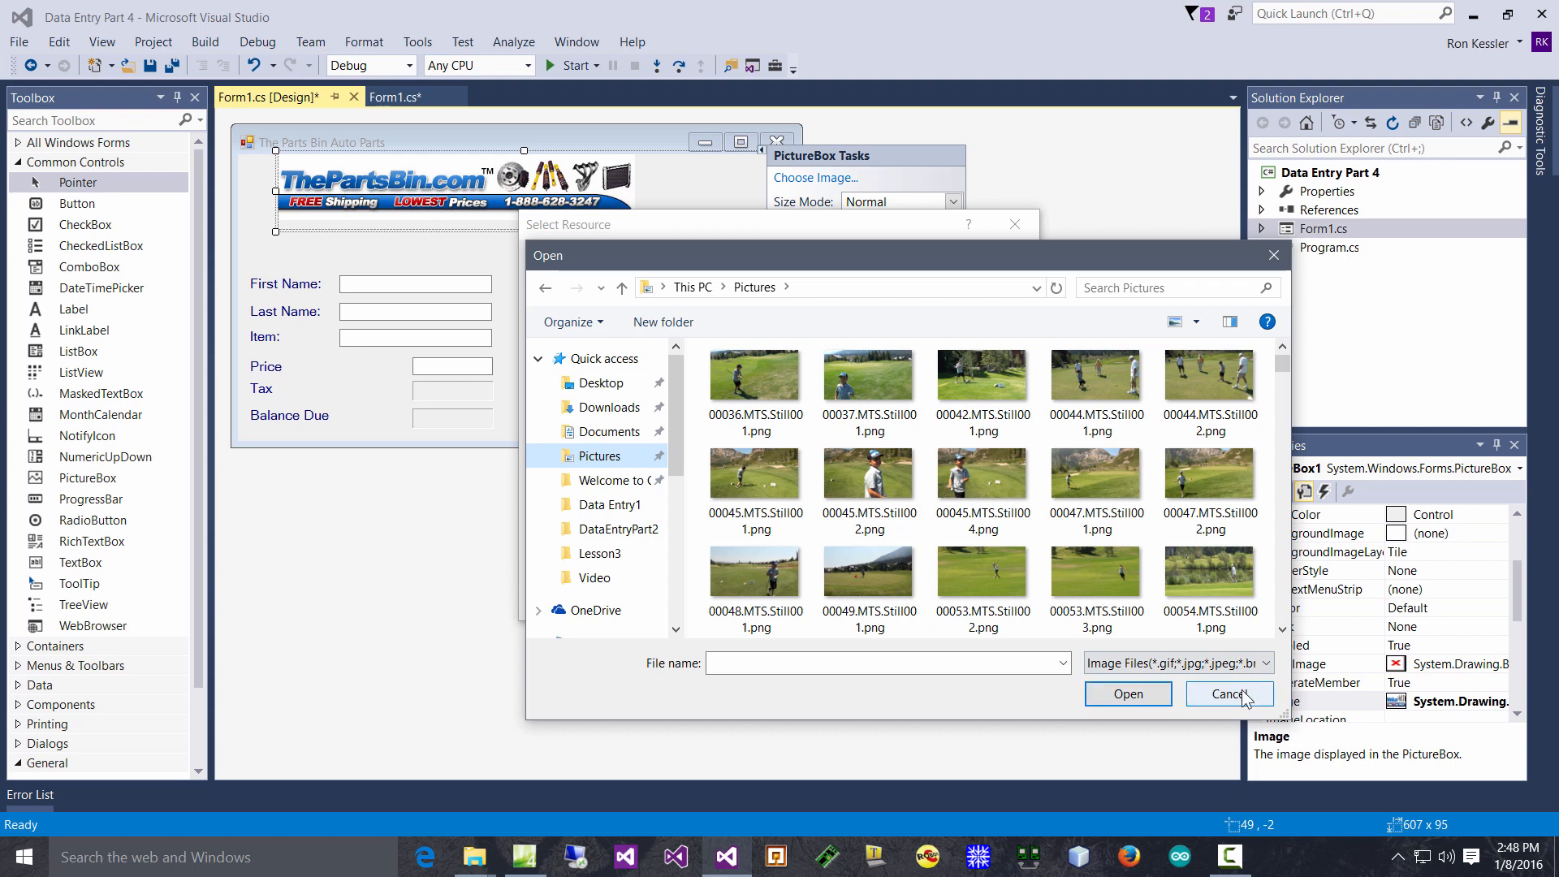
left_click(1228, 694)
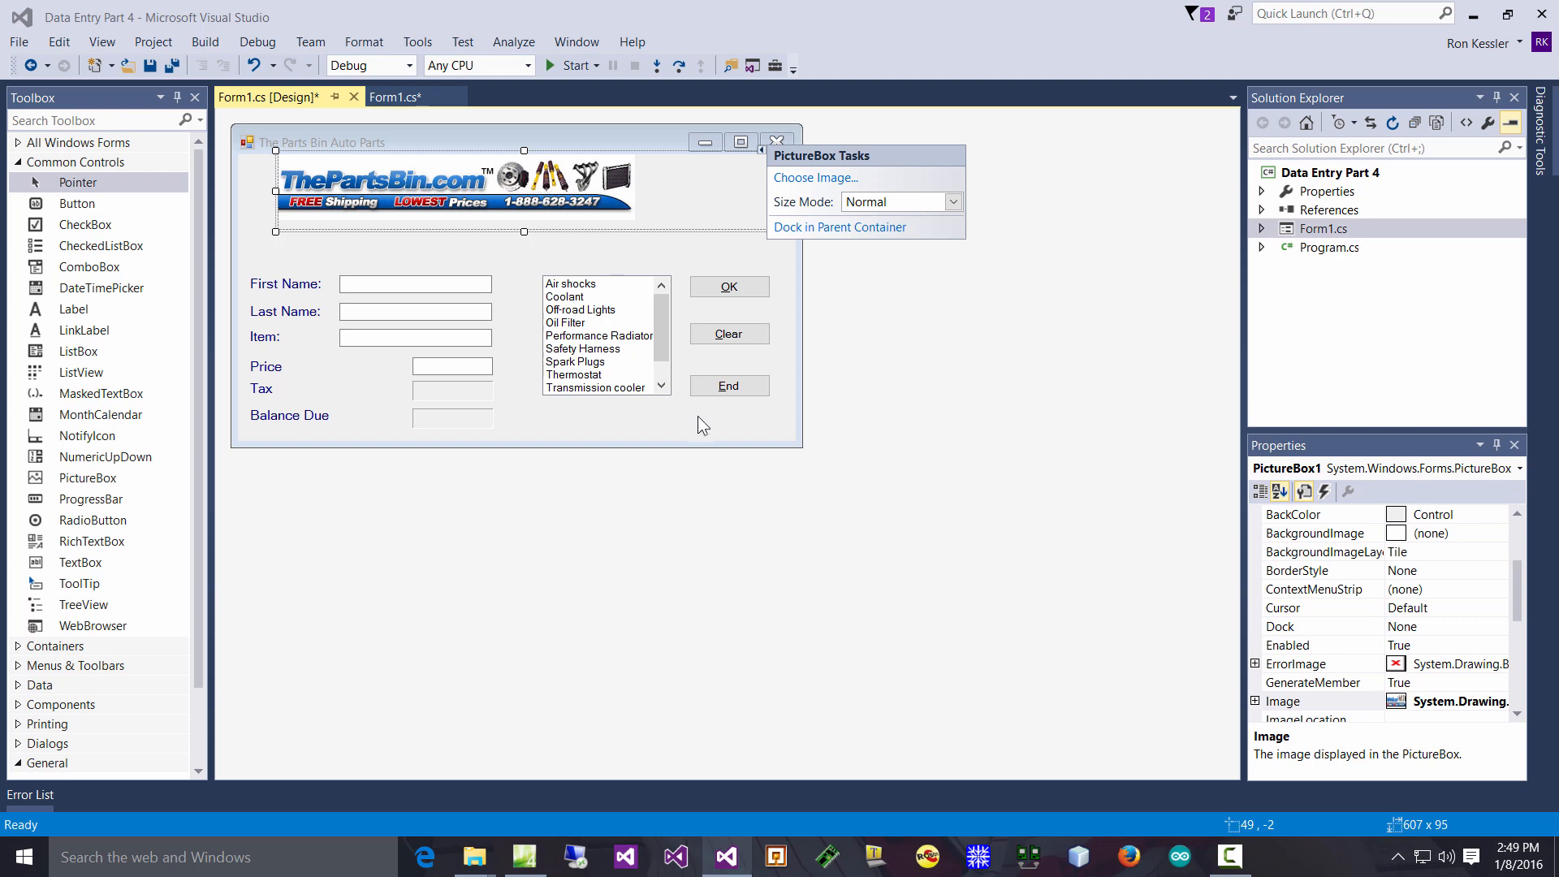
left_click(659, 409)
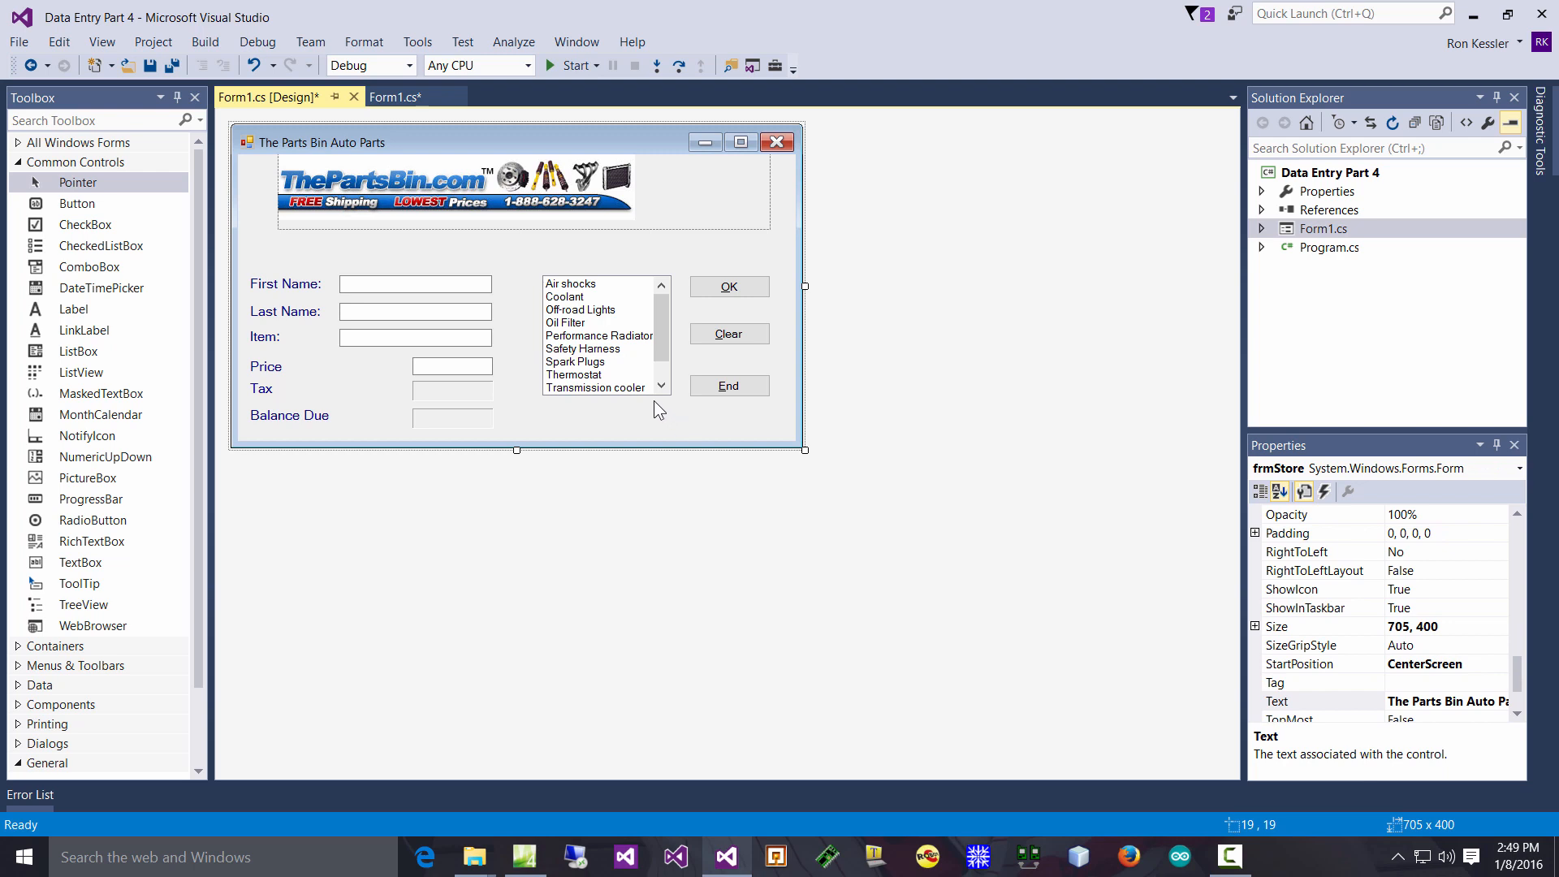
left_click(601, 335)
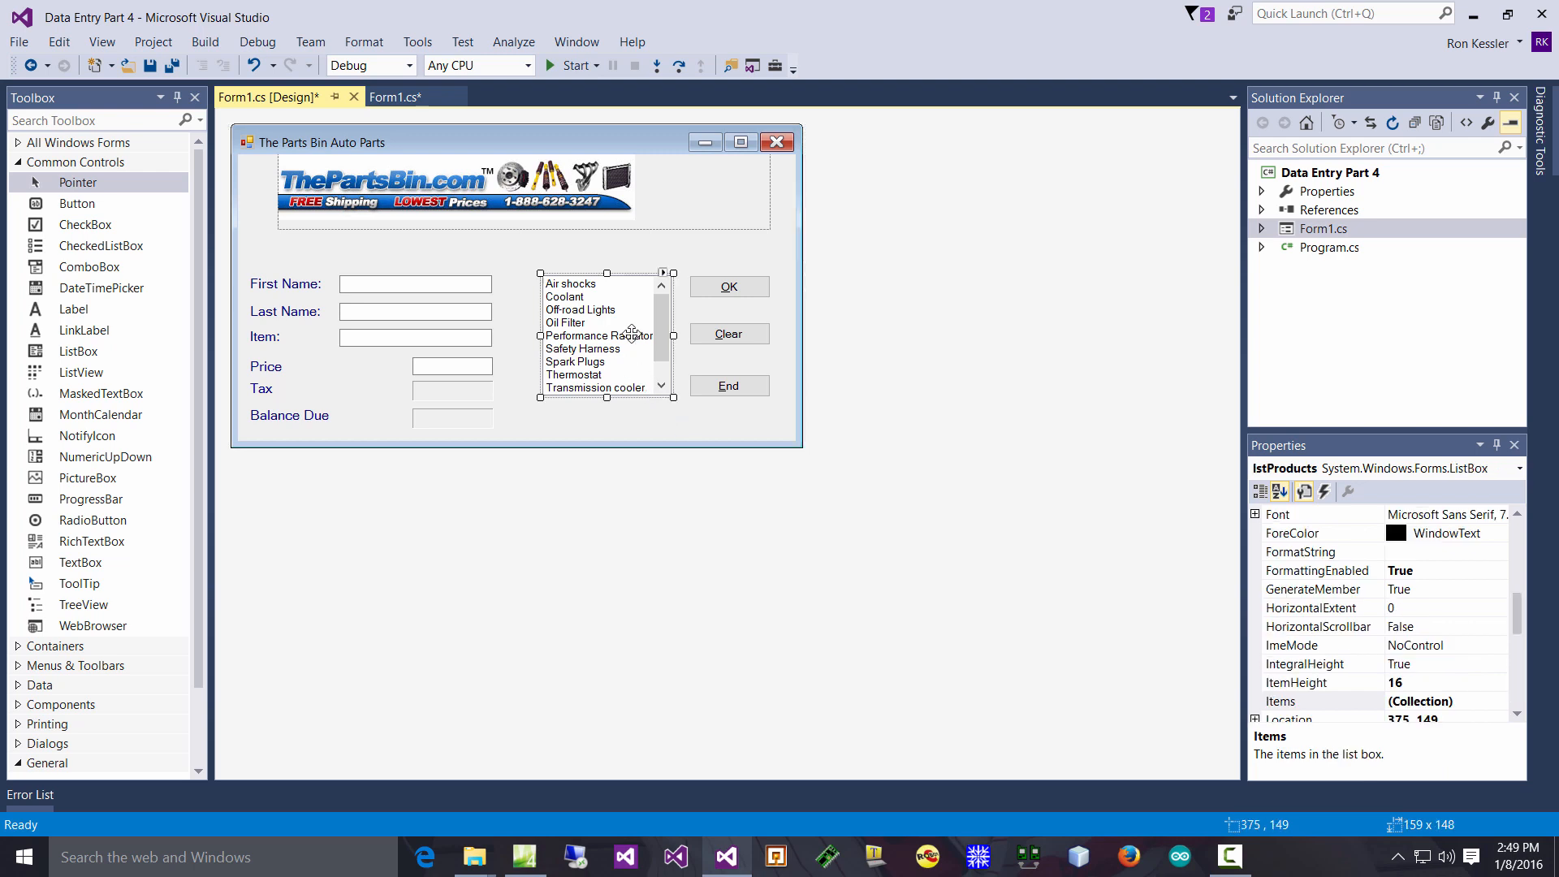
left_click(78, 351)
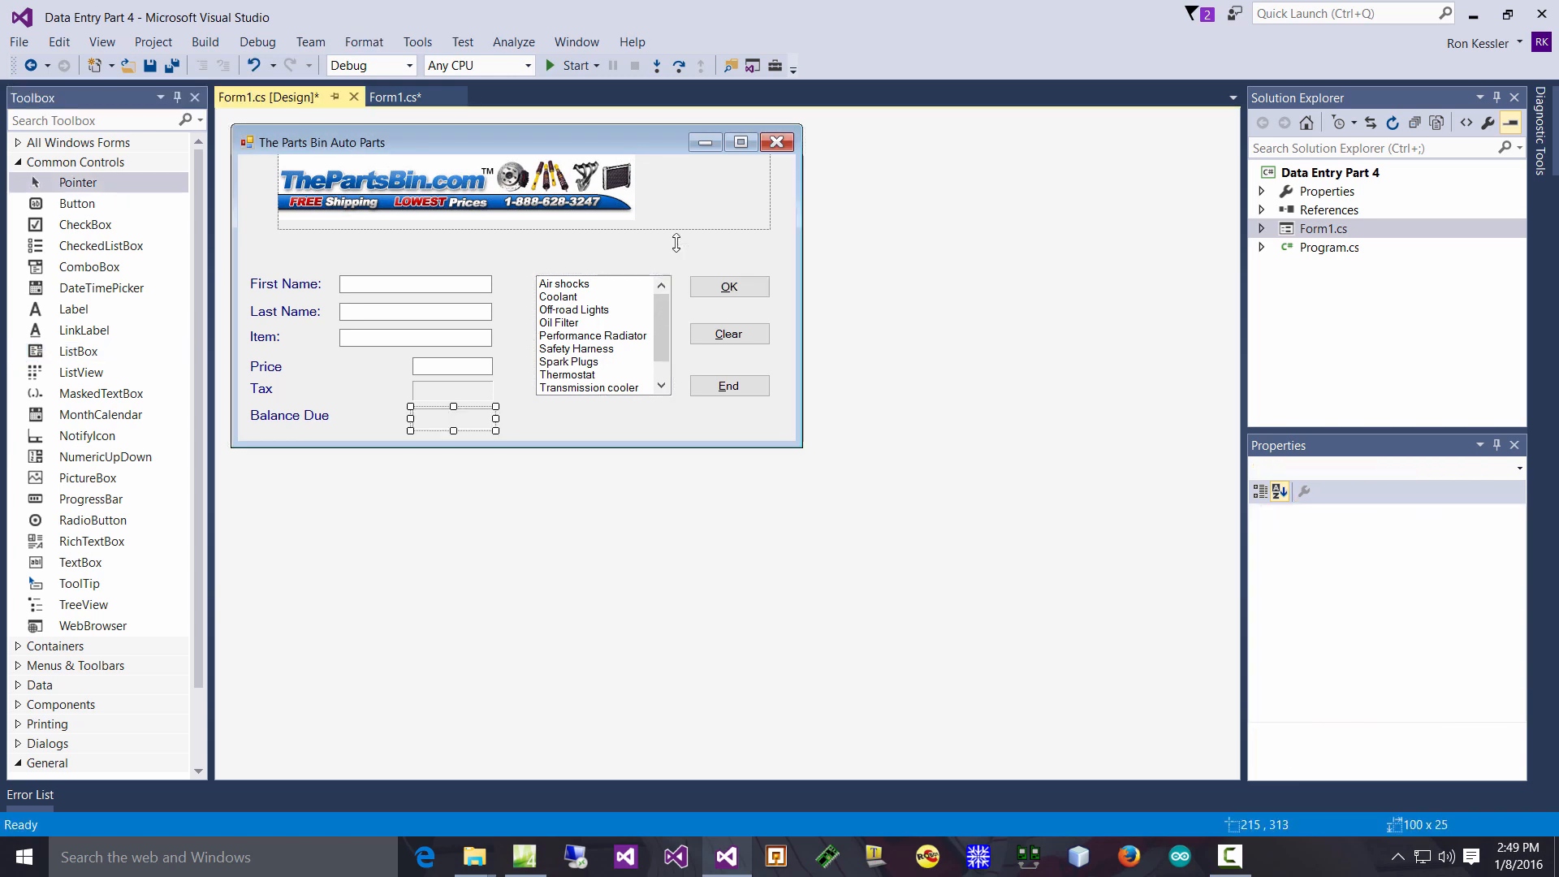
left_click(454, 415)
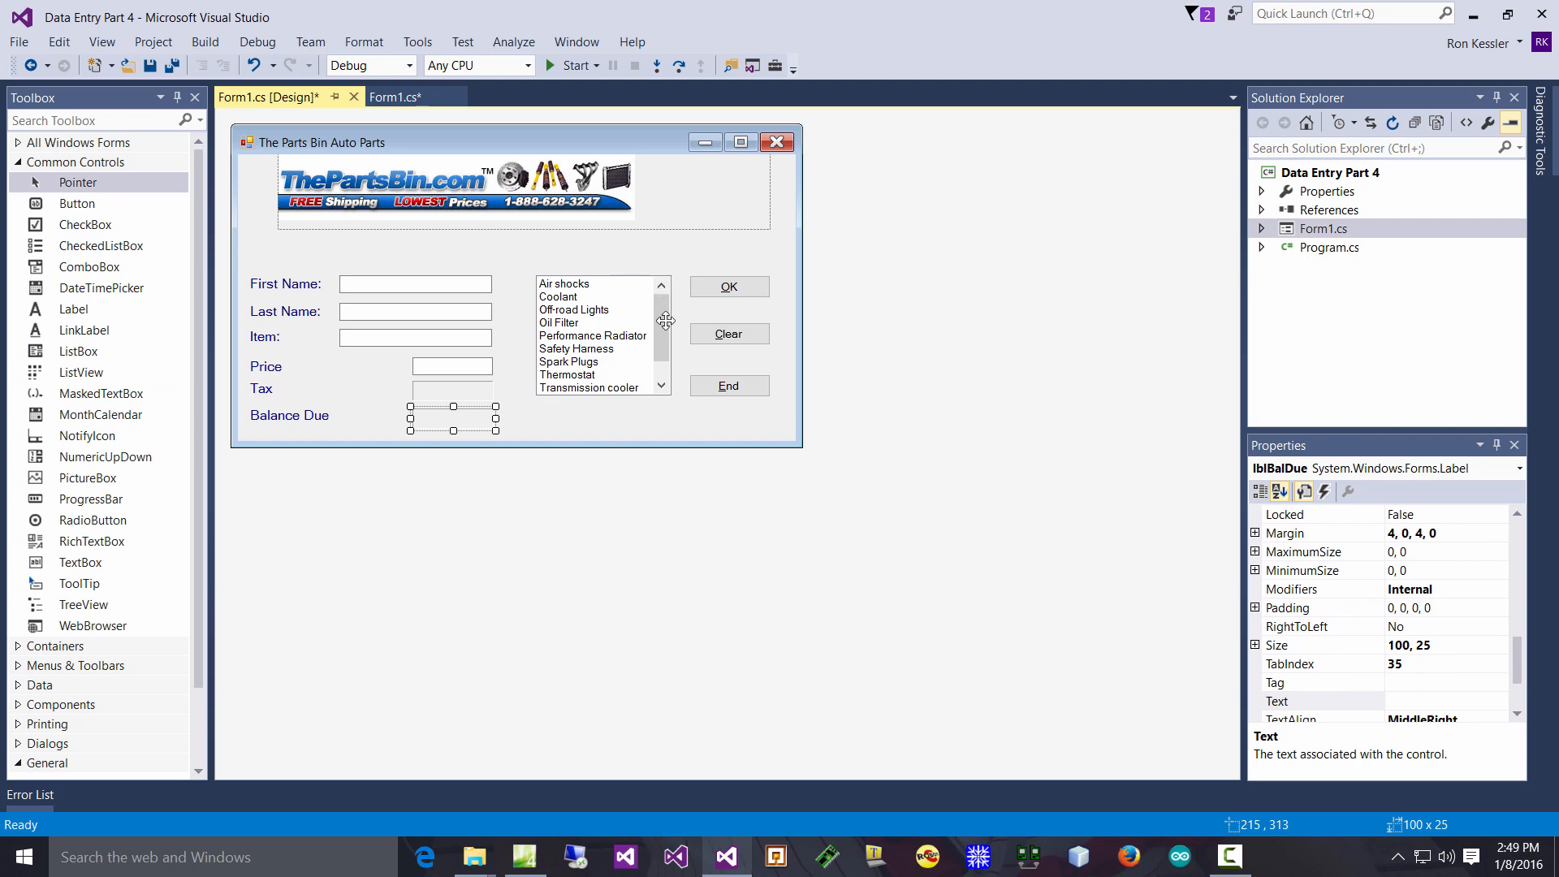
mouse_move(674, 330)
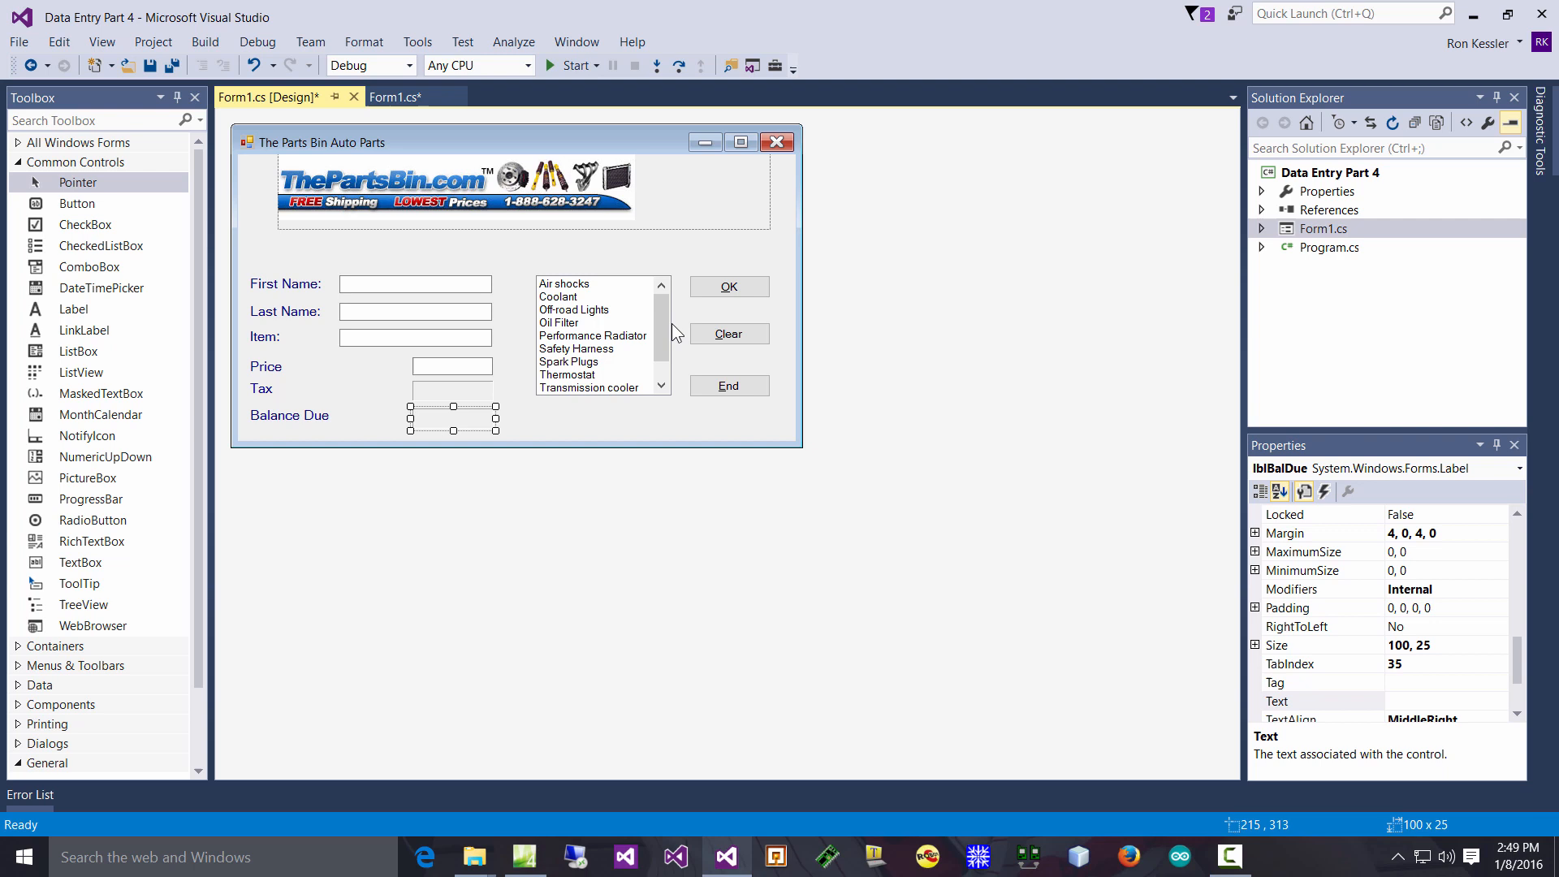
left_click(596, 335)
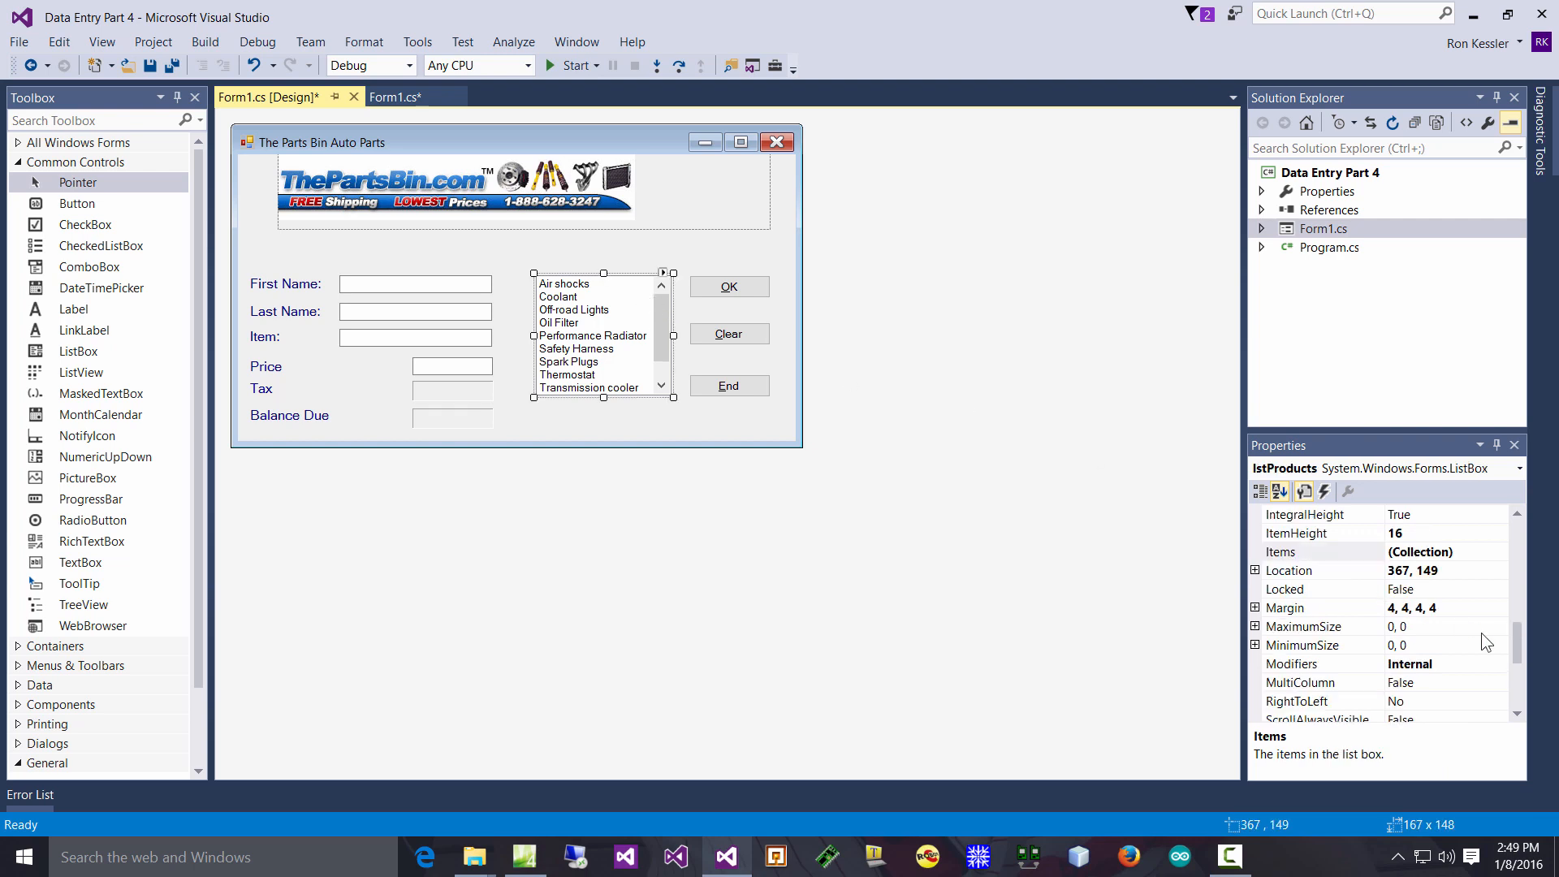
mouse_move(1457, 657)
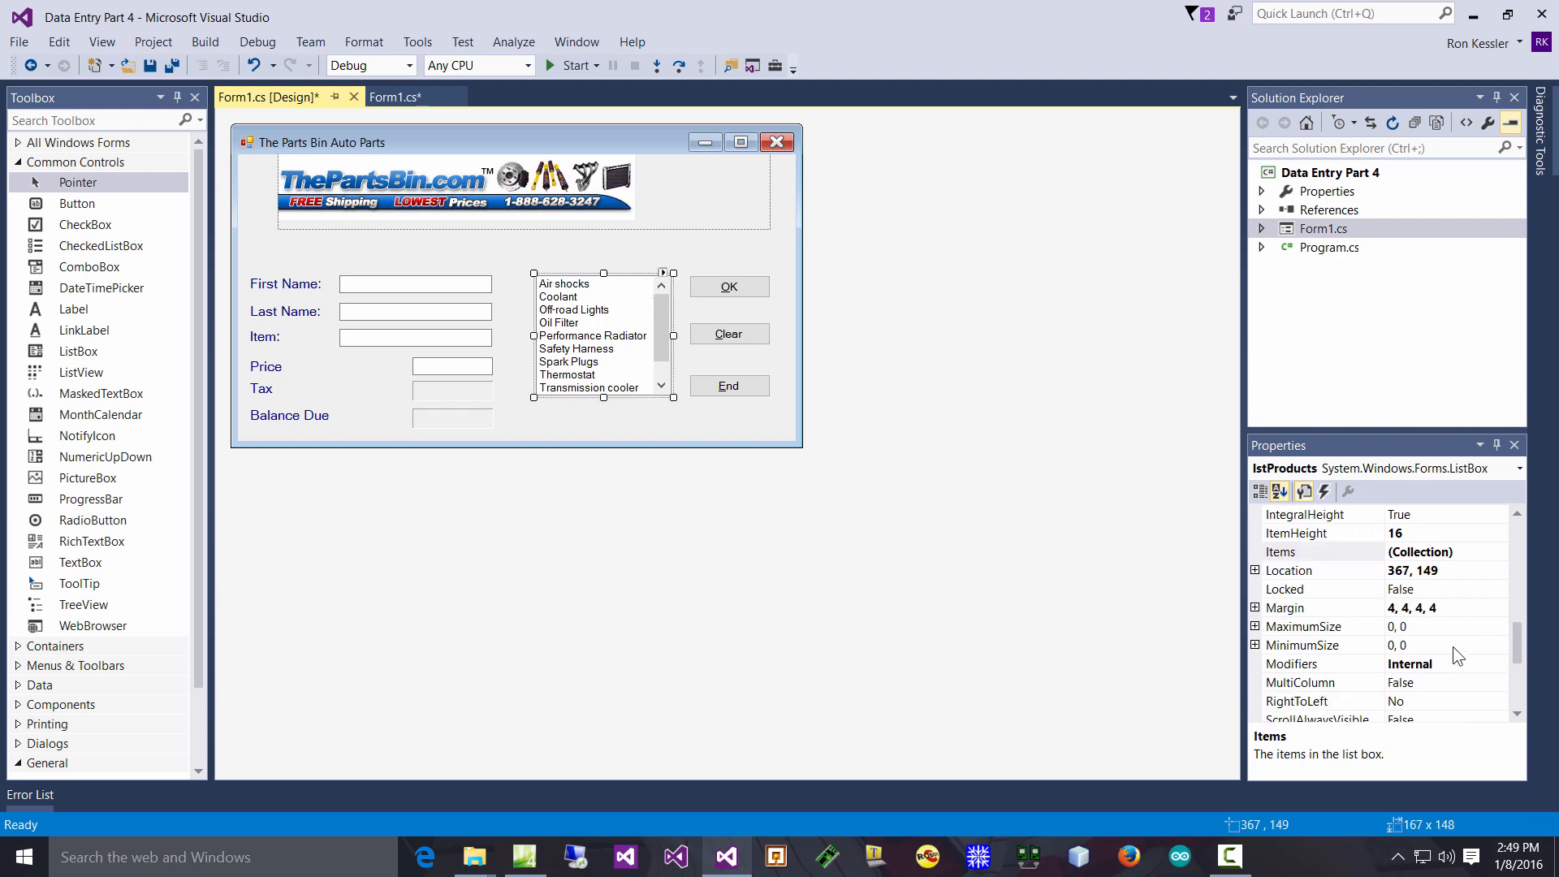
scroll("down", 3)
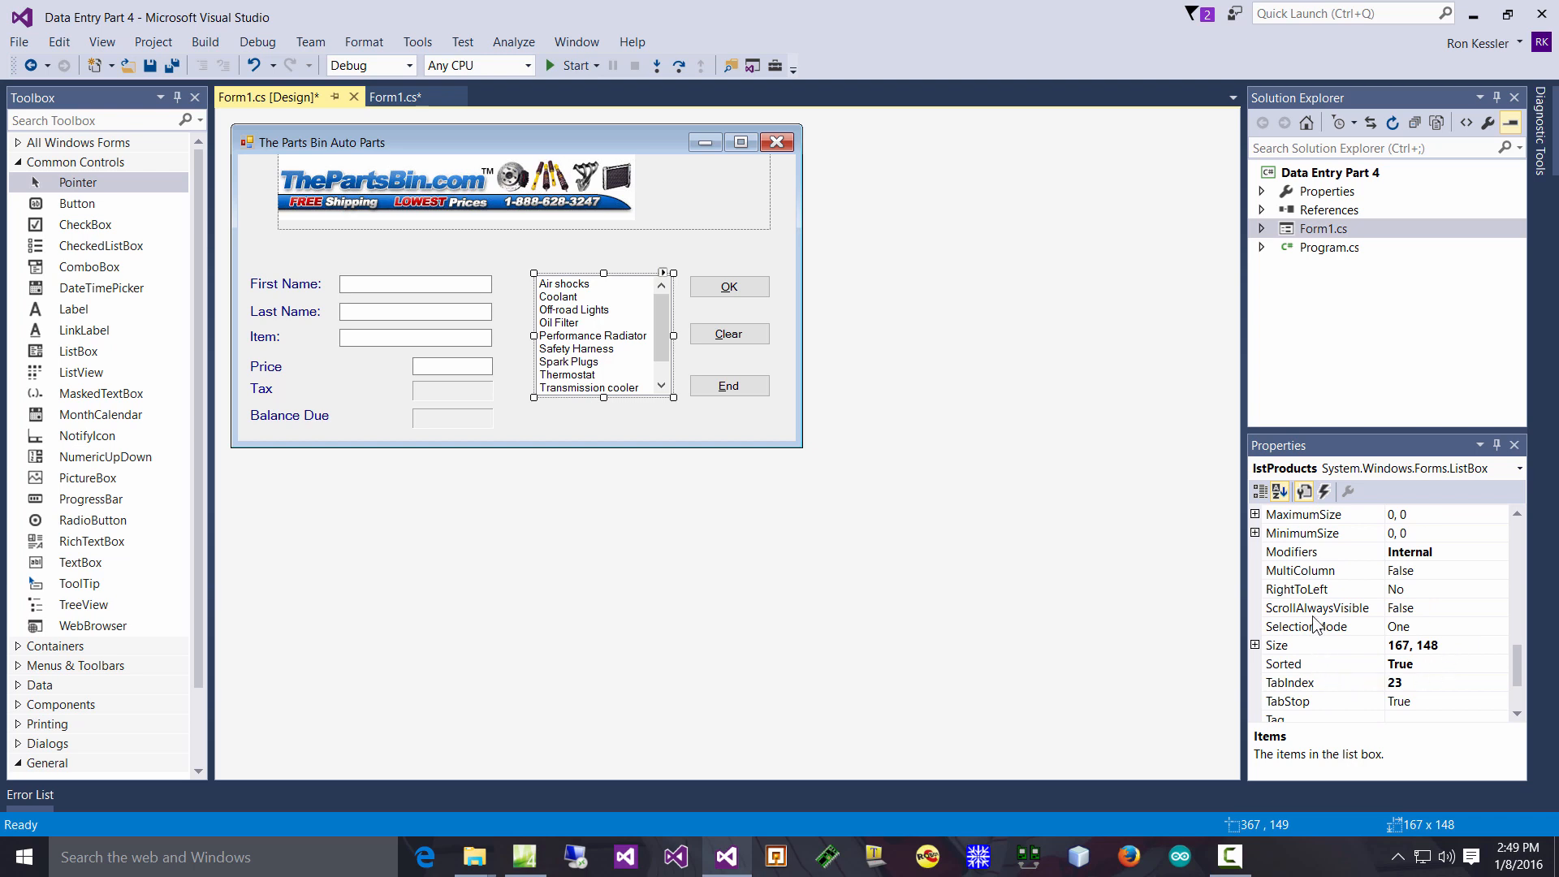
mouse_move(1353, 619)
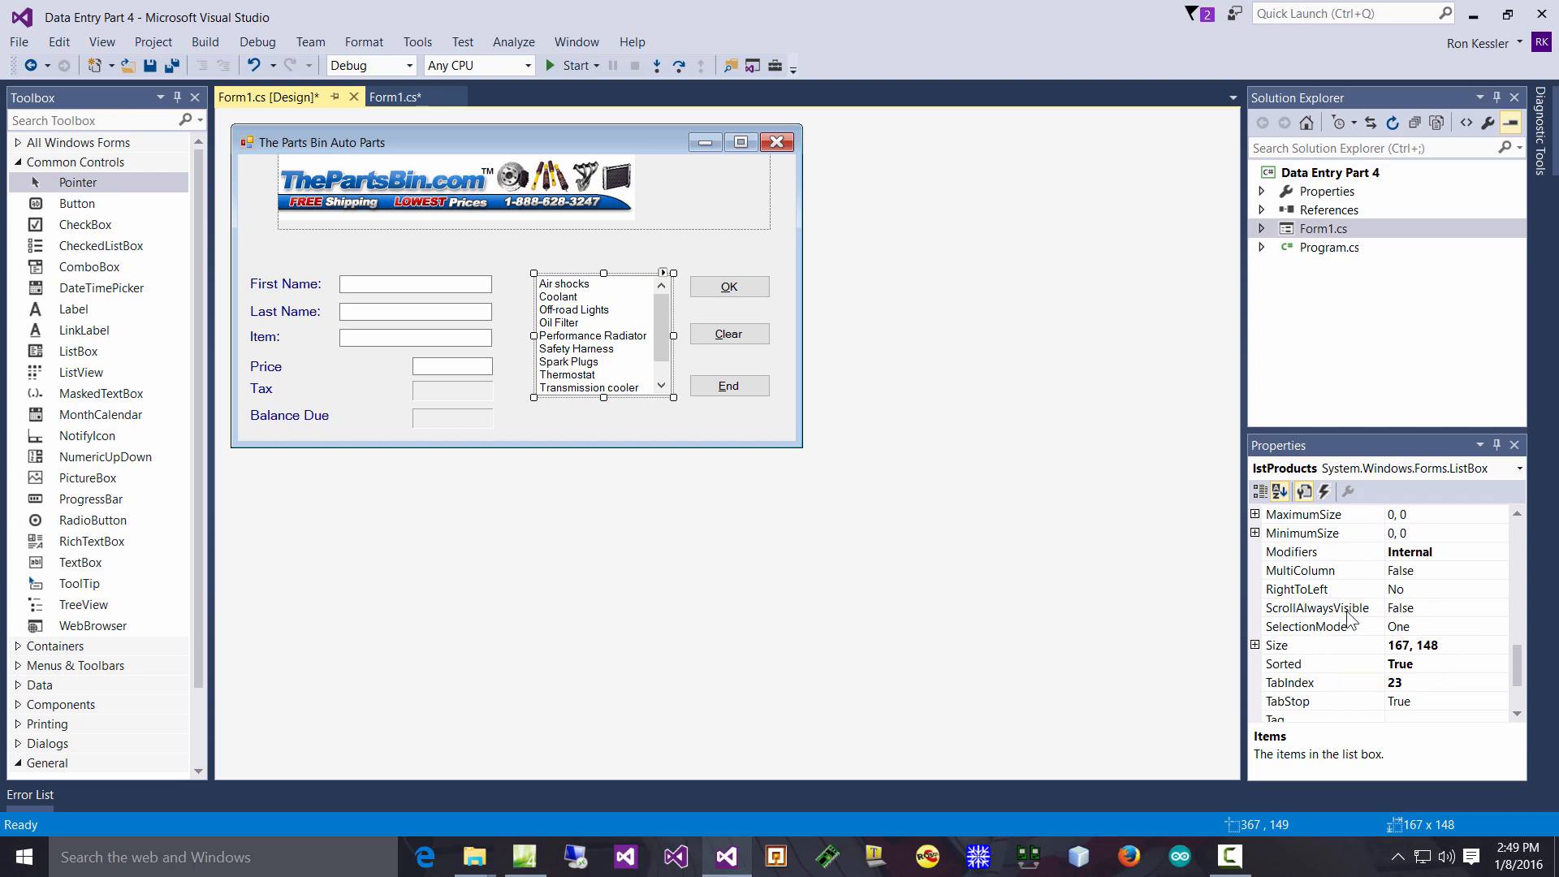
mouse_move(1308, 645)
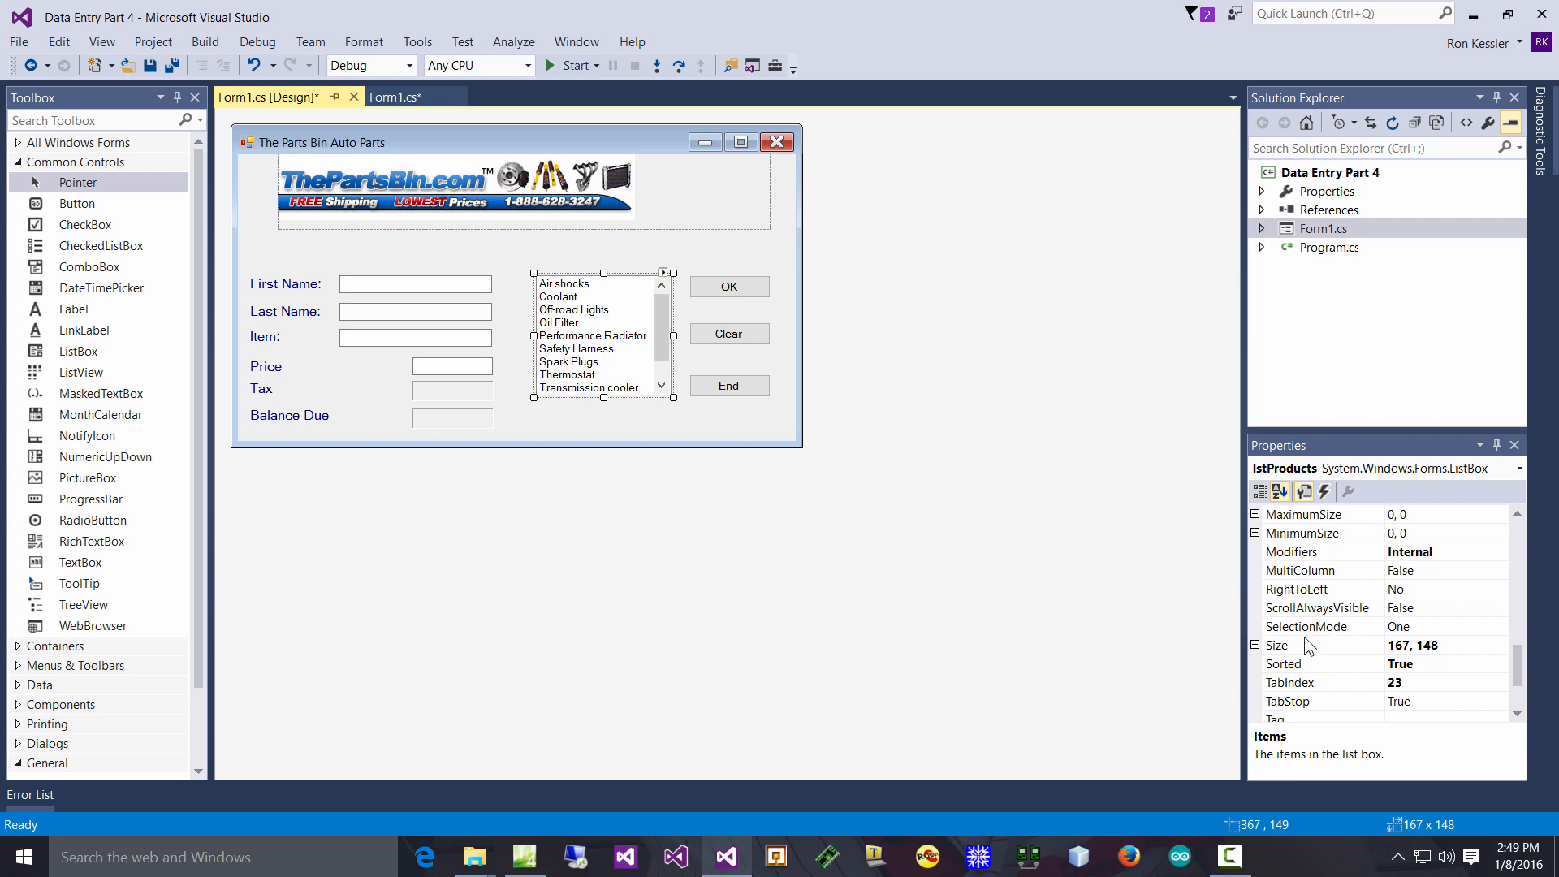
left_click(1322, 625)
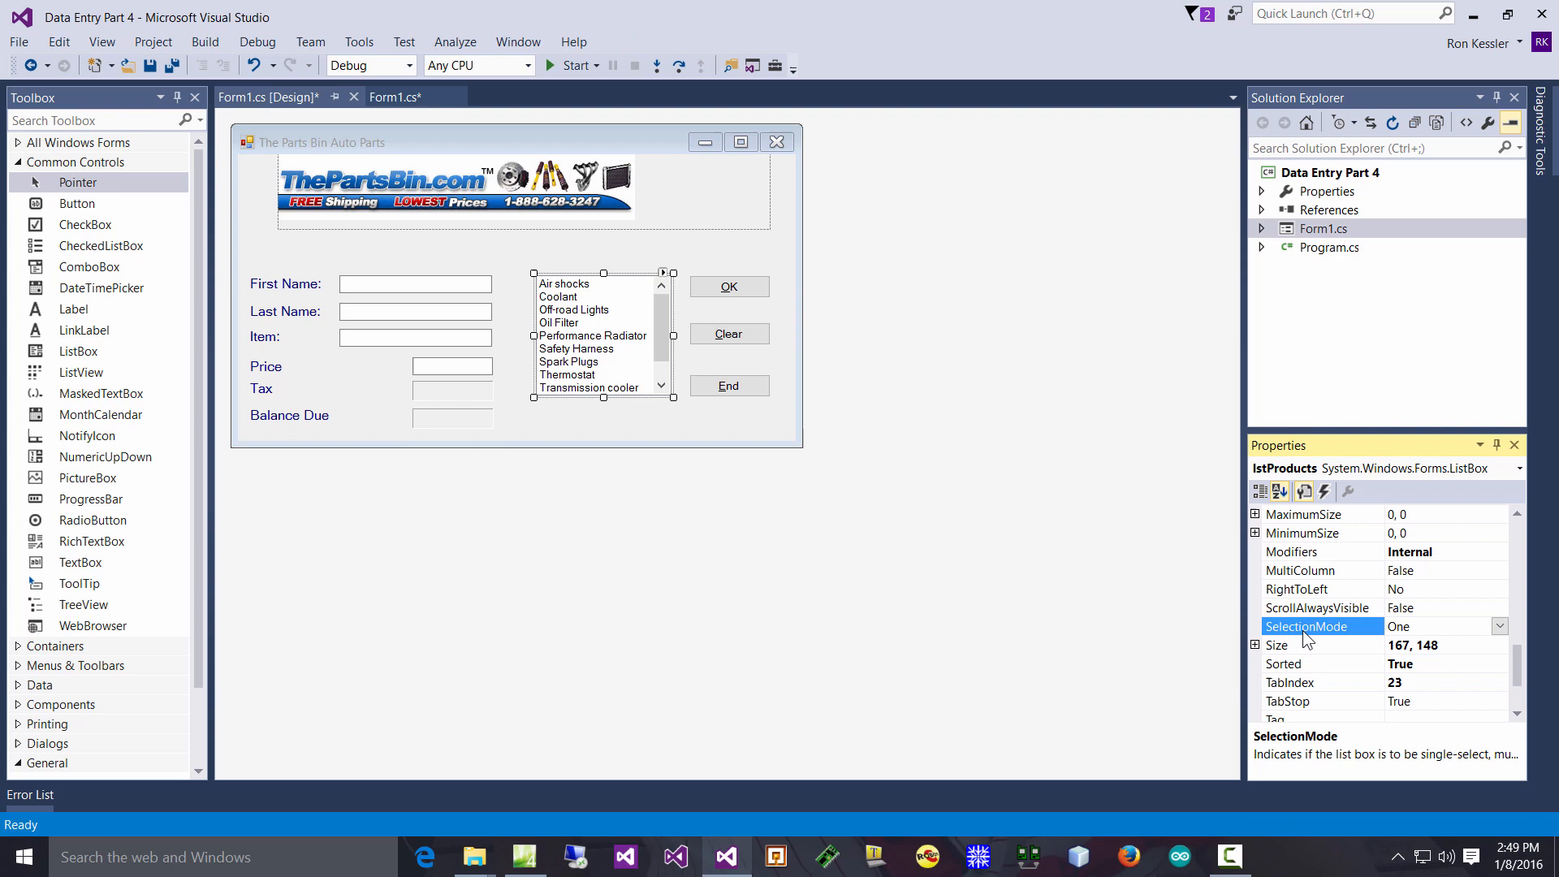
mouse_move(1295, 675)
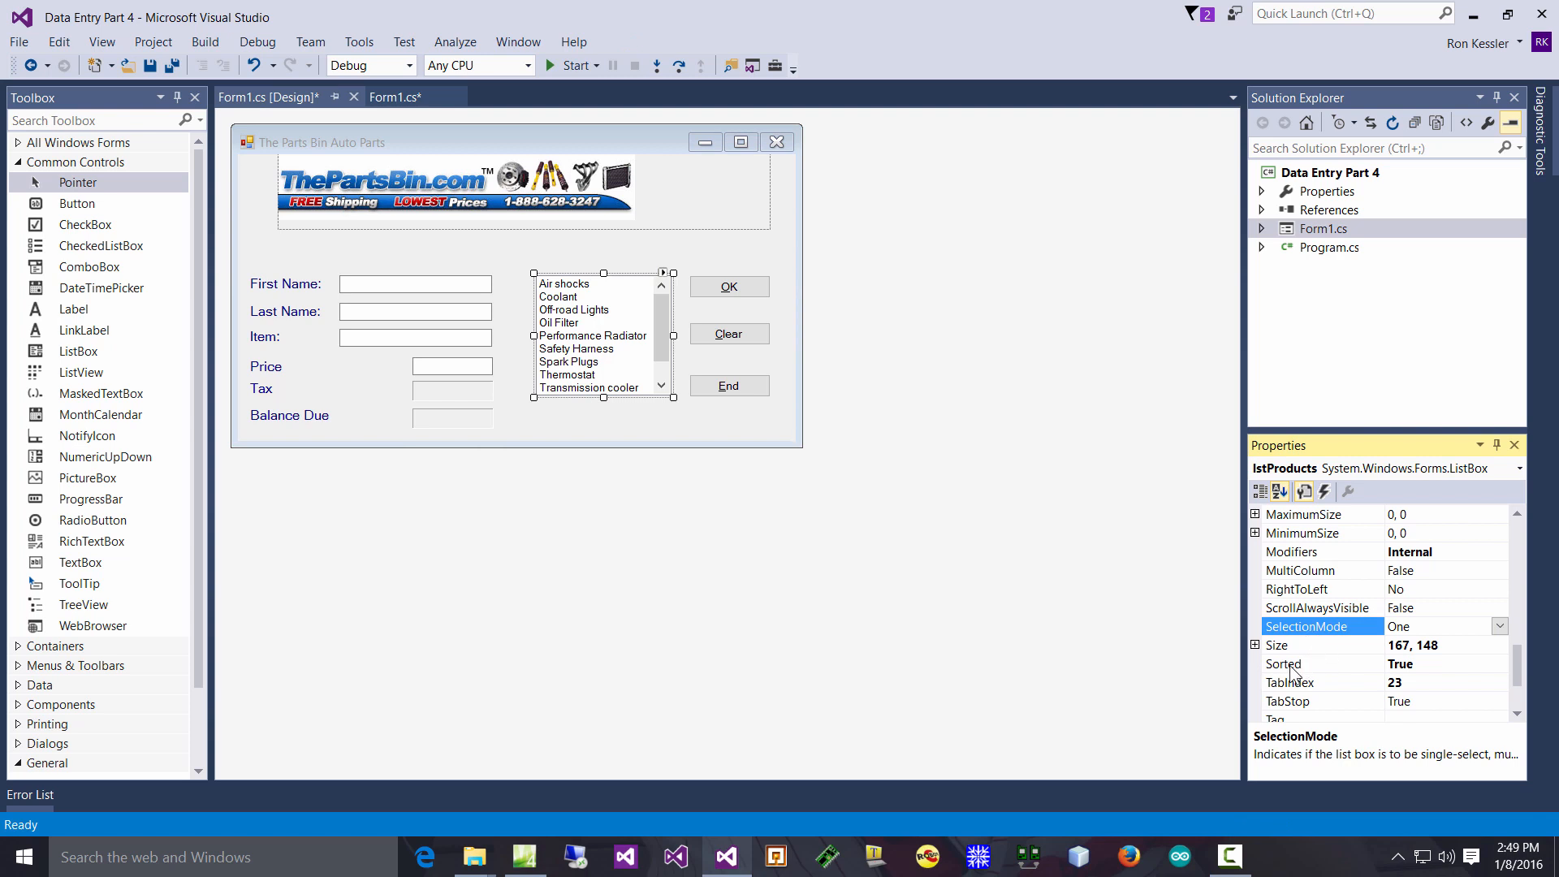
left_click(1322, 663)
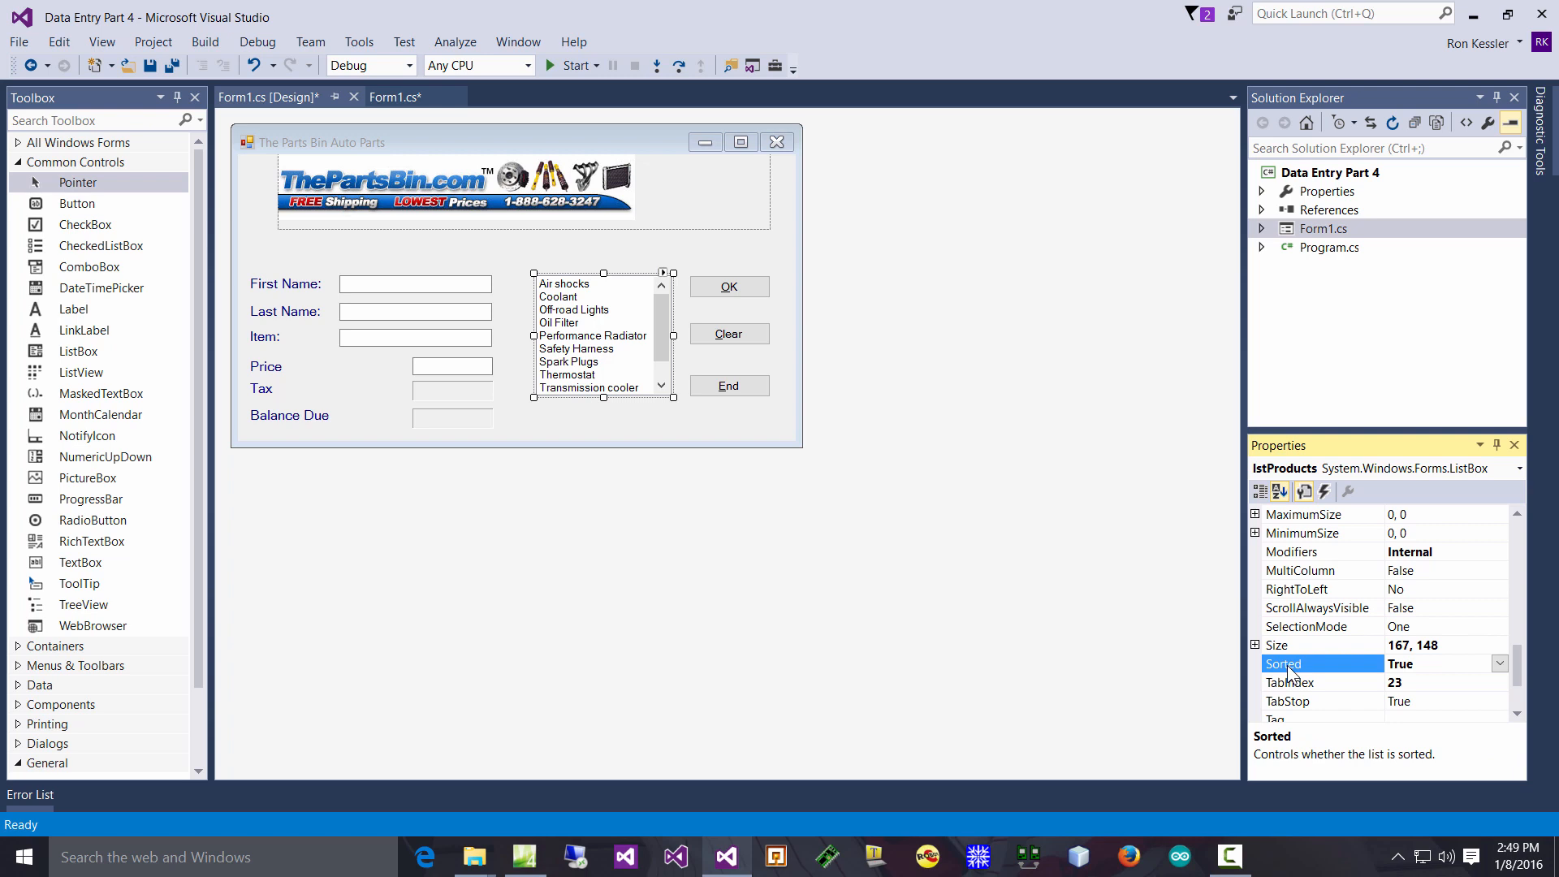
mouse_move(1332, 675)
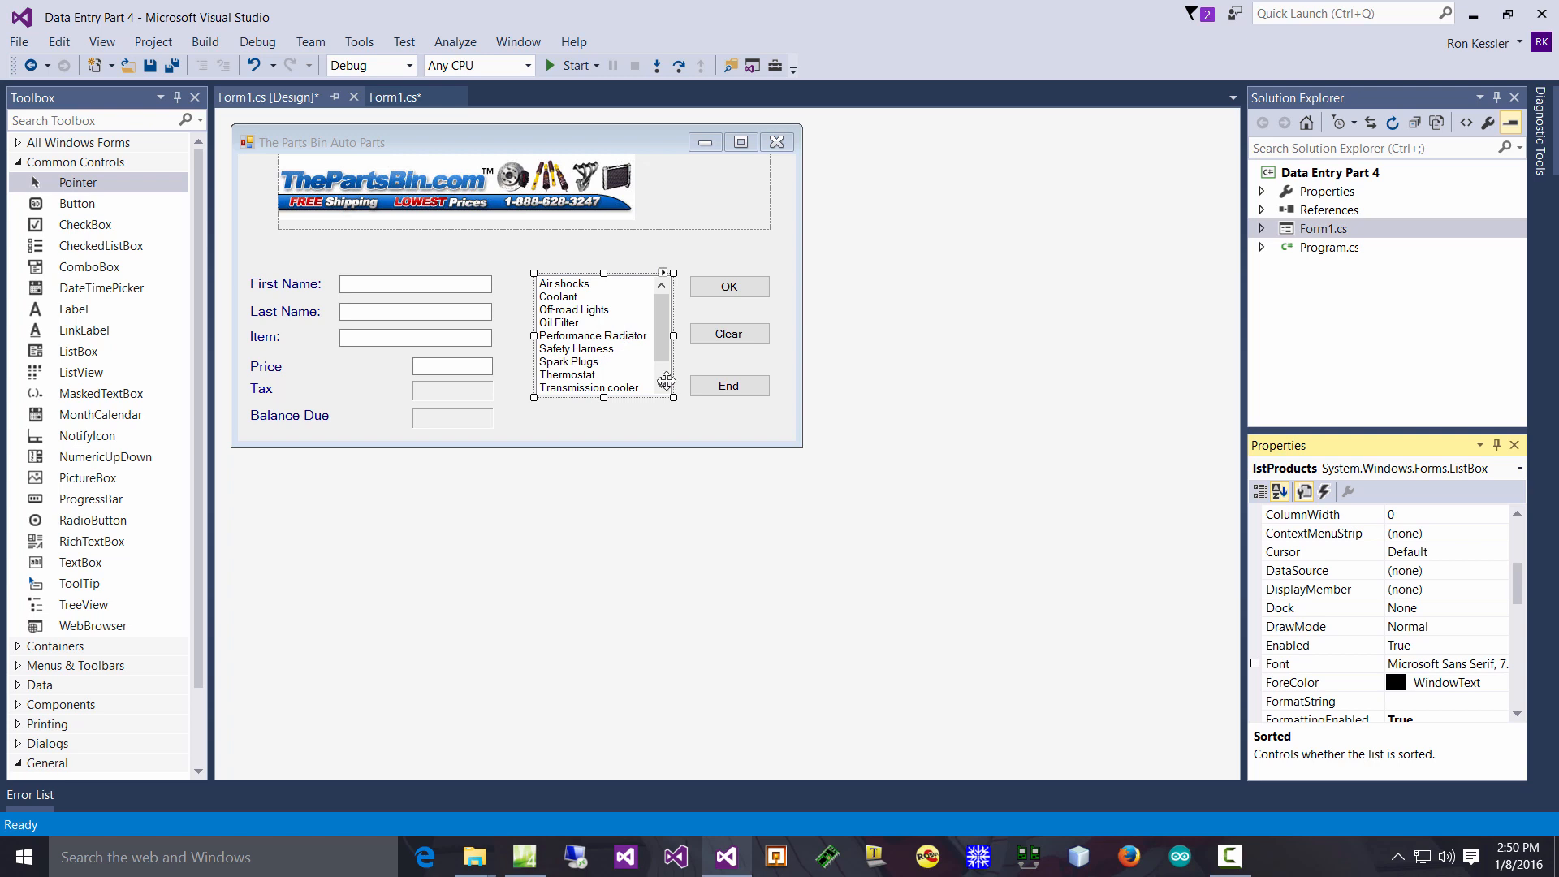
- Open the String Collection Editor for the product list box's Items property
scroll("down", 3)
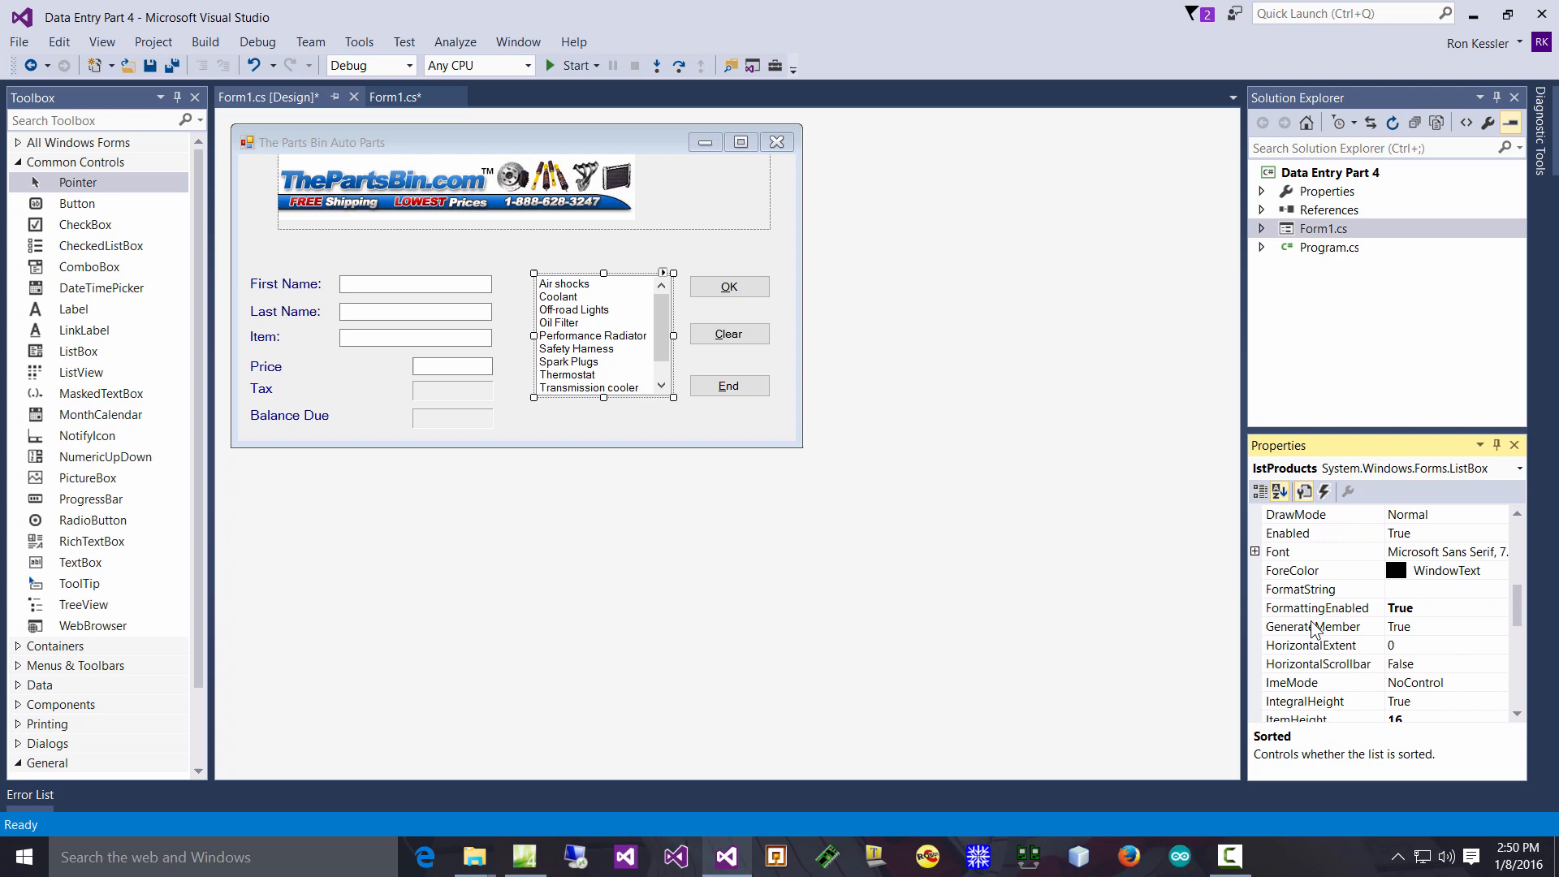
left_click(1281, 626)
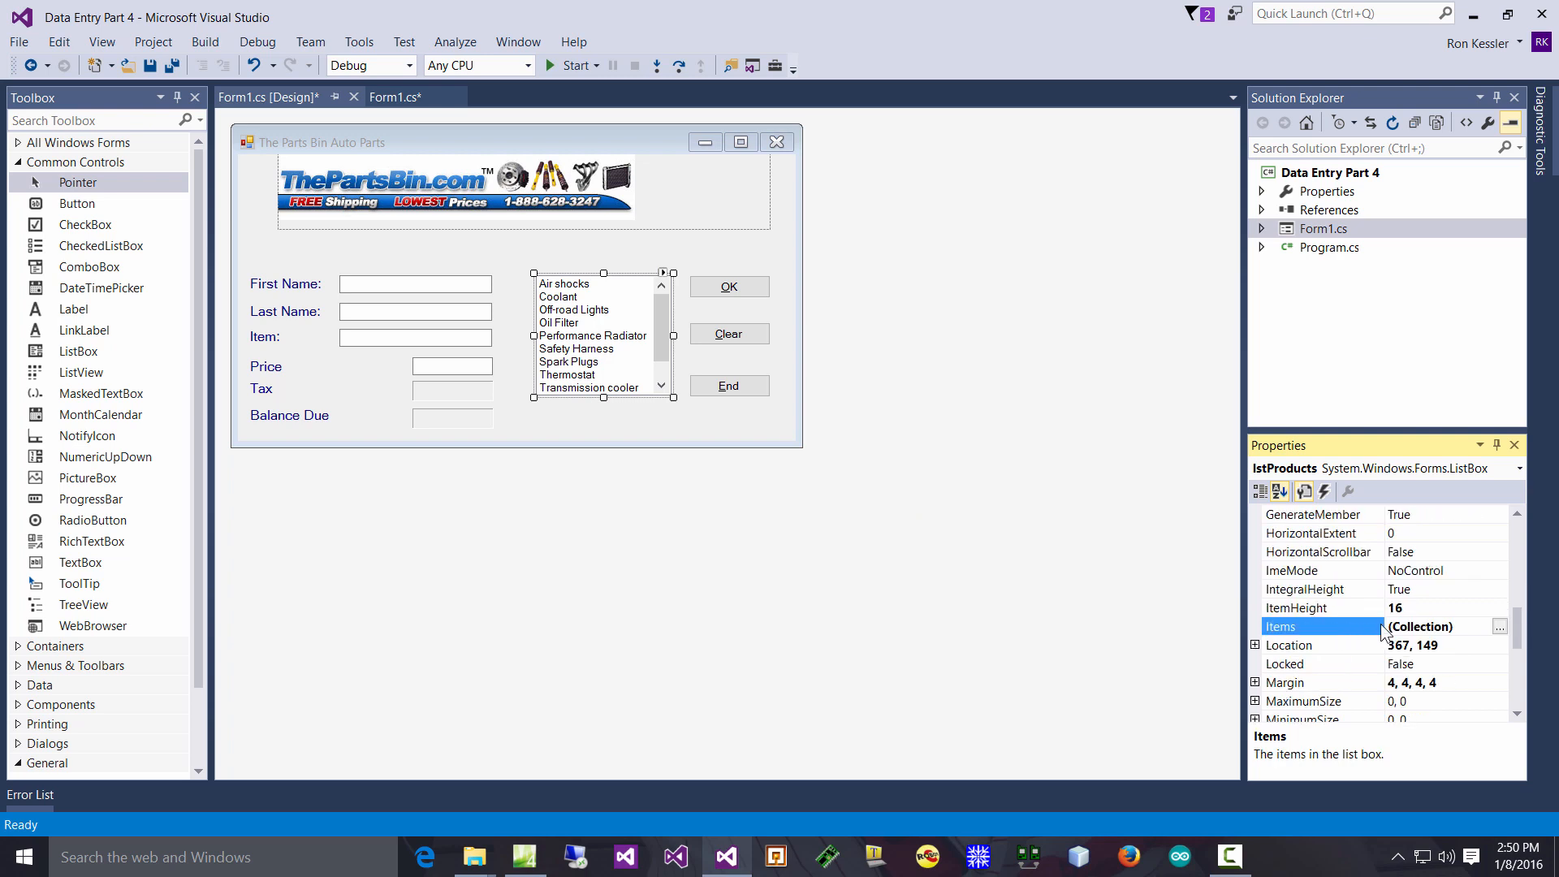
mouse_move(1246, 623)
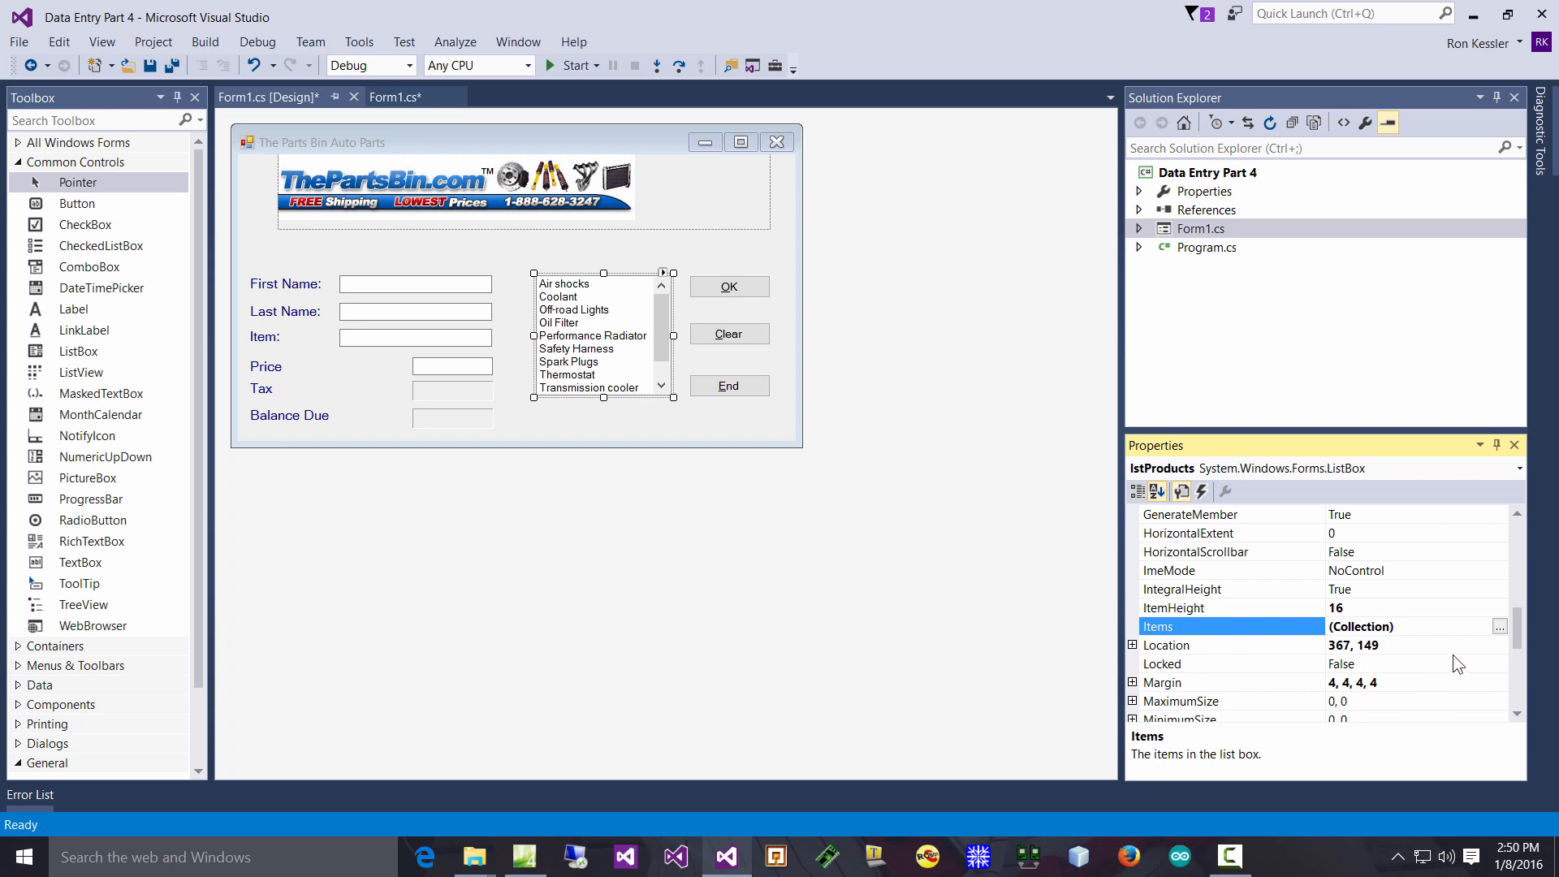
left_click(1499, 625)
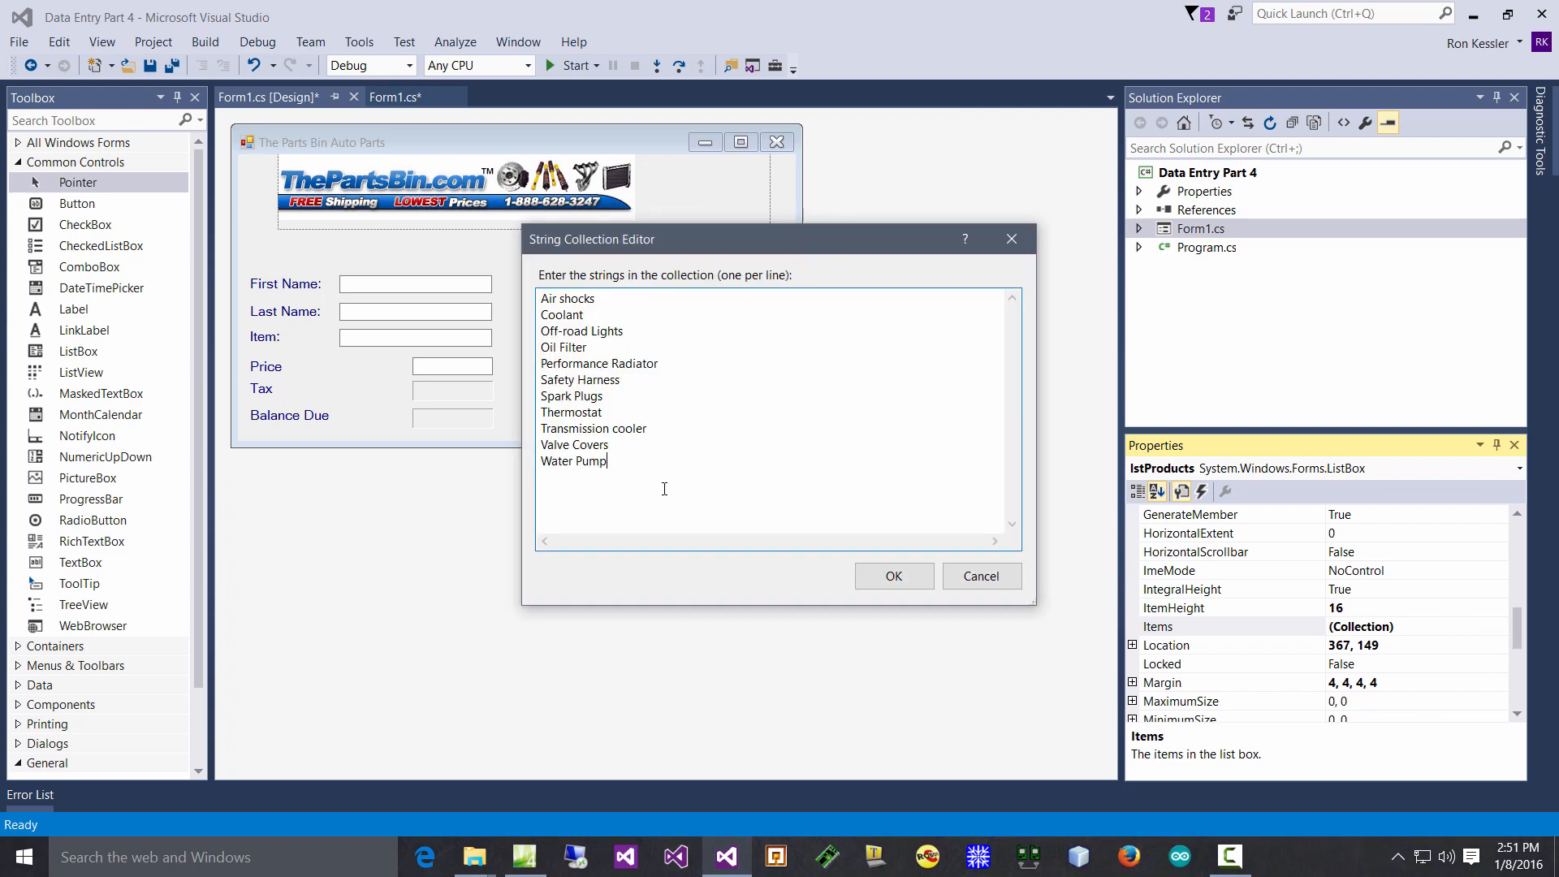
- Enter a throwaway line 'asdadda', delete it, and close the editor leaving the eleven parts unchanged
type("asdadda")
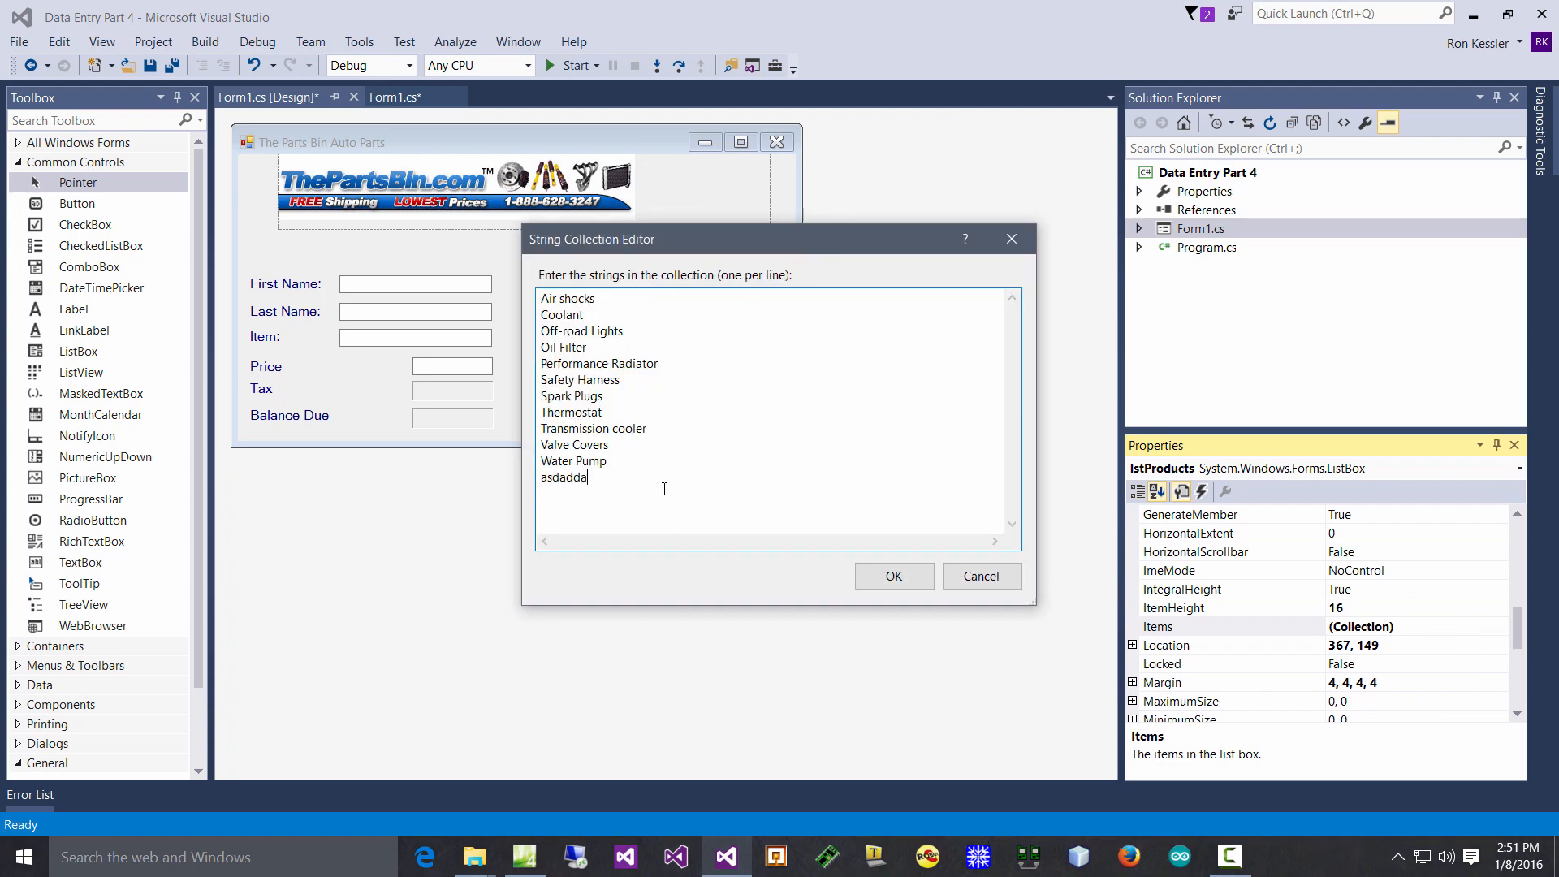
key("Backspace")
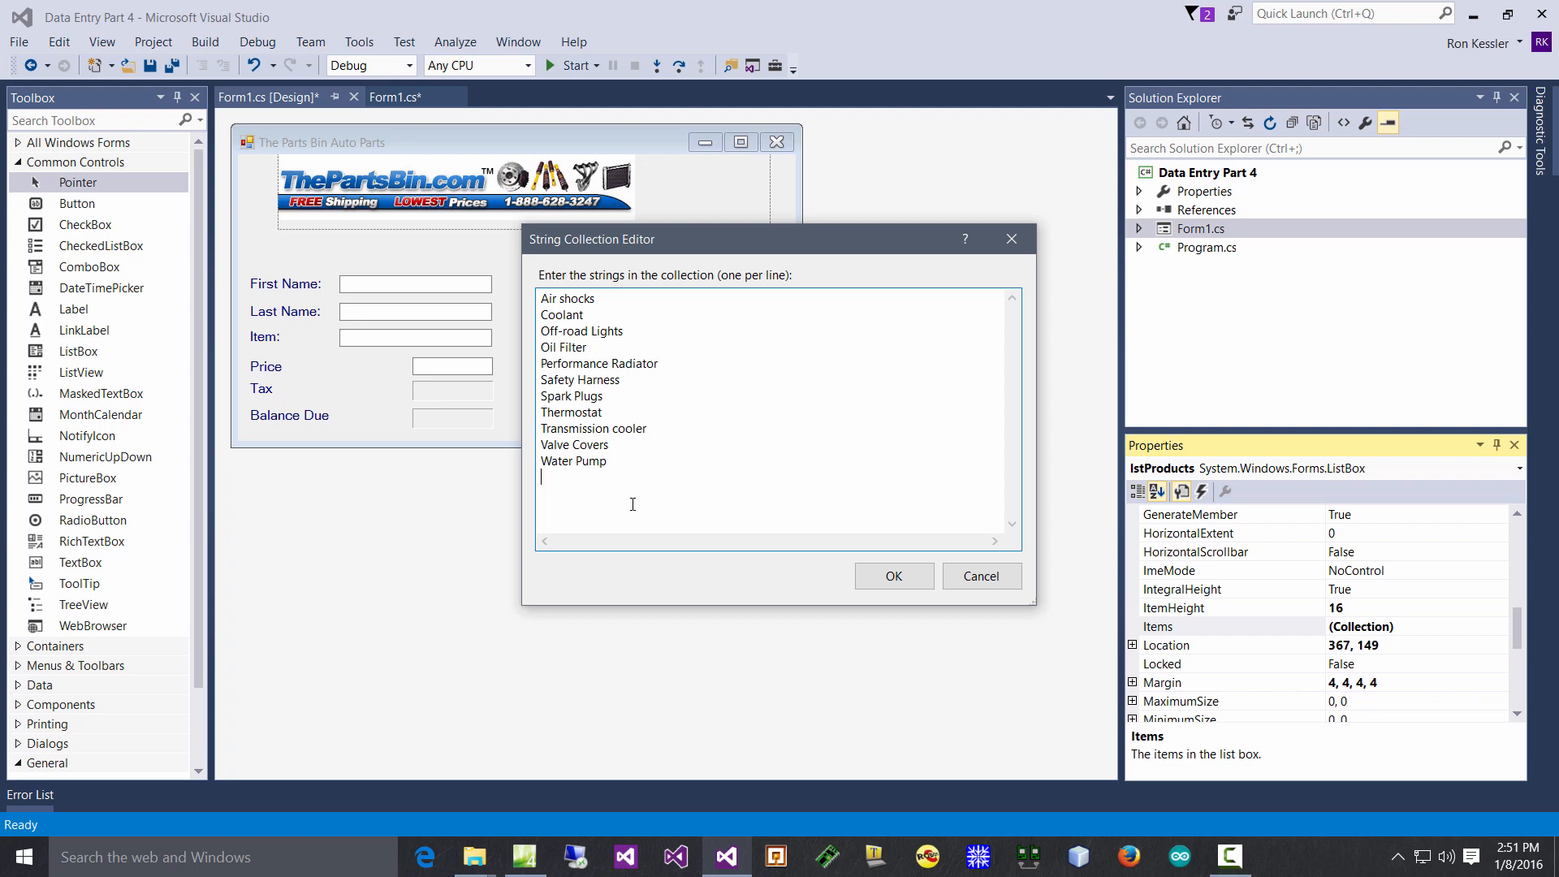
mouse_move(798, 577)
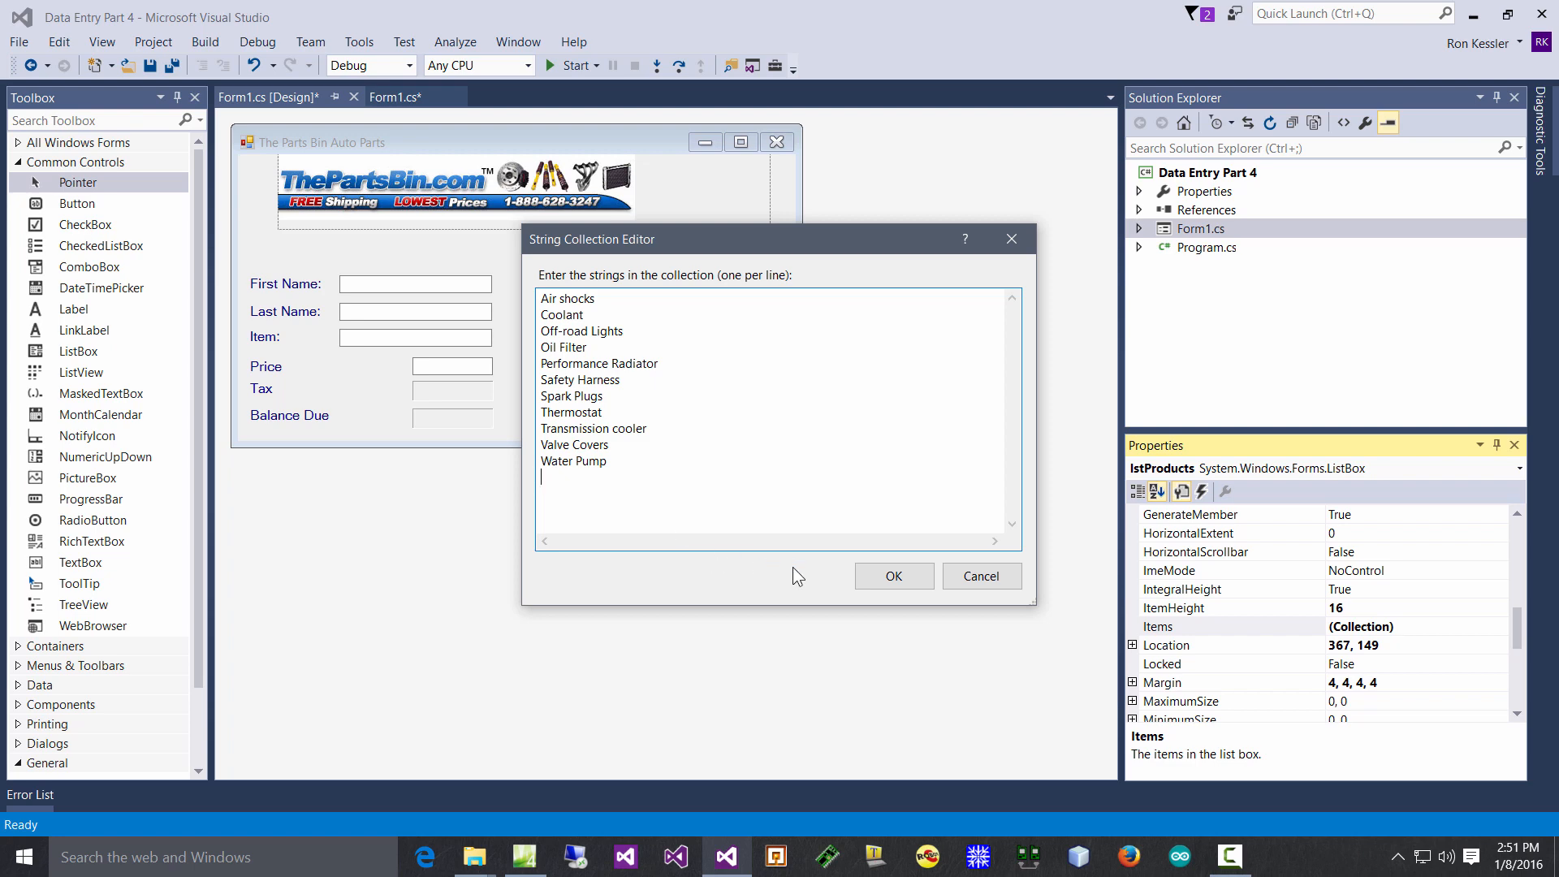
left_click(892, 575)
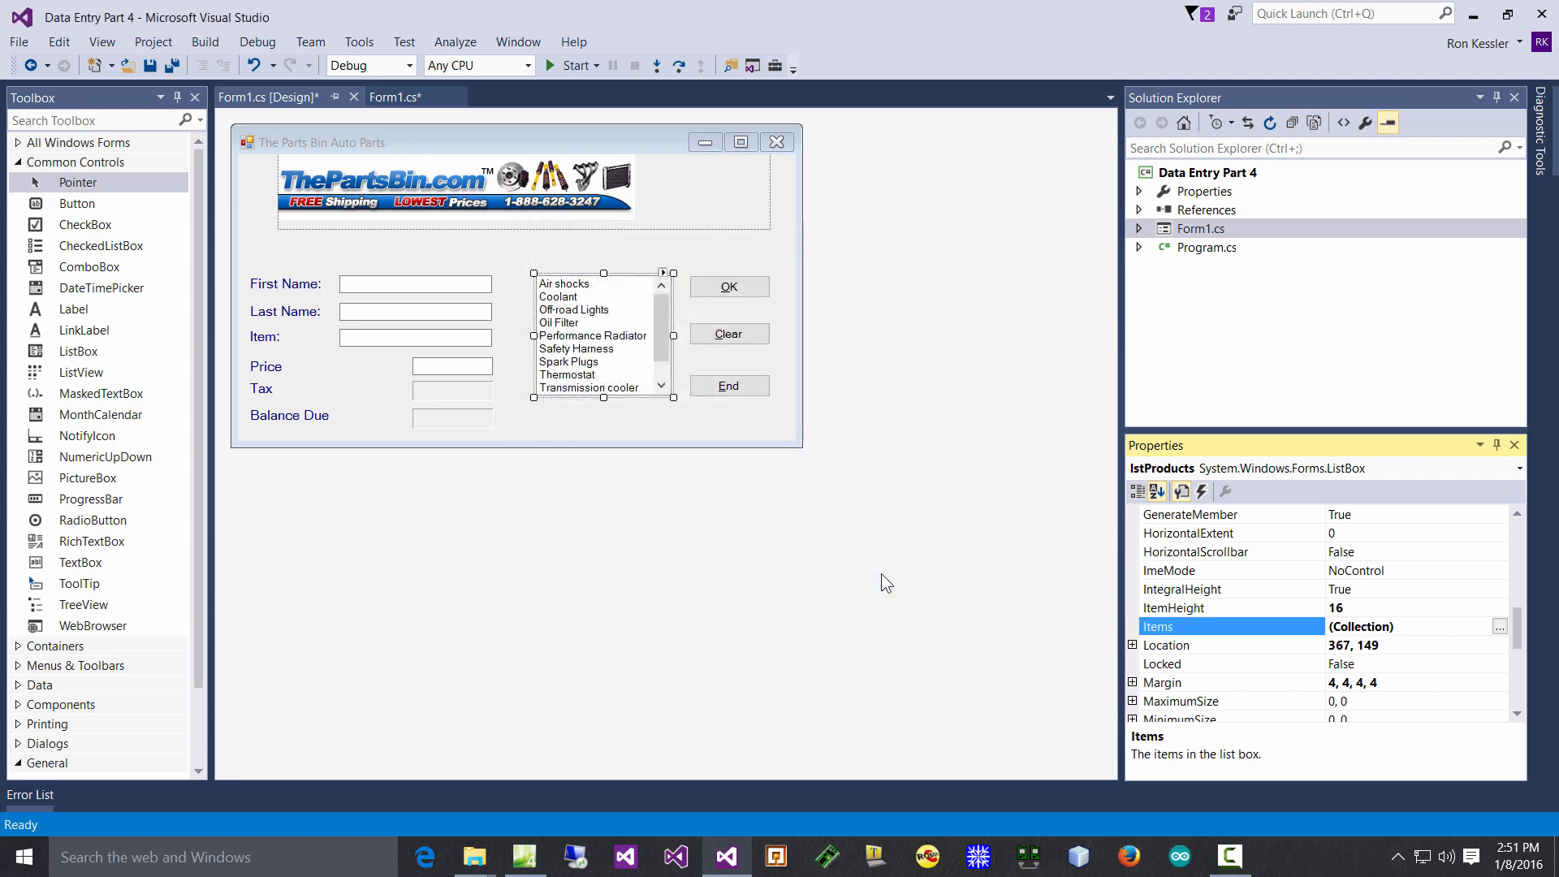
mouse_move(803, 567)
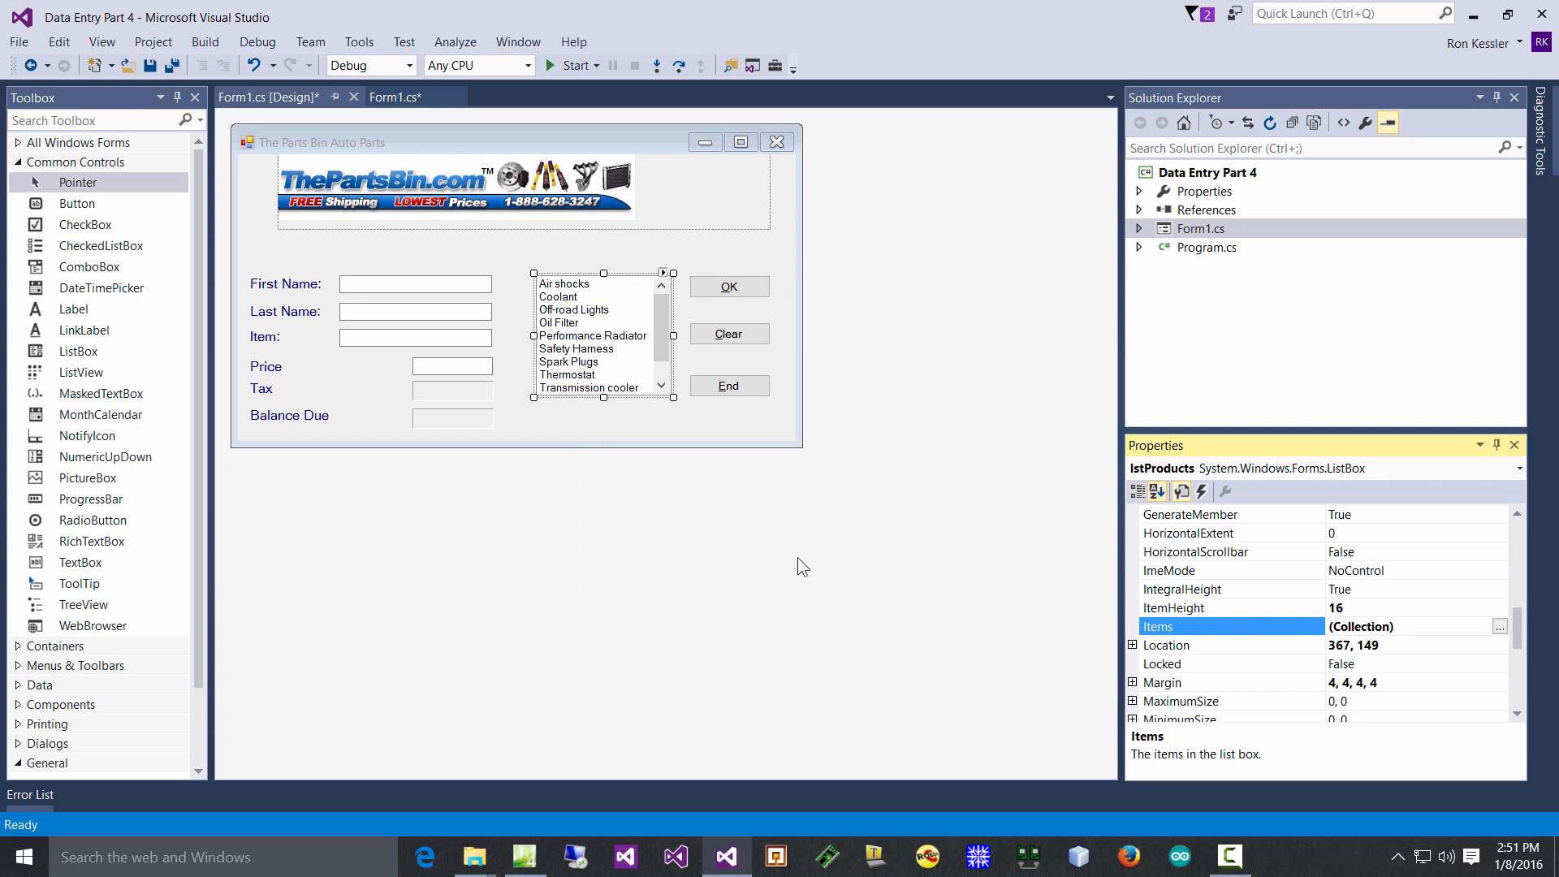
mouse_move(663, 316)
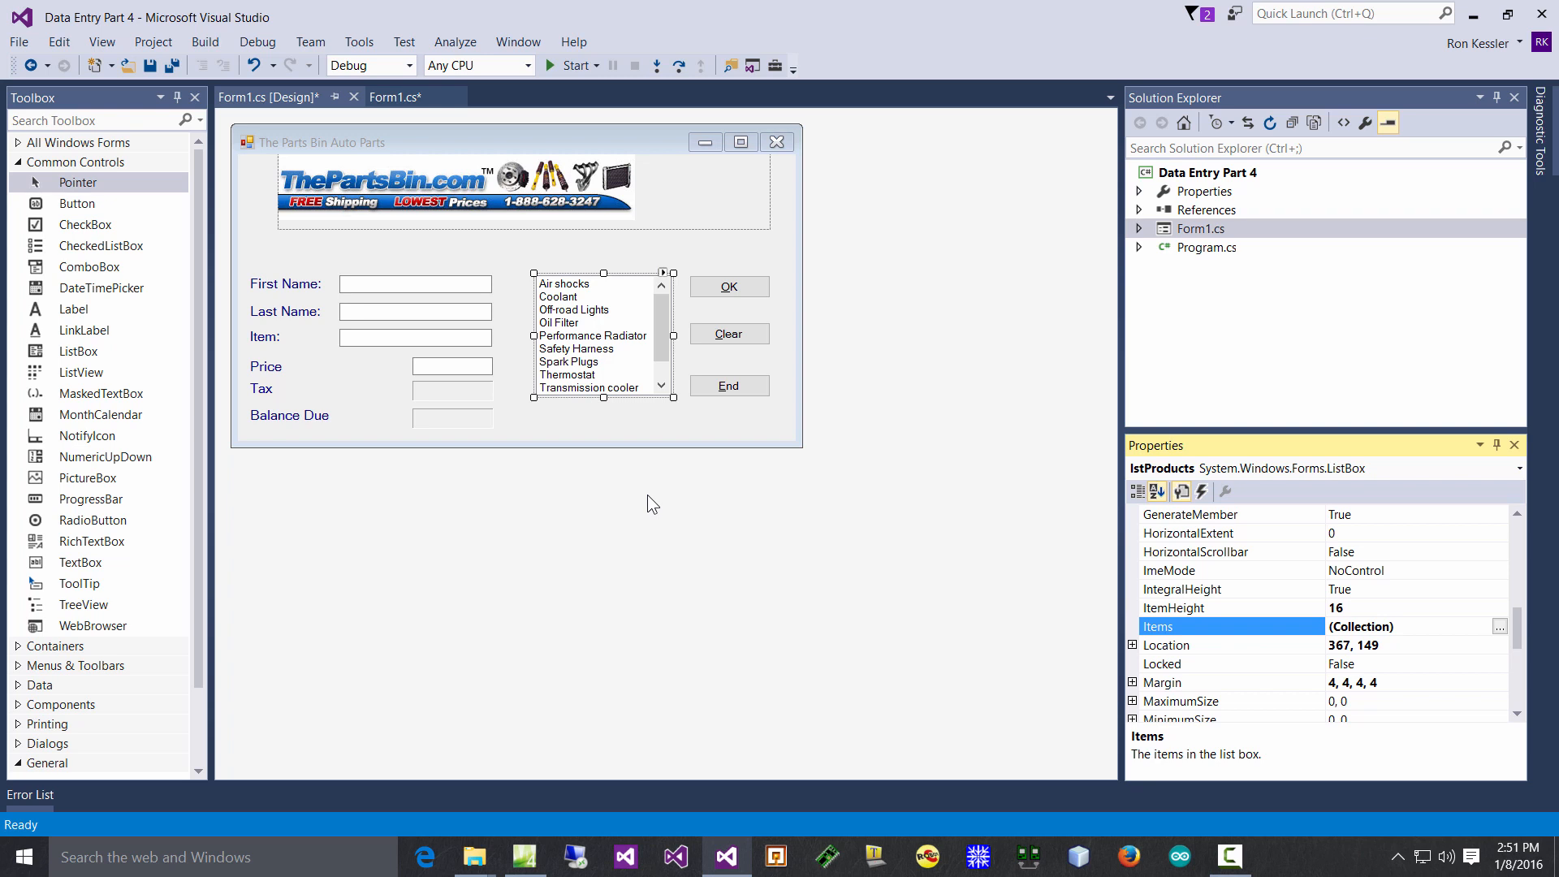
mouse_move(1499, 623)
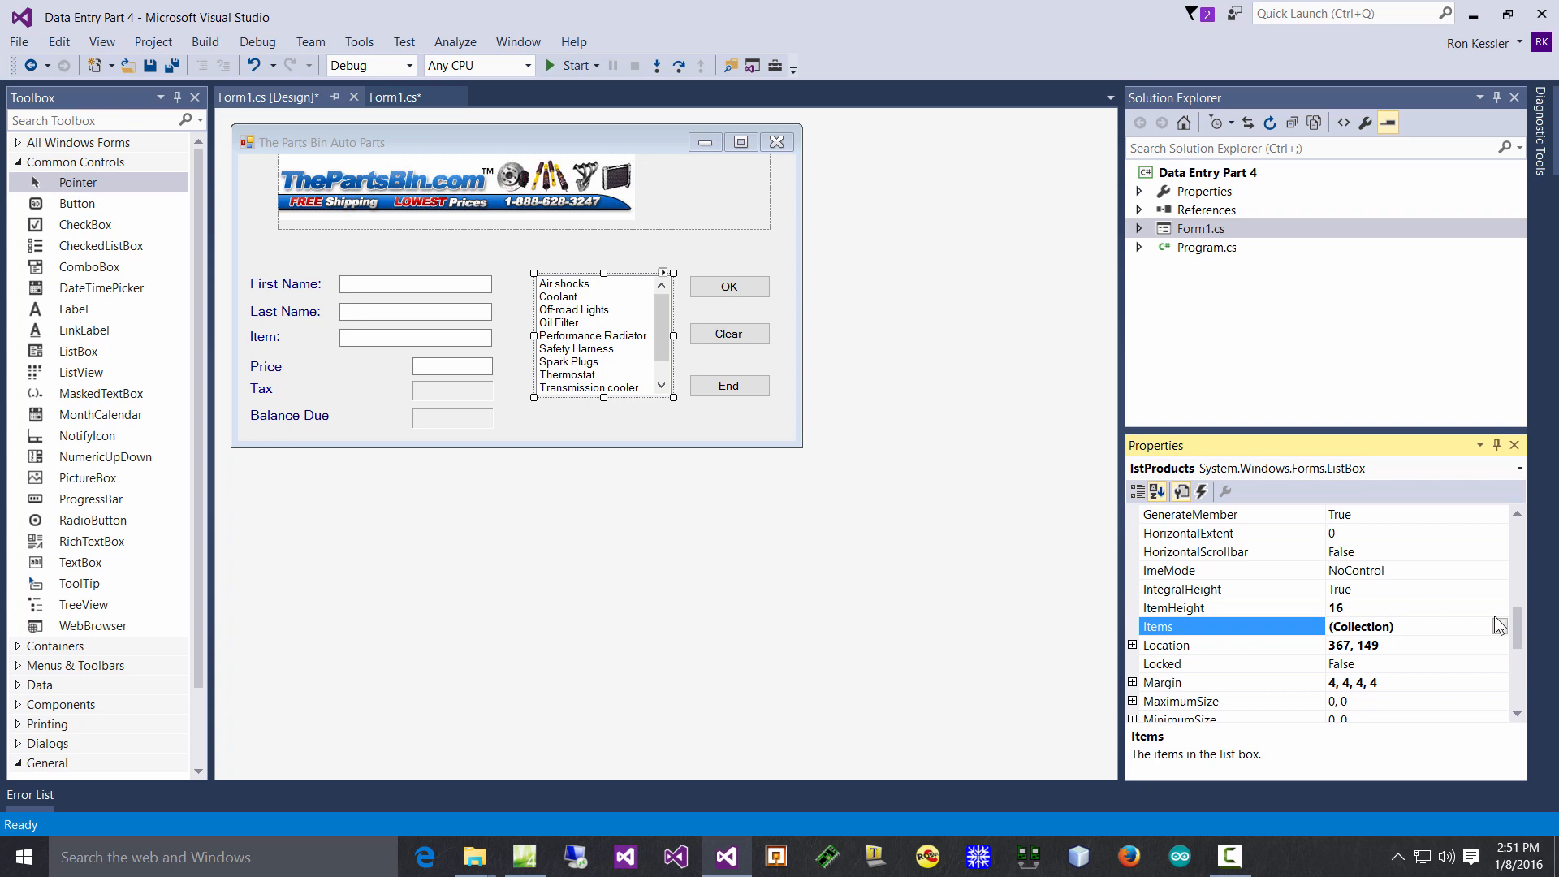
- Reopen the String Collection Editor from the Items property
left_click(1499, 625)
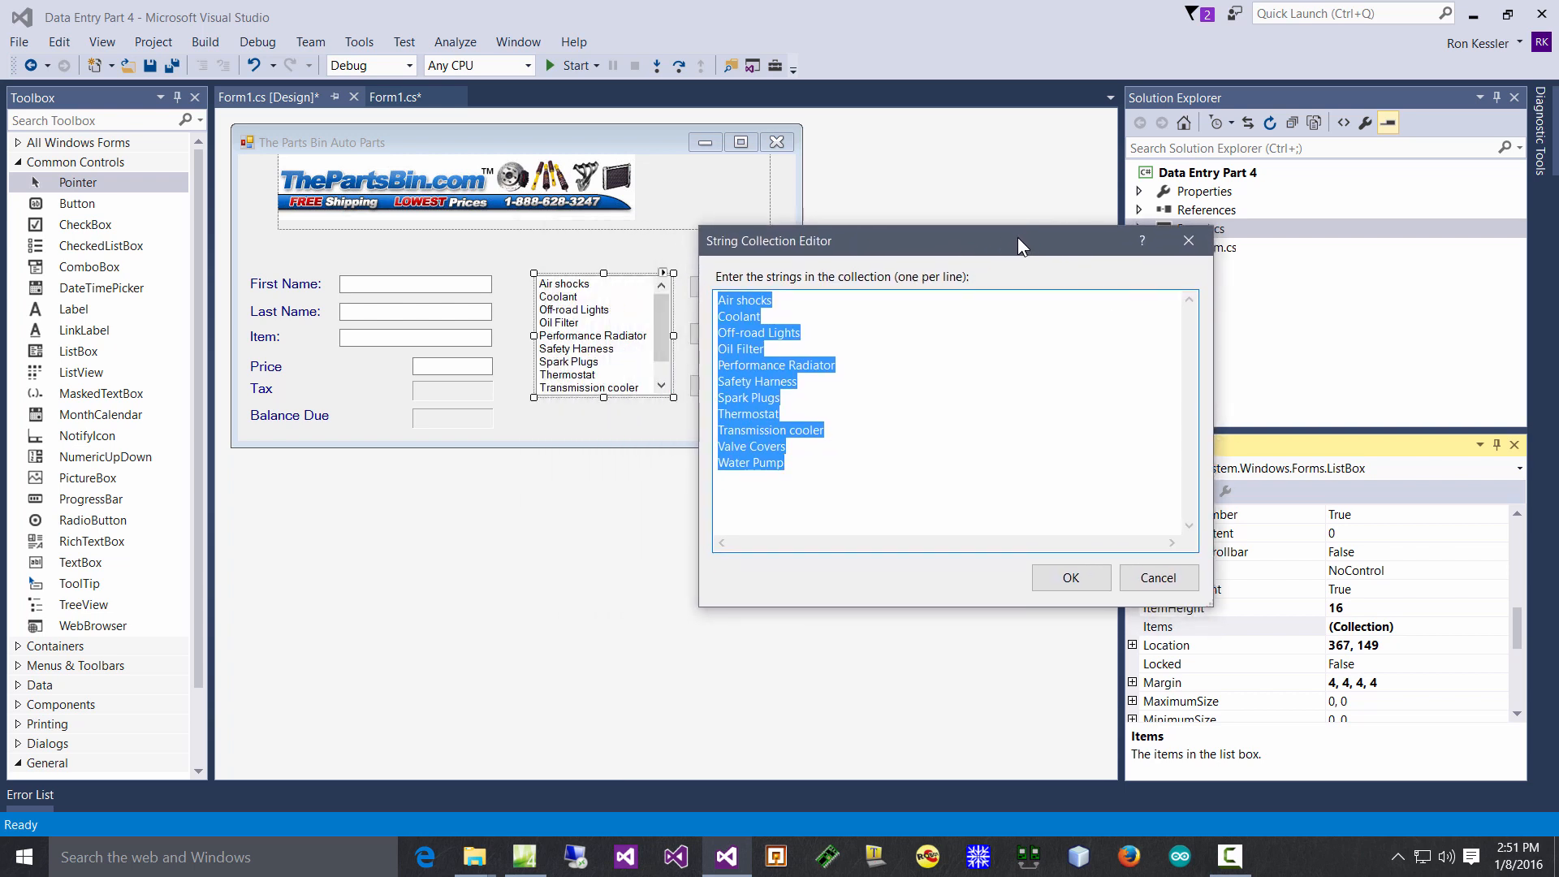
- Add temporary index numbers 0 and 3 before entries, remove them, and accept the list unchanged with OK
left_click(755, 299)
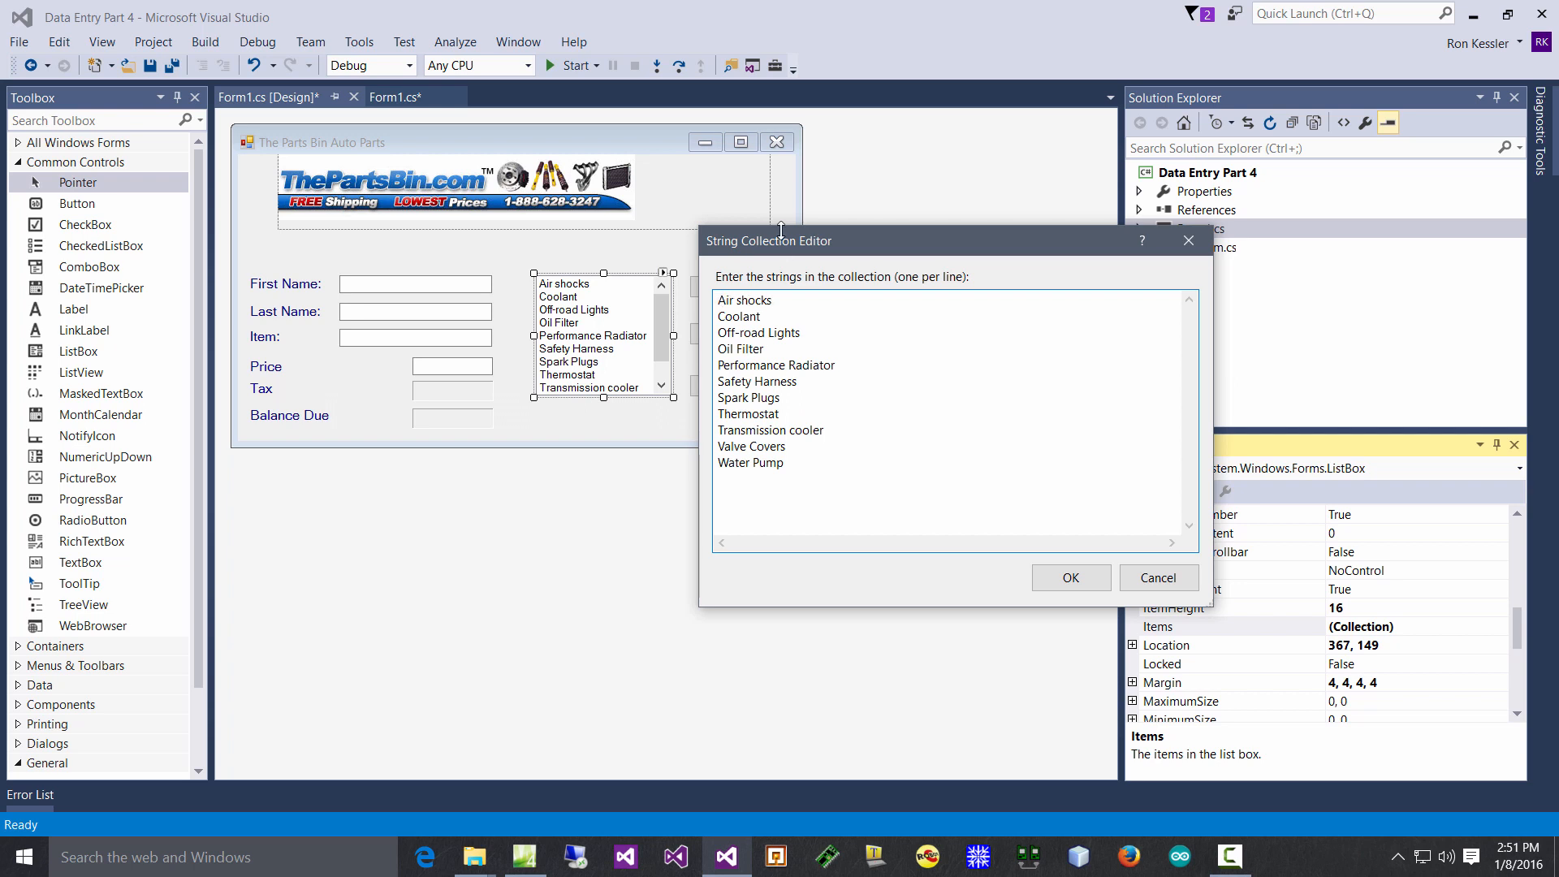
type("0")
type("2")
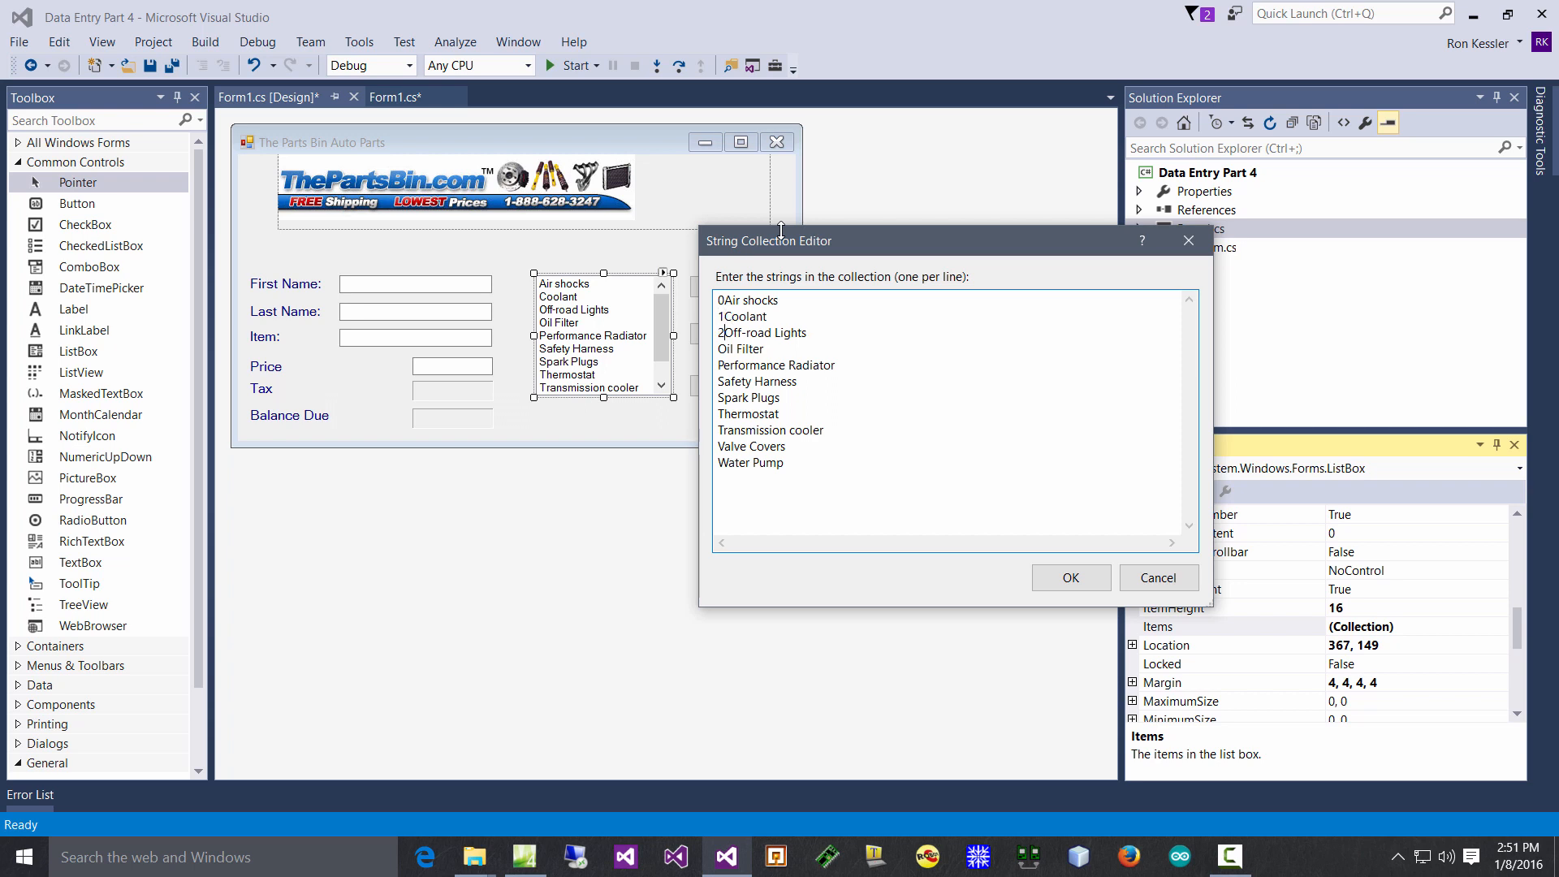
type("3")
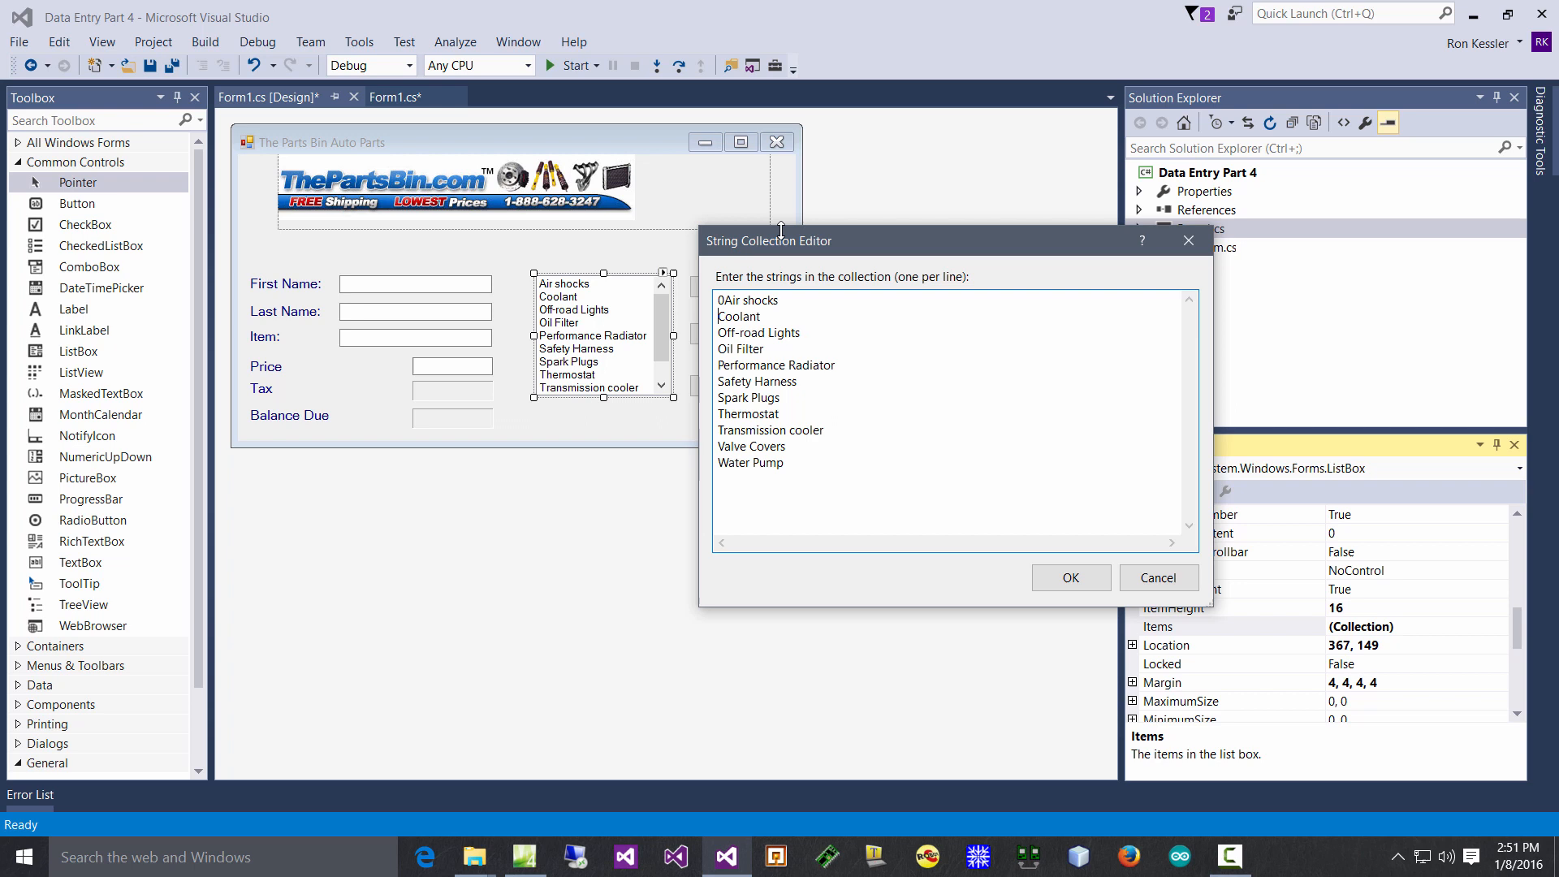
key("Backspace")
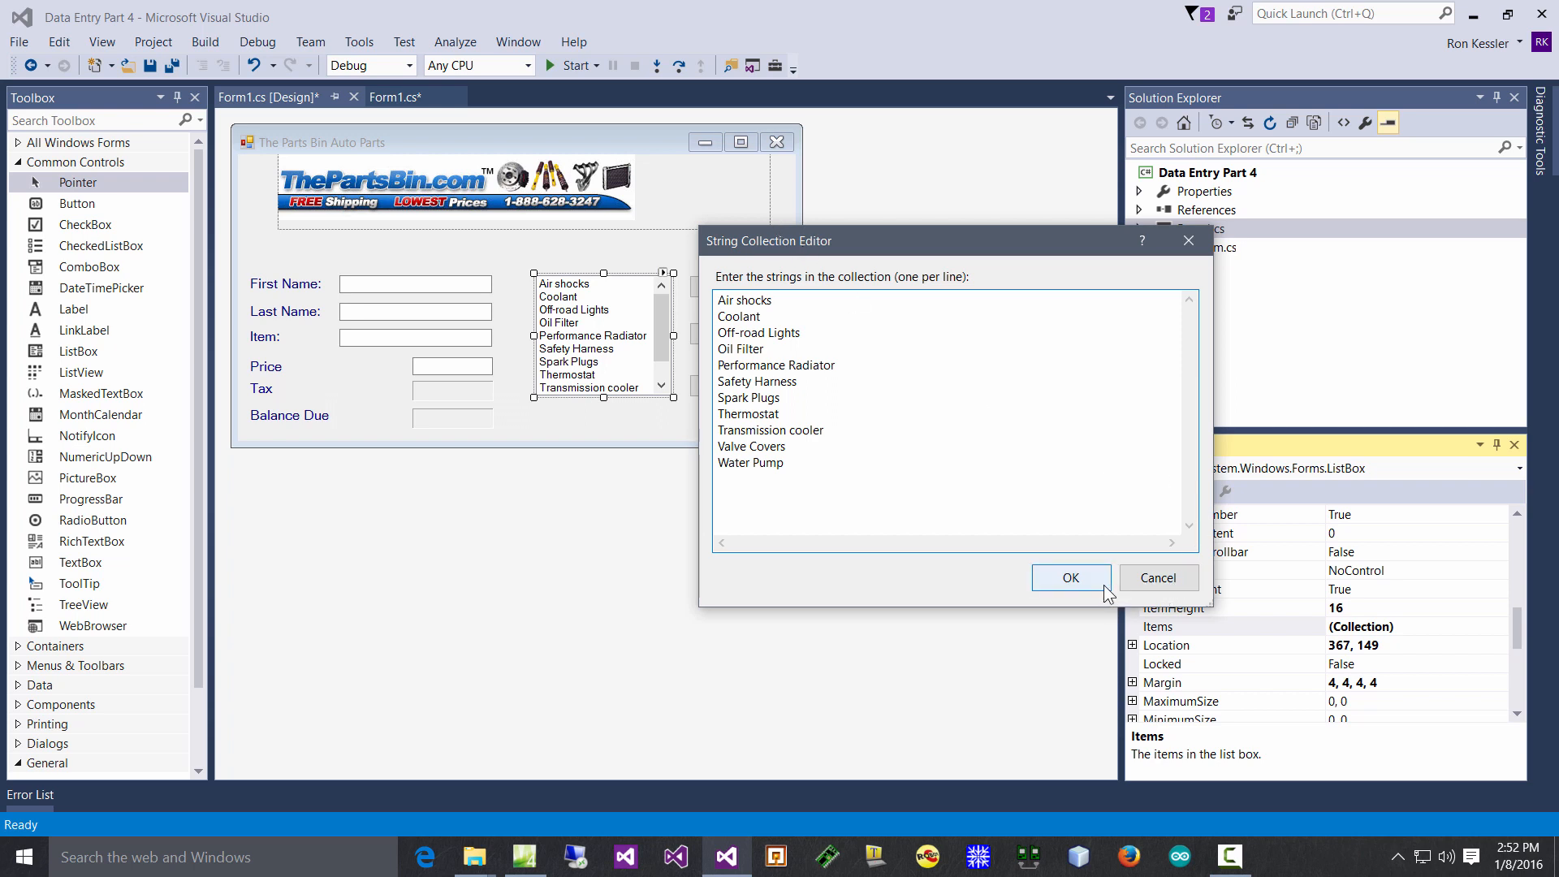
left_click(1070, 578)
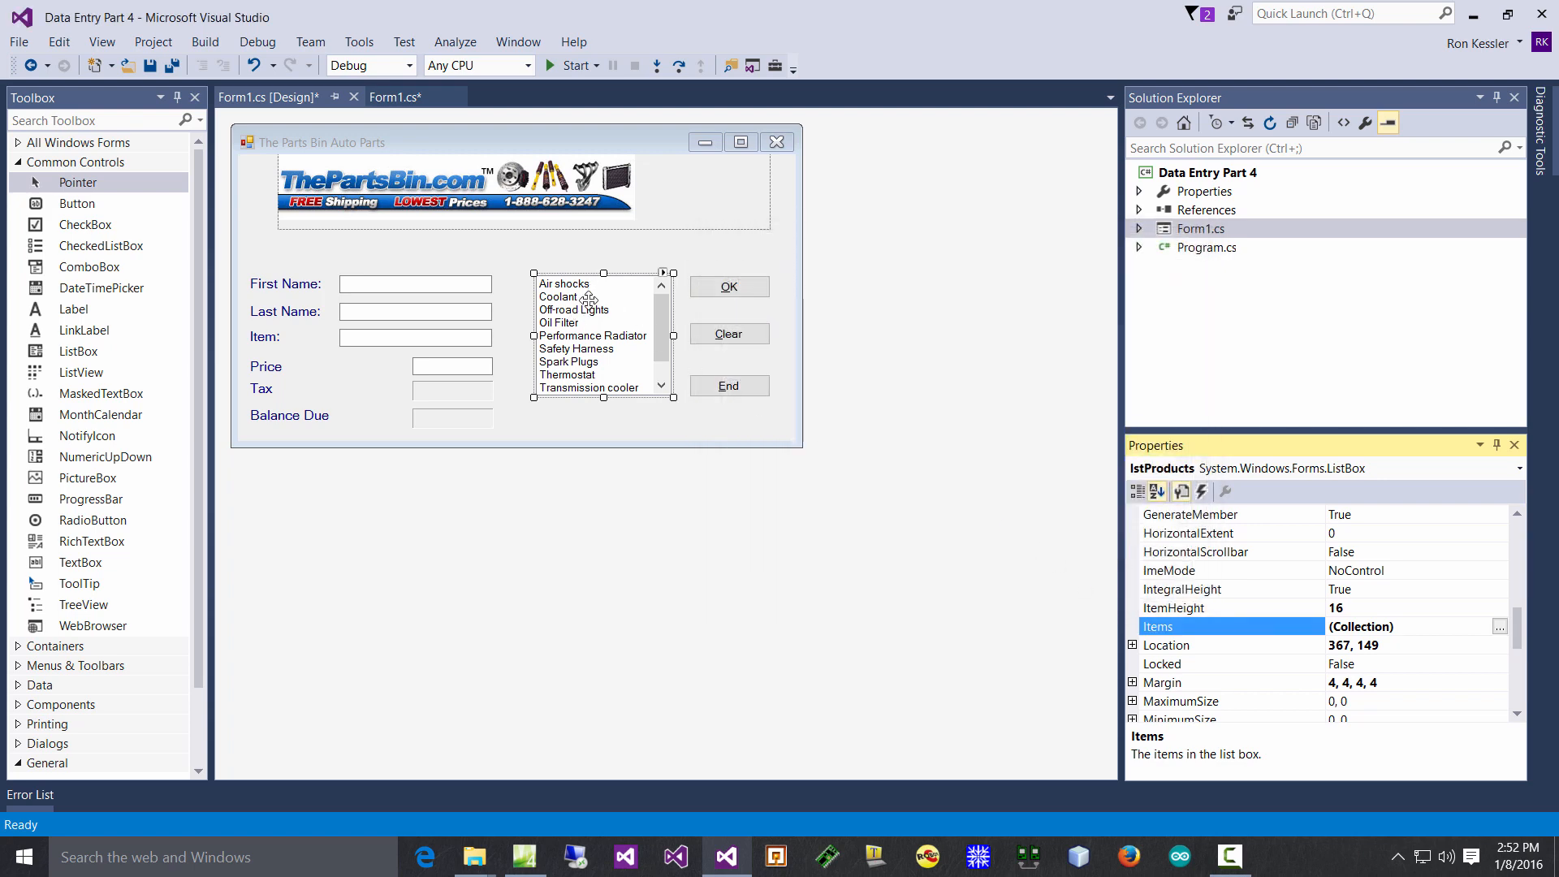
mouse_move(334, 96)
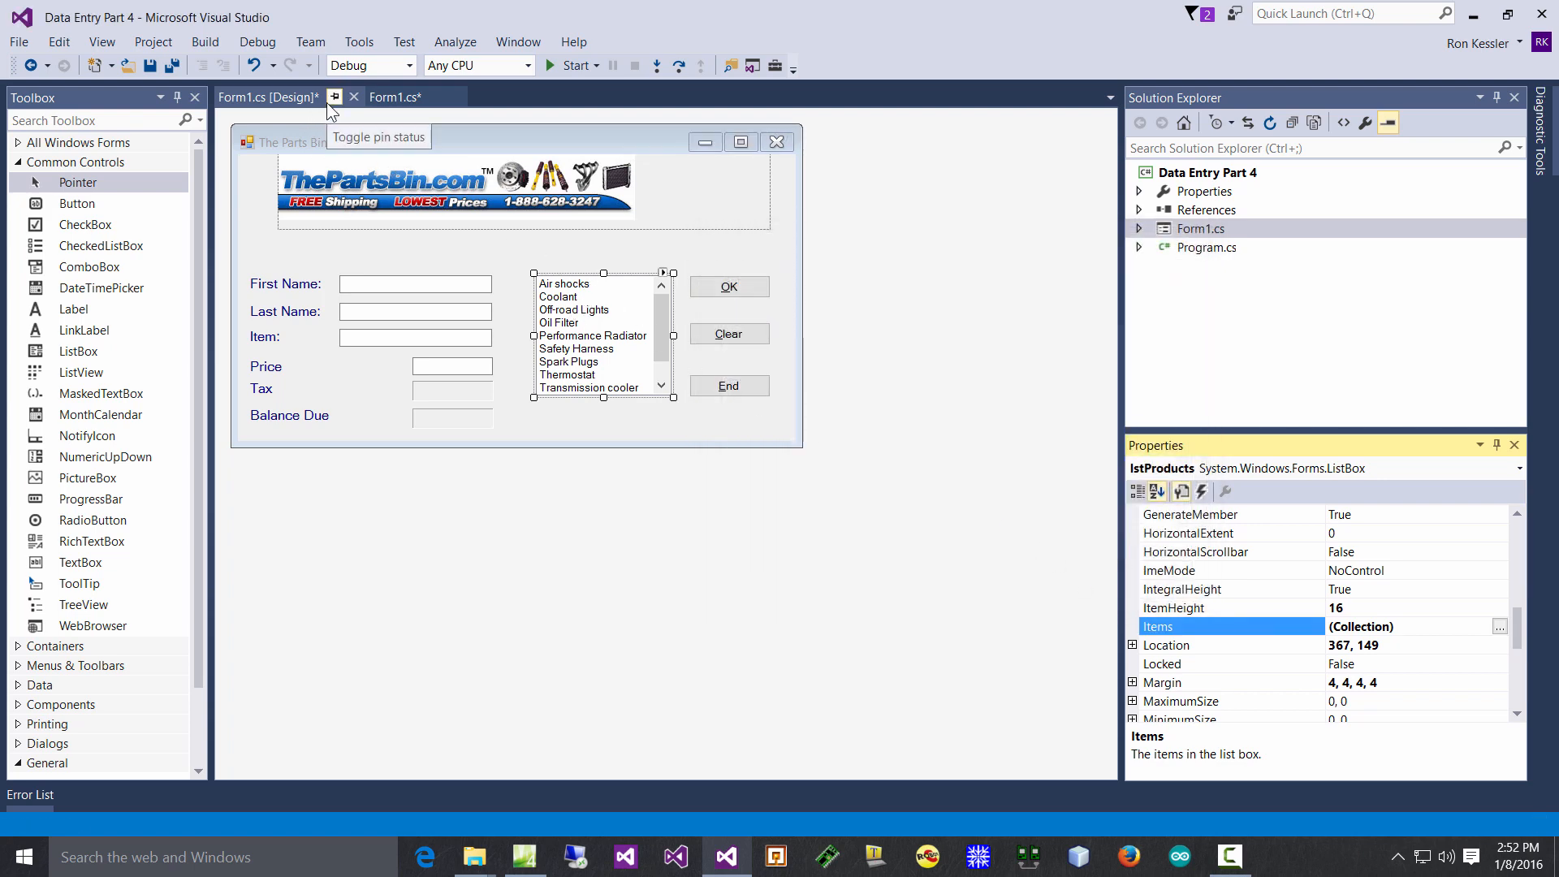
- Run the parts store app and pick Coolant so it fills the Item box
left_click(567, 65)
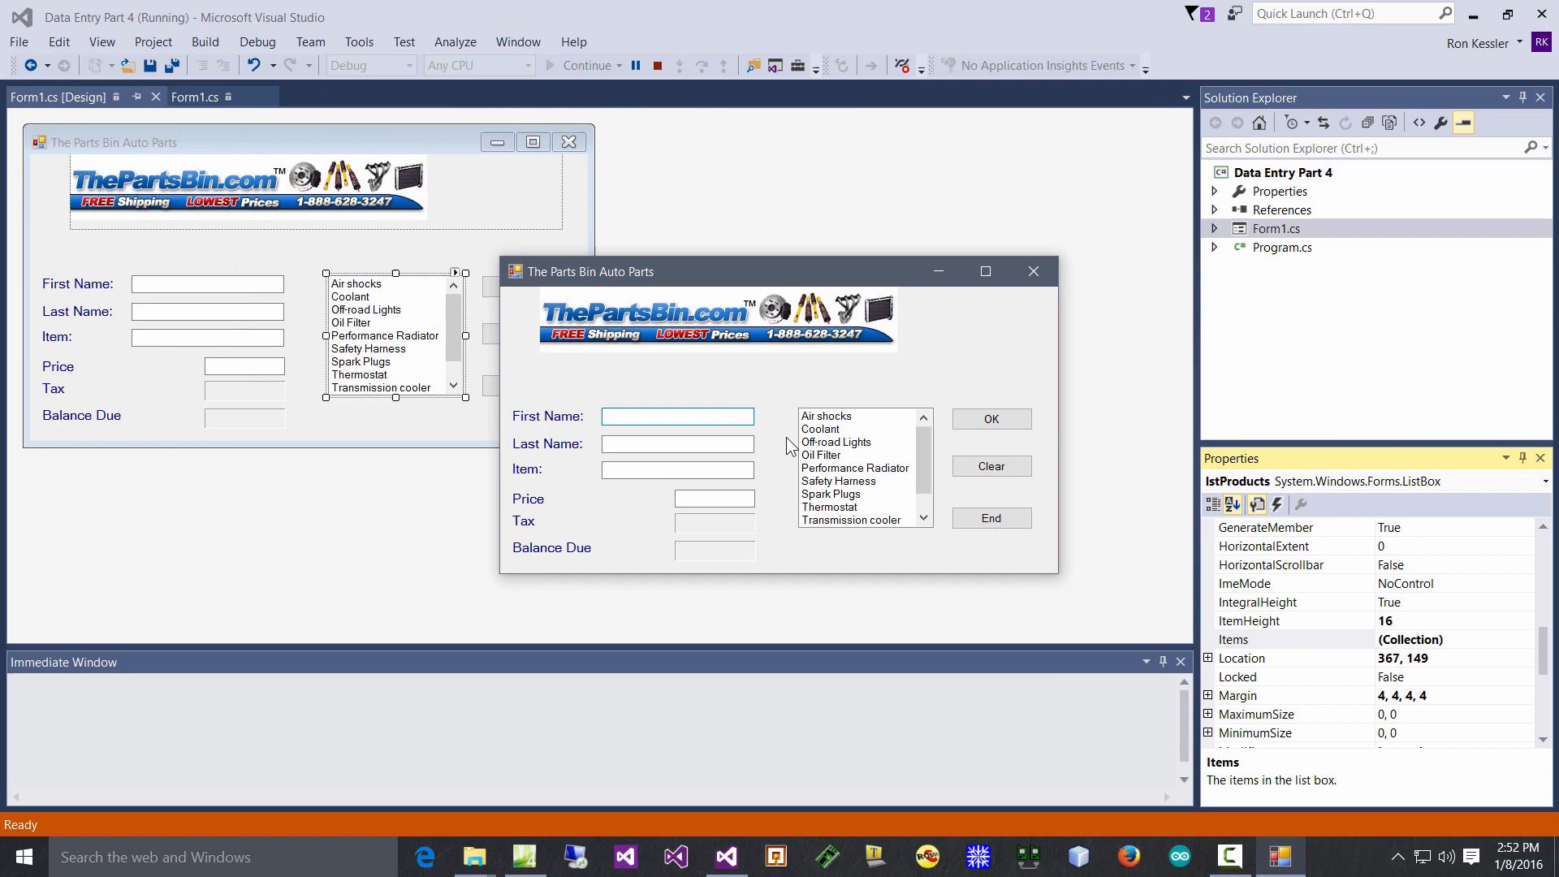
left_click(822, 428)
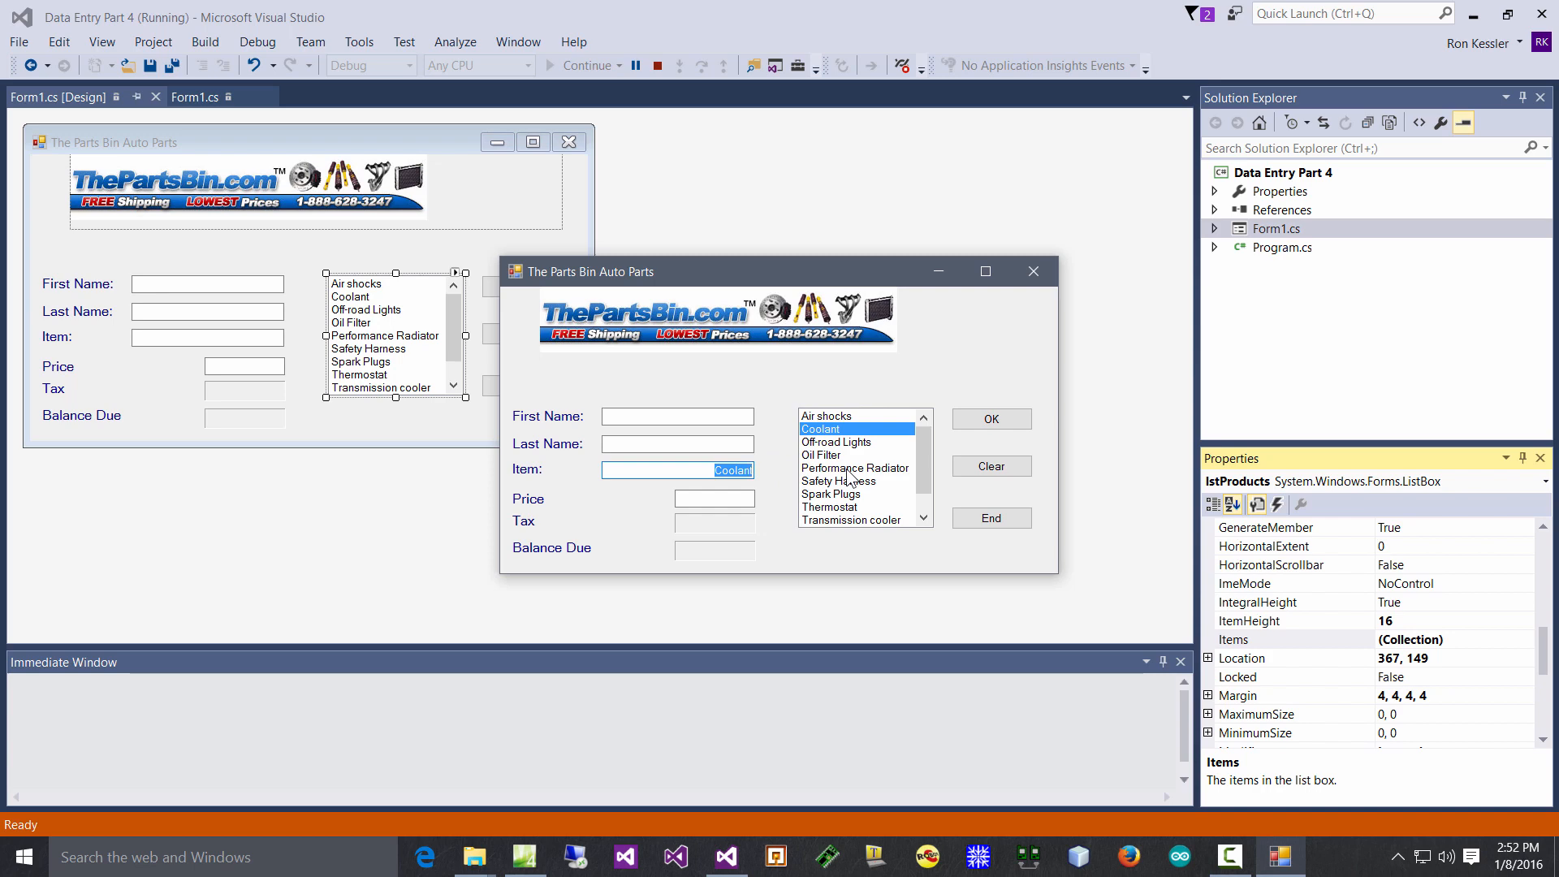
mouse_move(1017, 339)
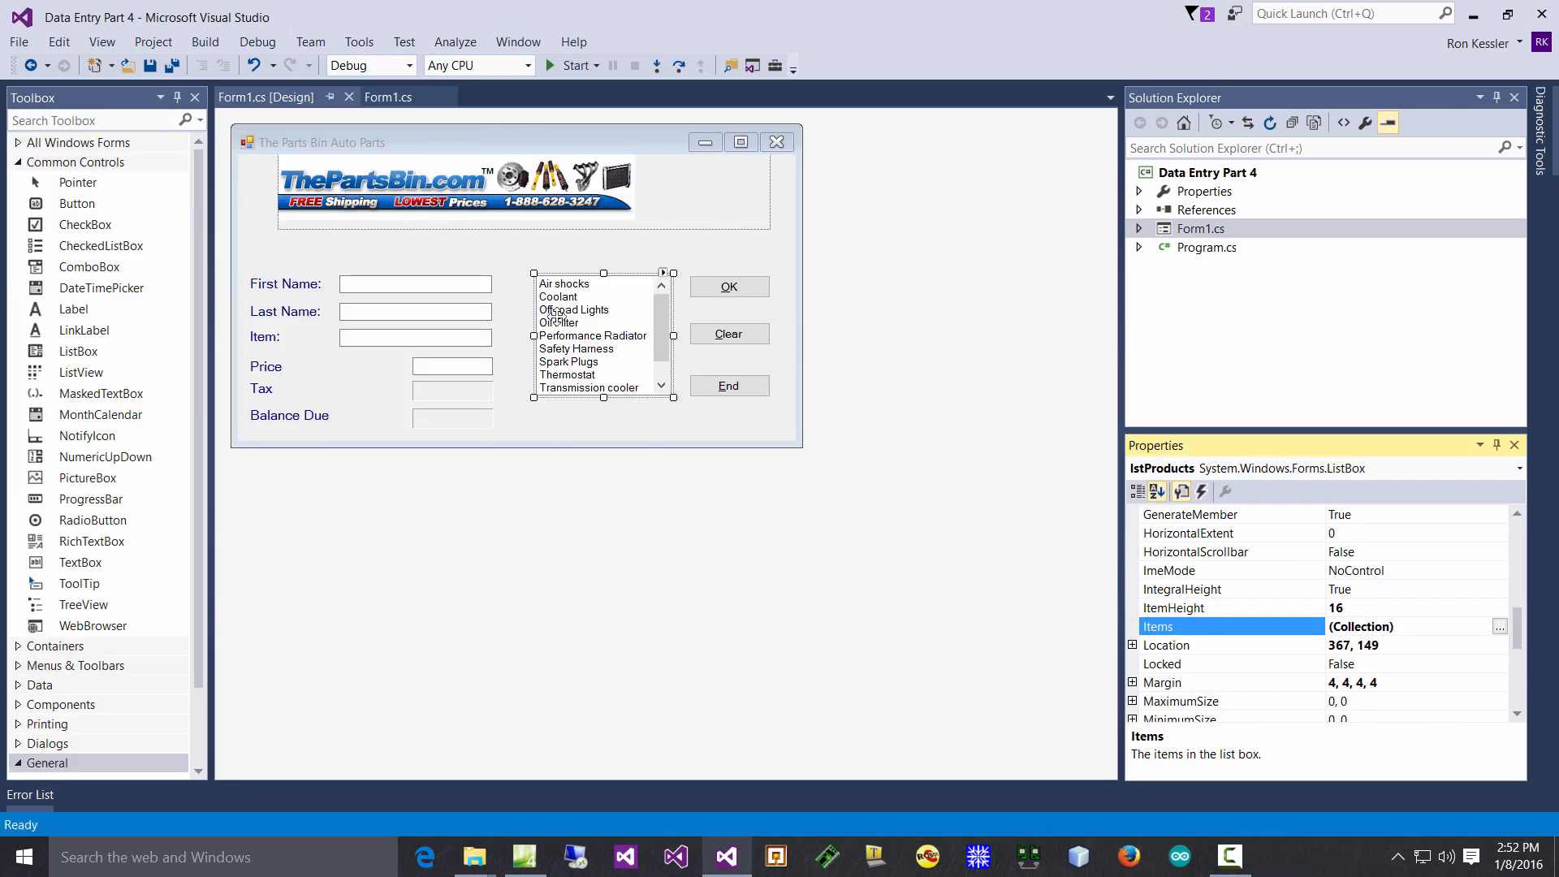
- Switch to Form1.cs code and highlight the lstProducts_SelectedIndexChanged handler
left_click(387, 95)
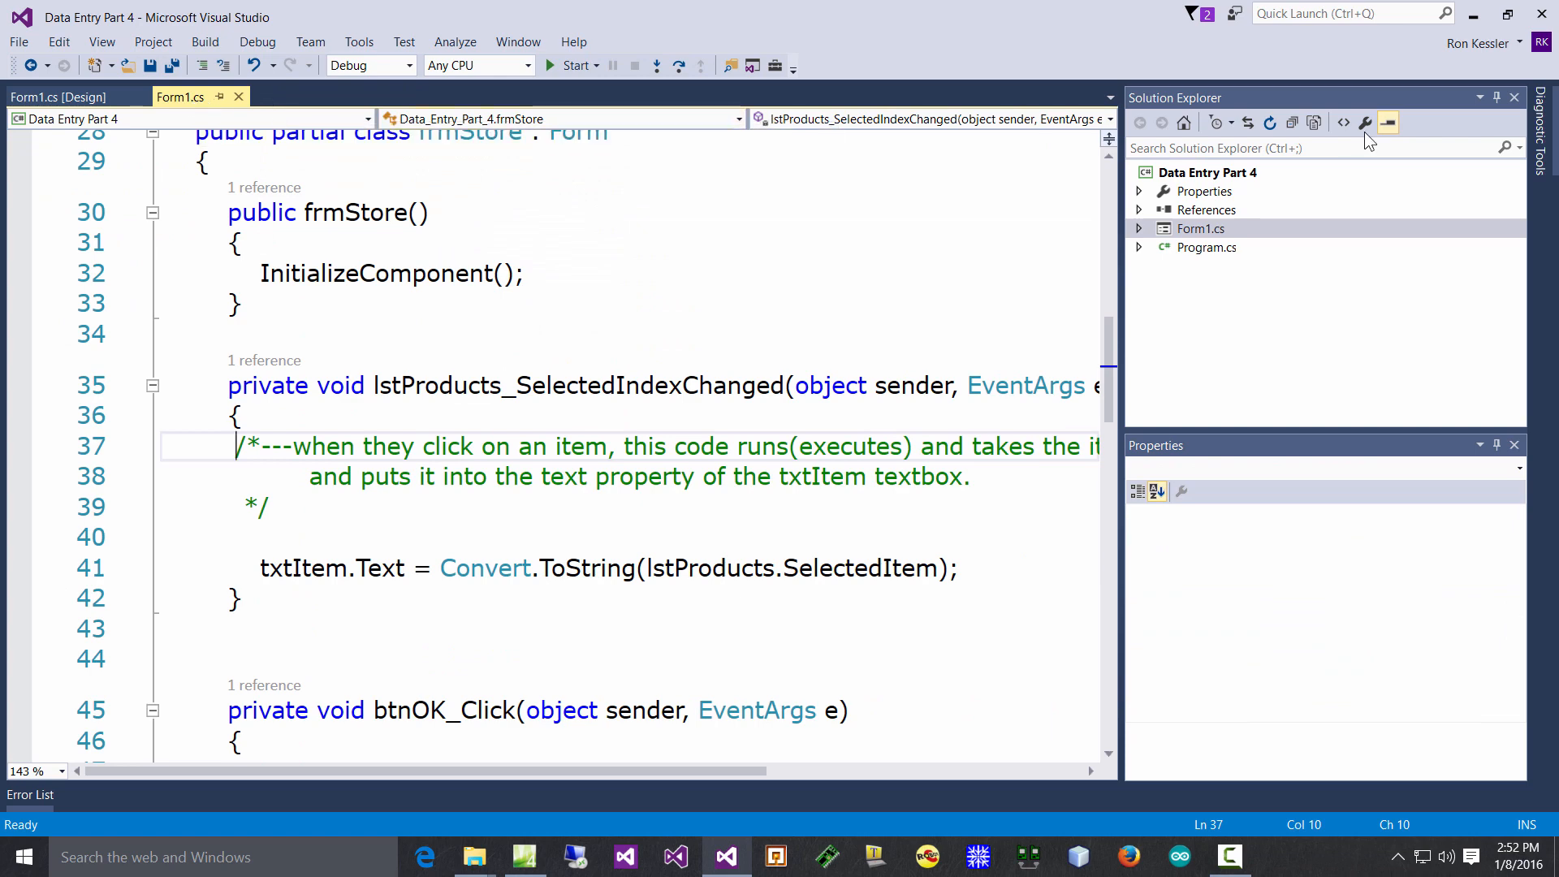
mouse_move(1124, 303)
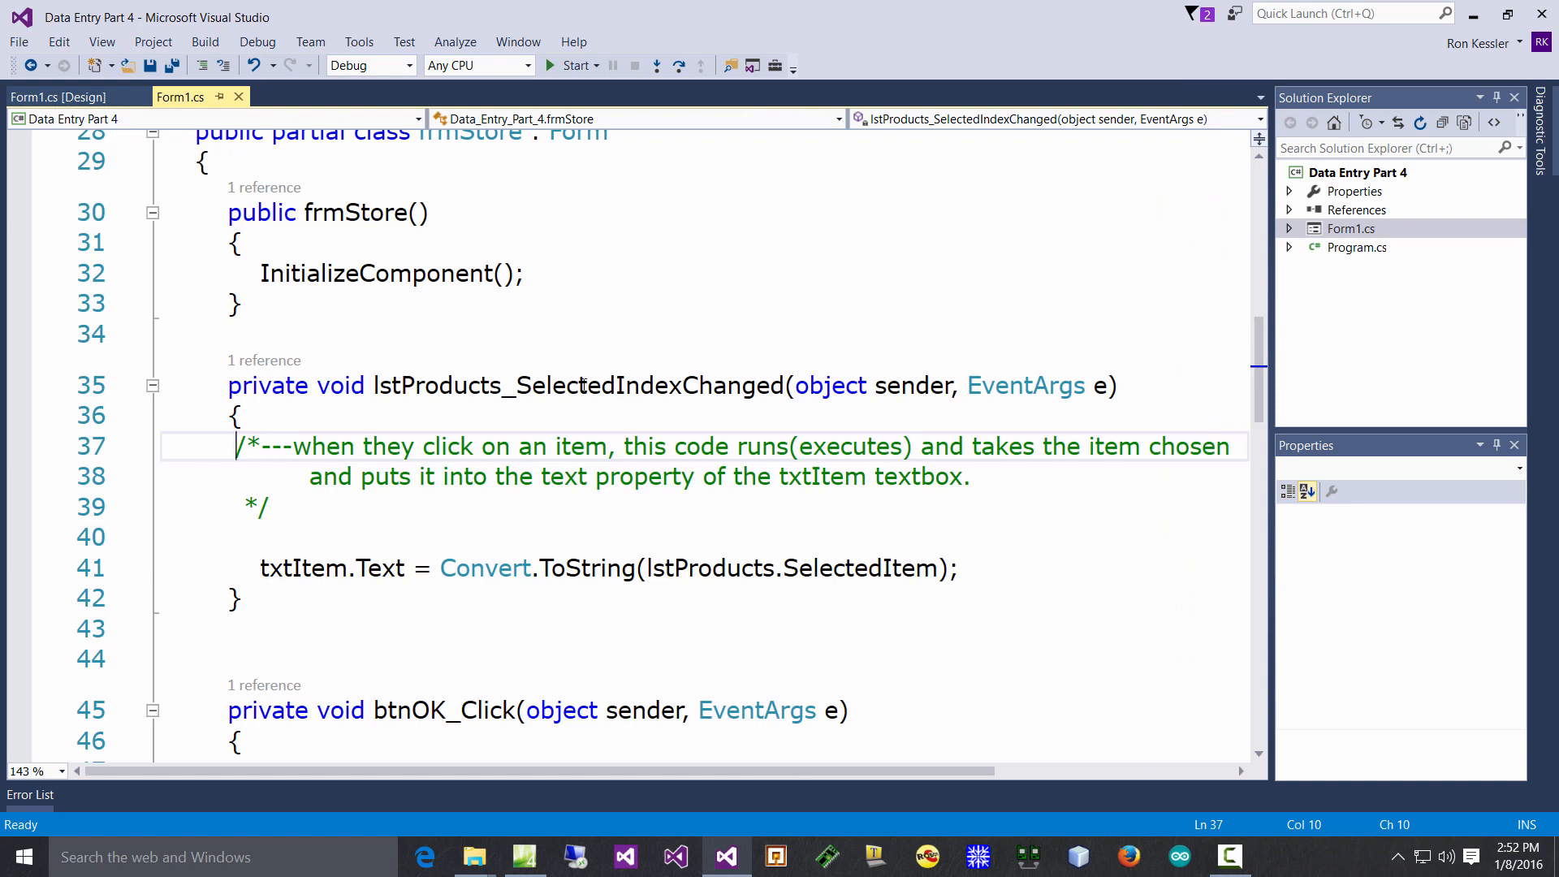
double_click(577, 387)
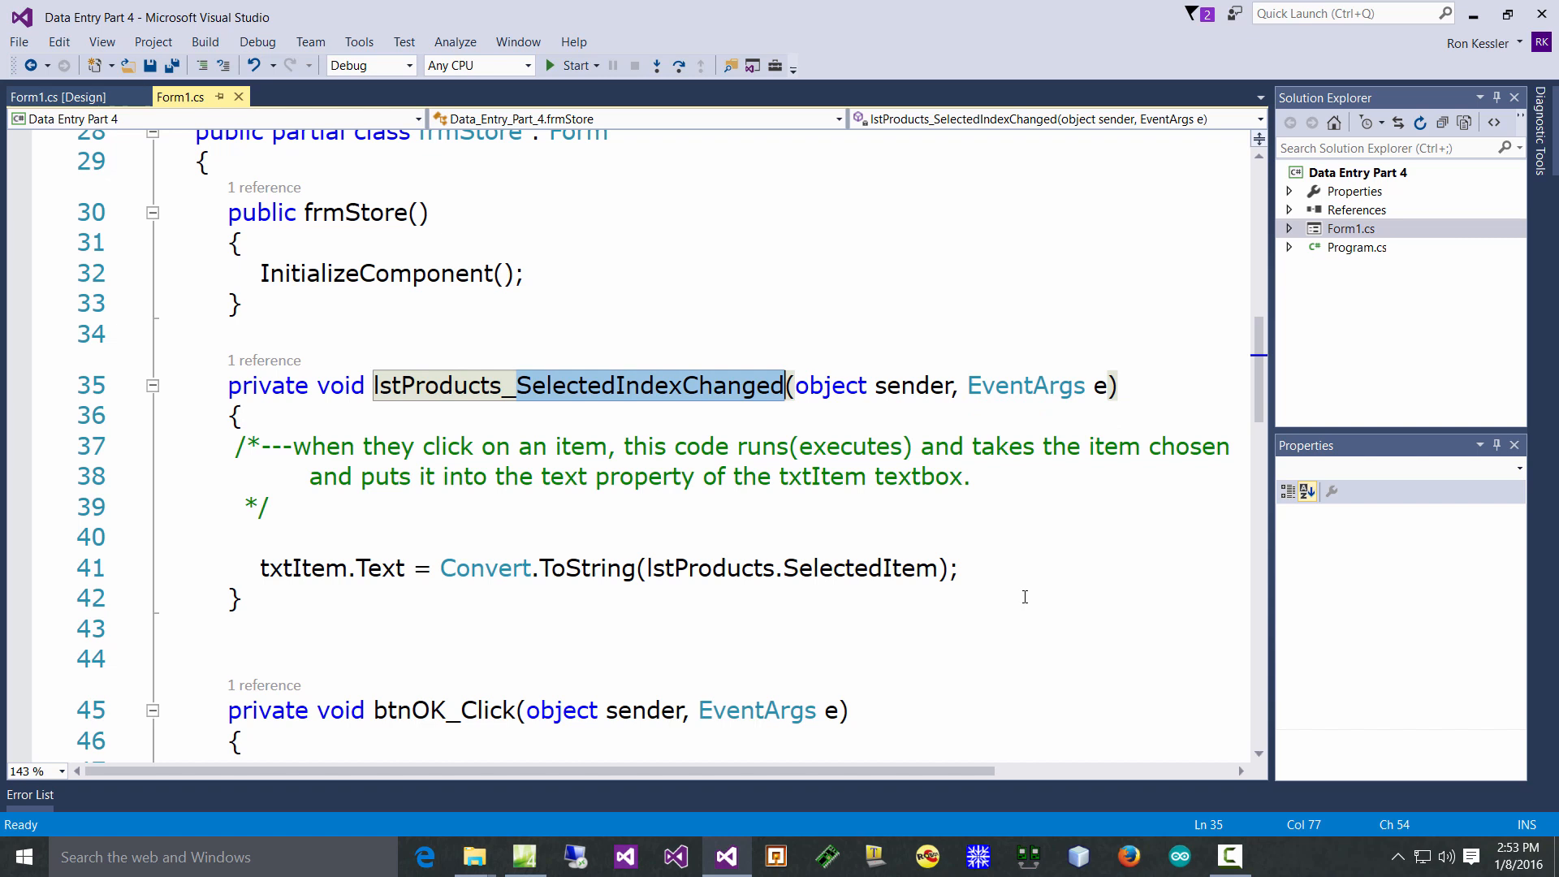
mouse_move(937, 591)
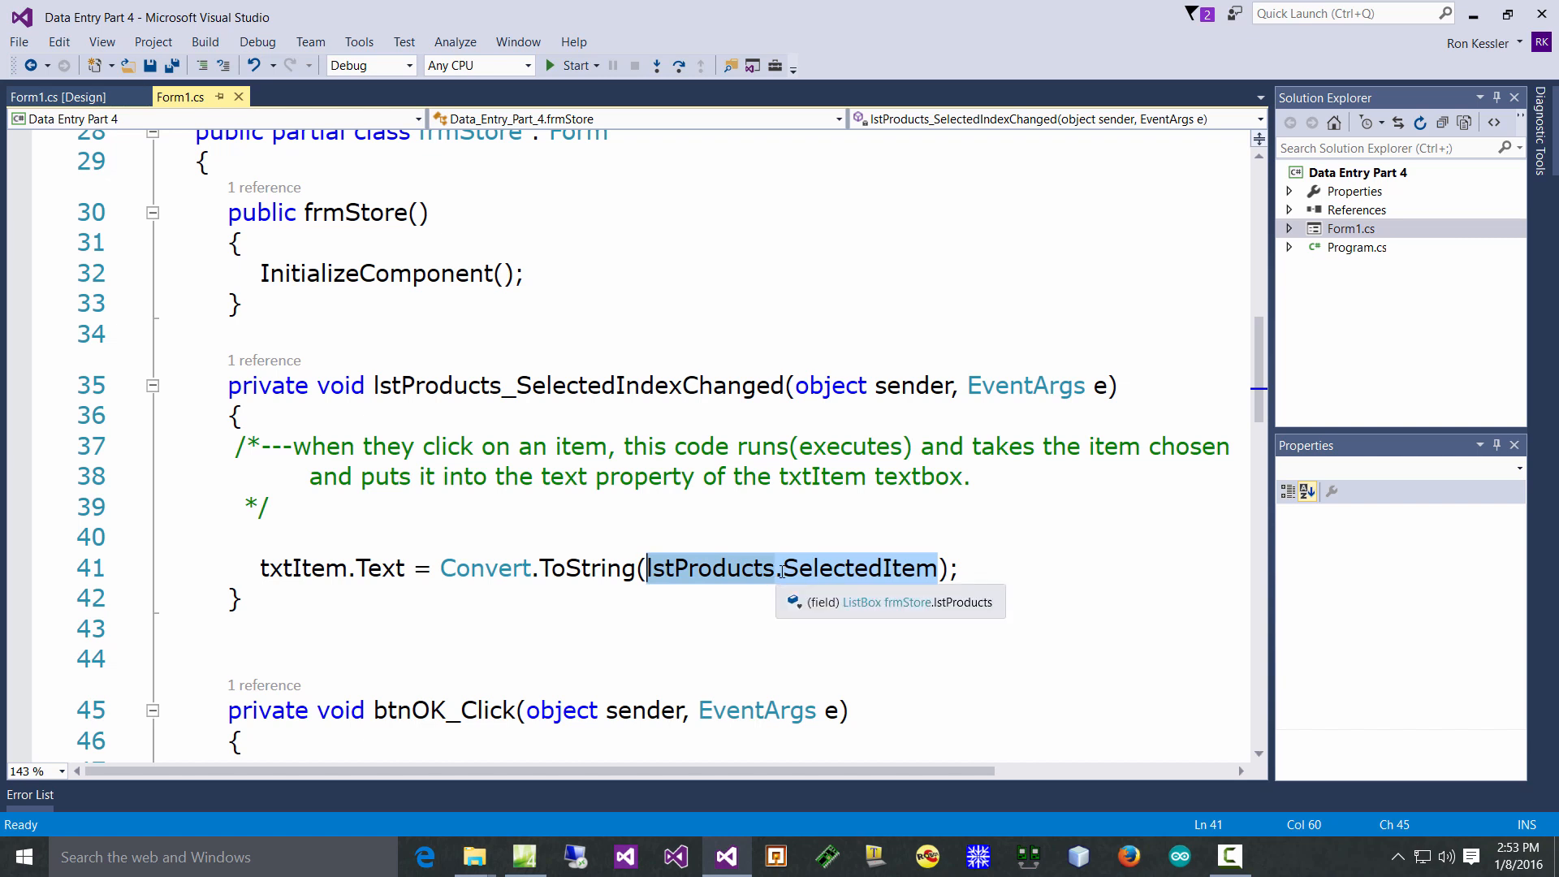
type(".")
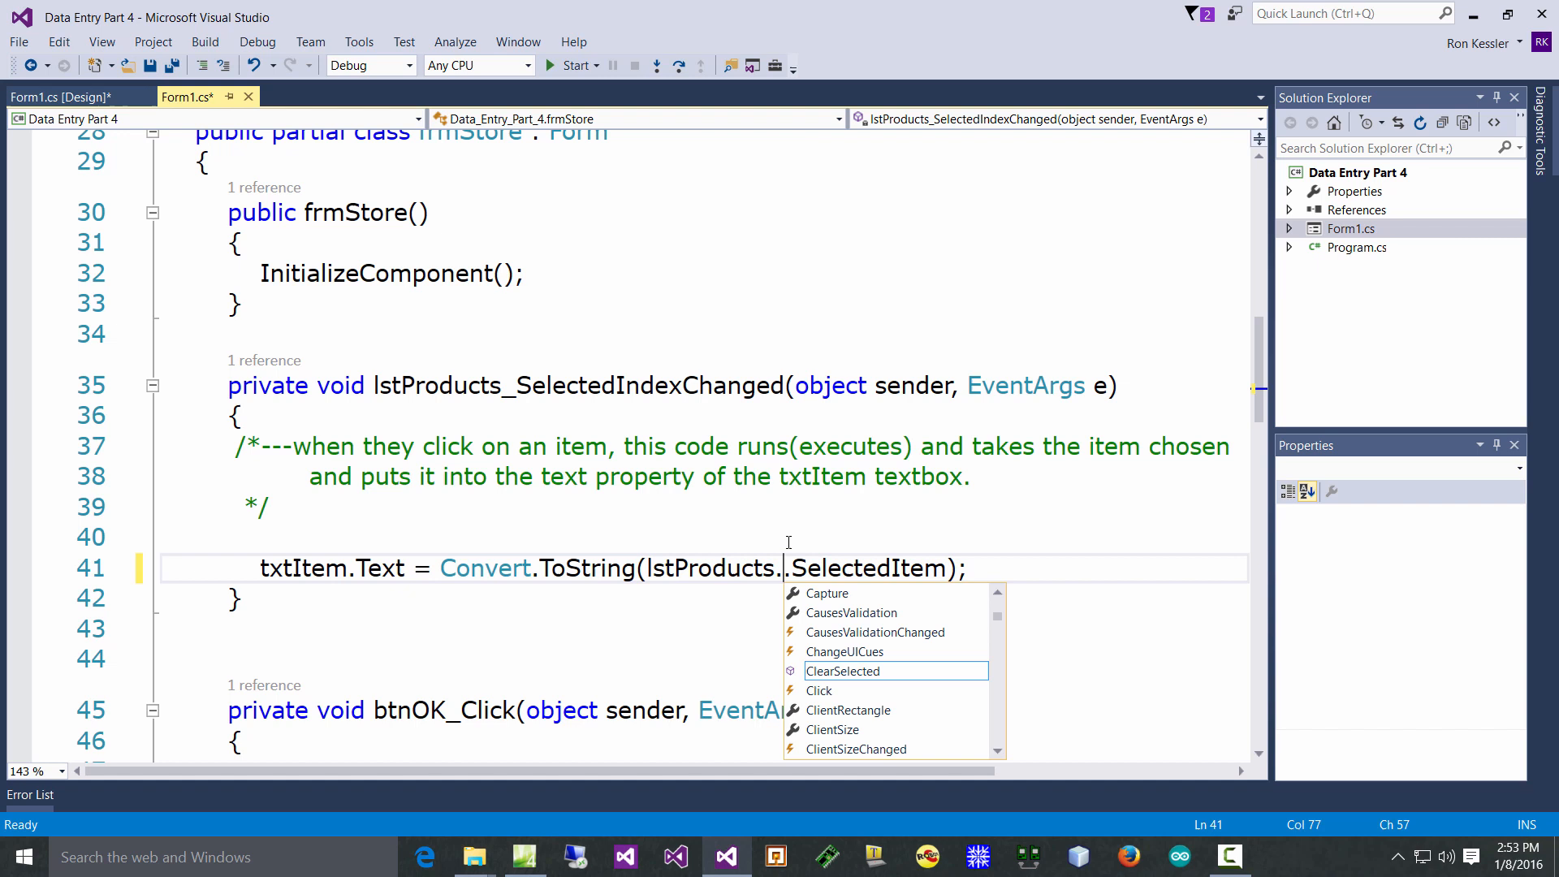
type("s")
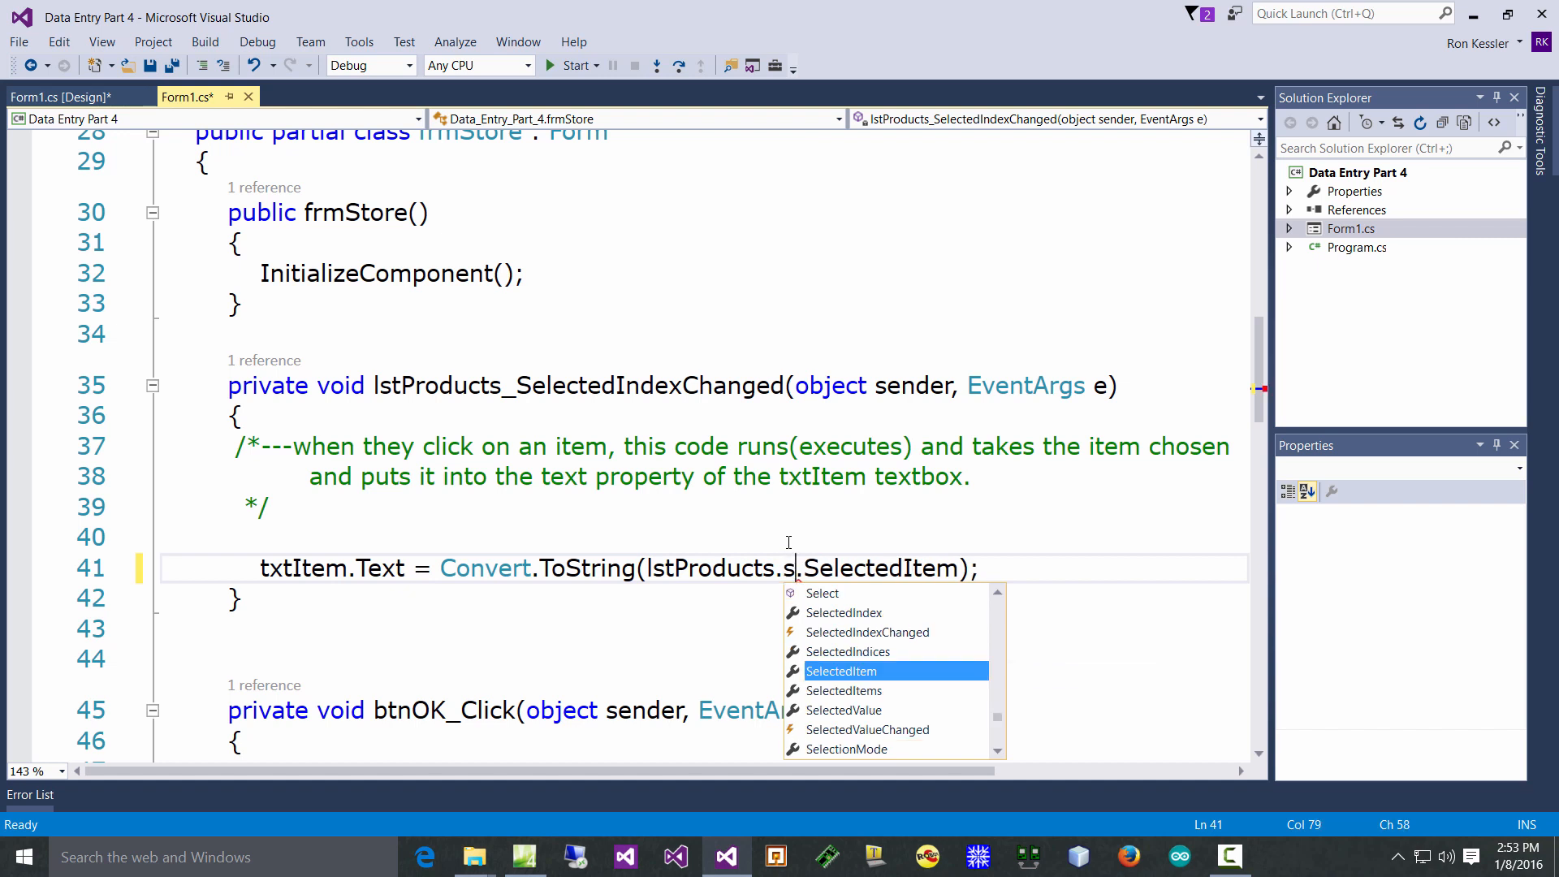
type("e")
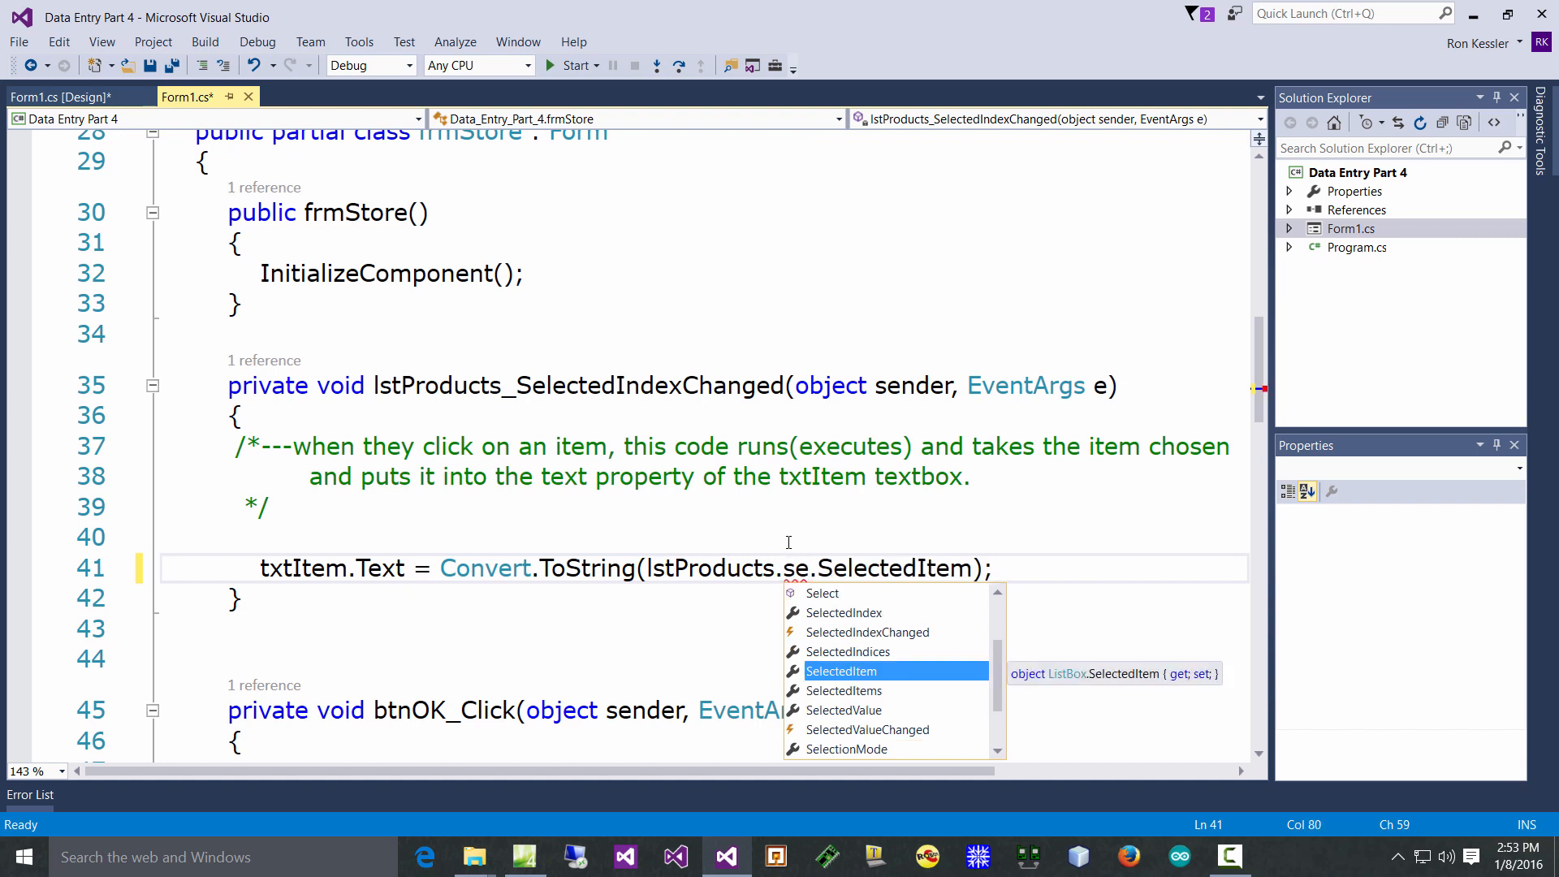
mouse_move(952, 670)
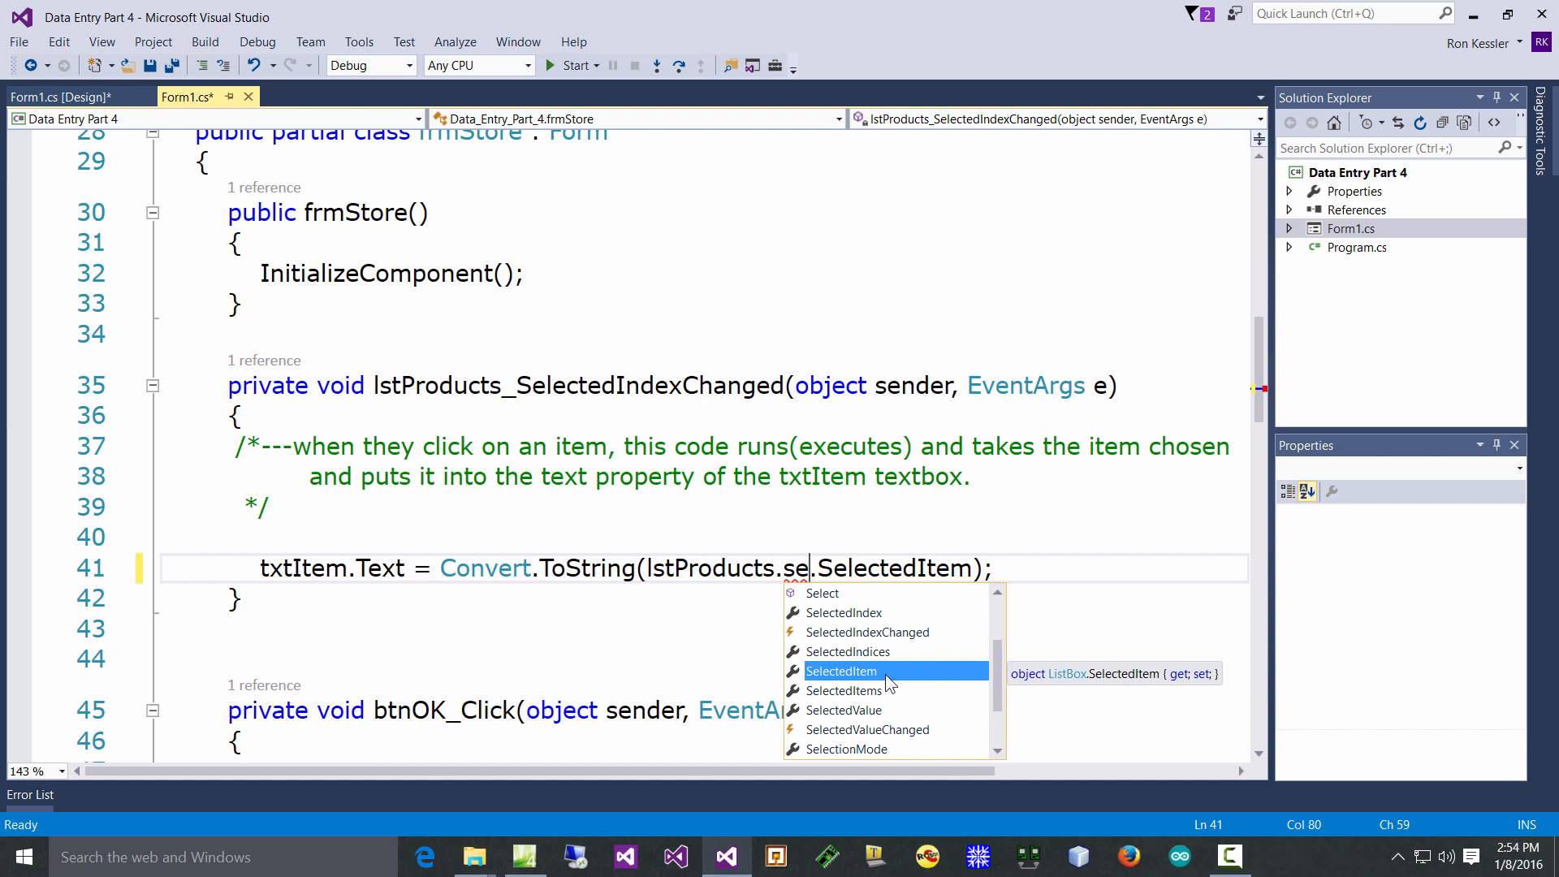
mouse_move(884, 714)
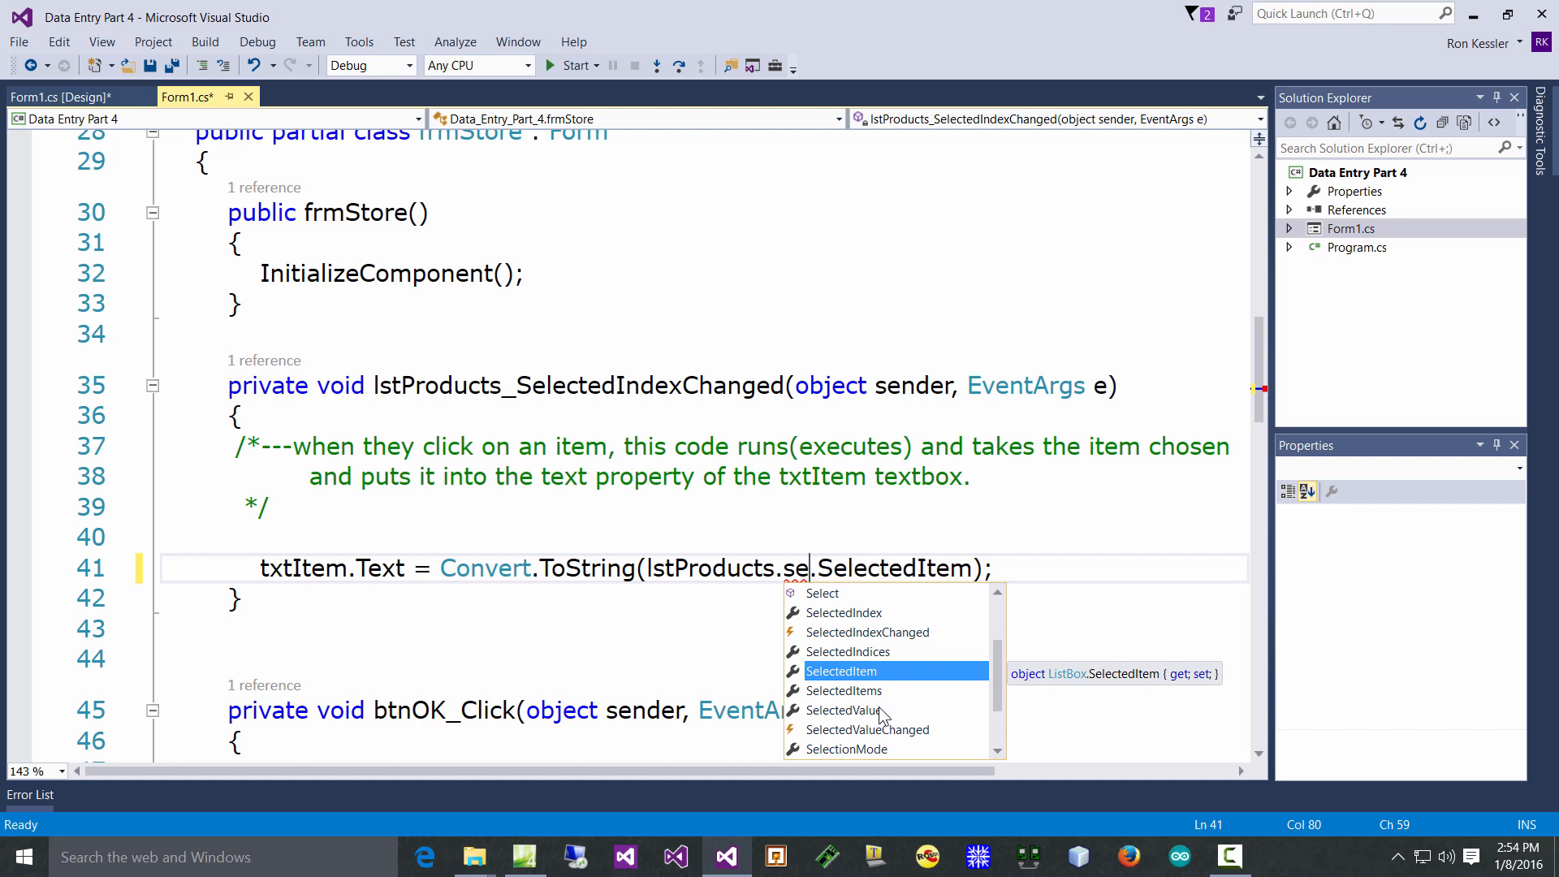
mouse_move(879, 612)
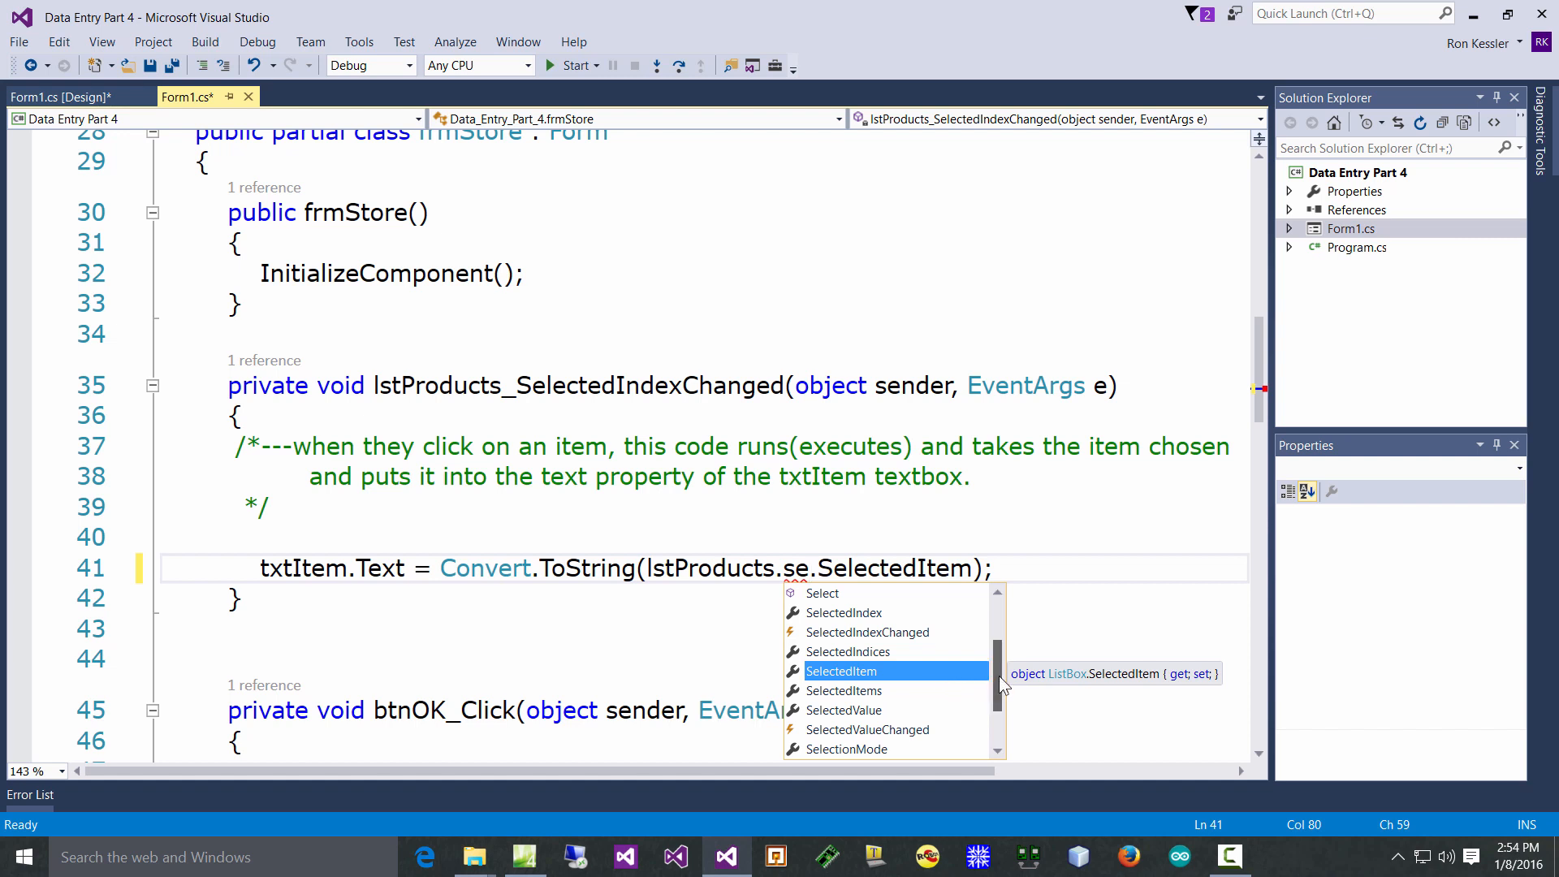
scroll("down", 3)
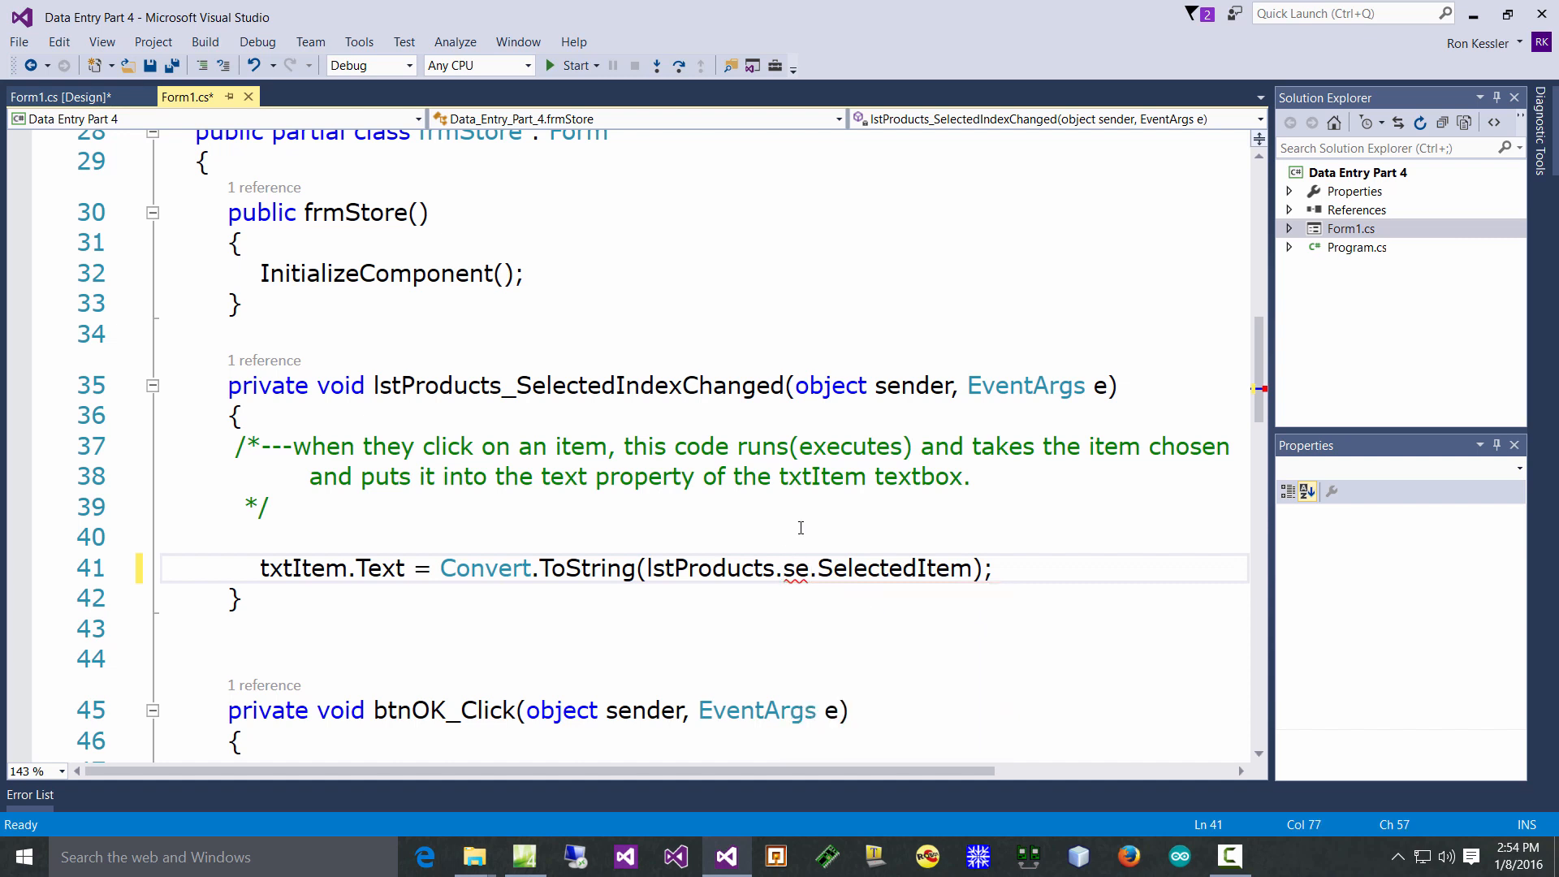
key("Backspace")
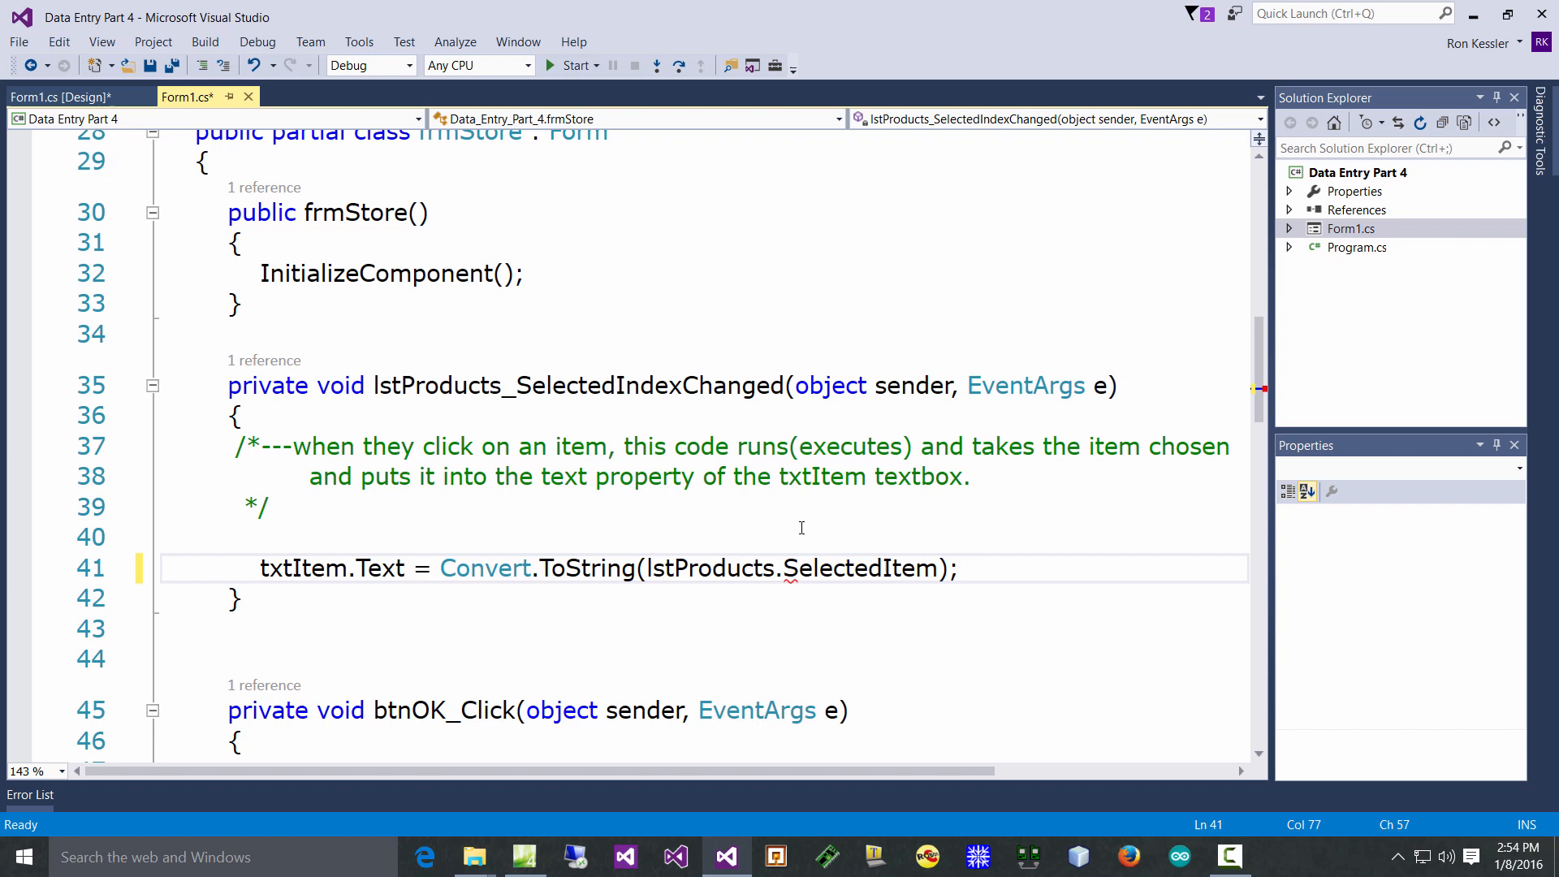
double_click(858, 569)
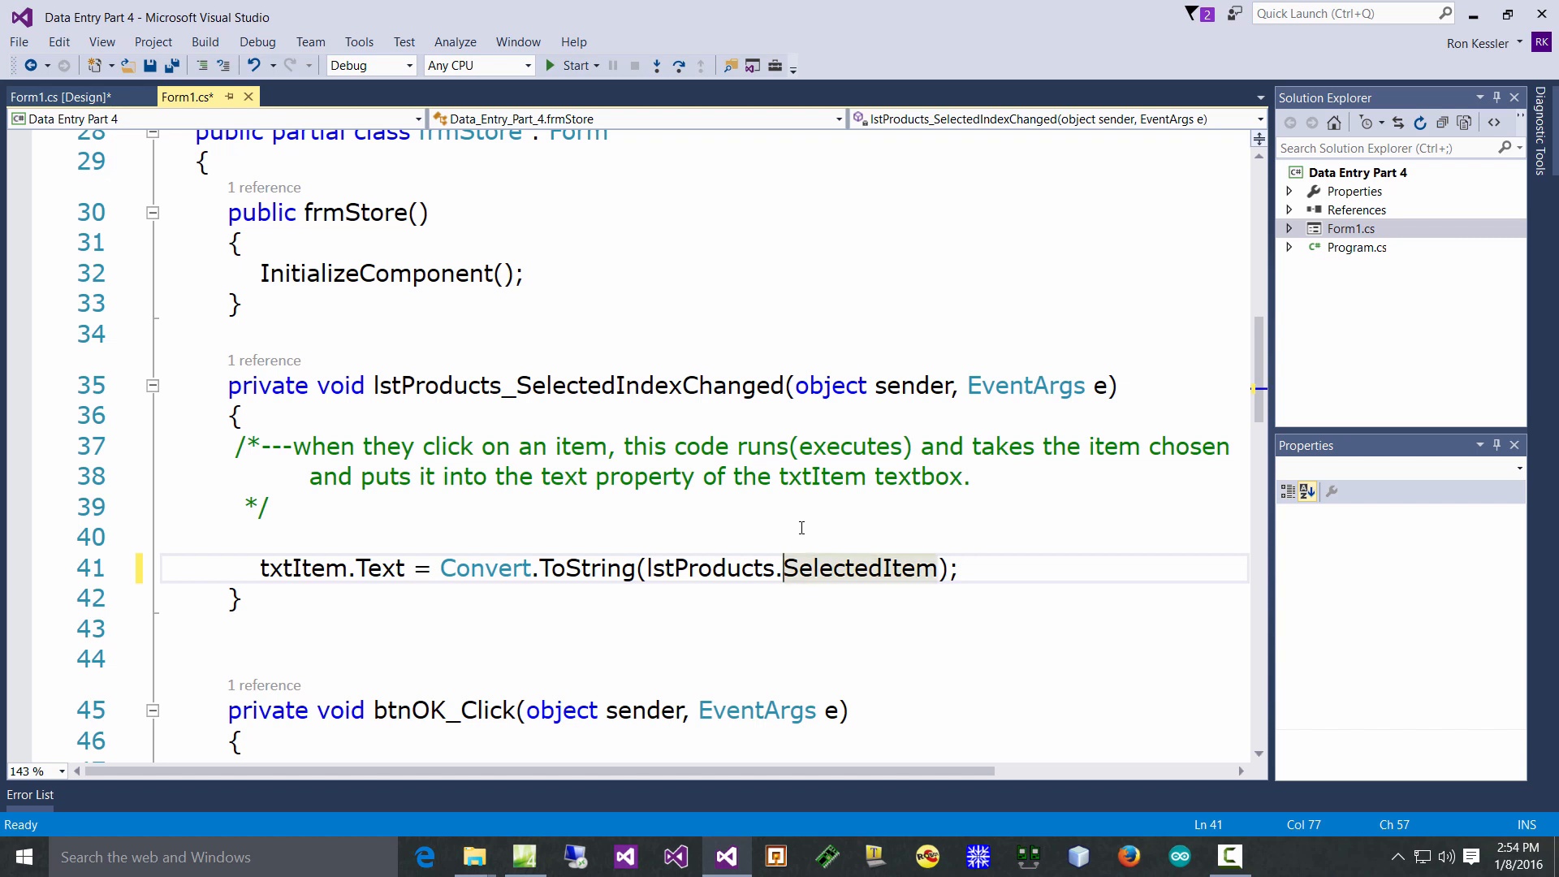
double_click(856, 569)
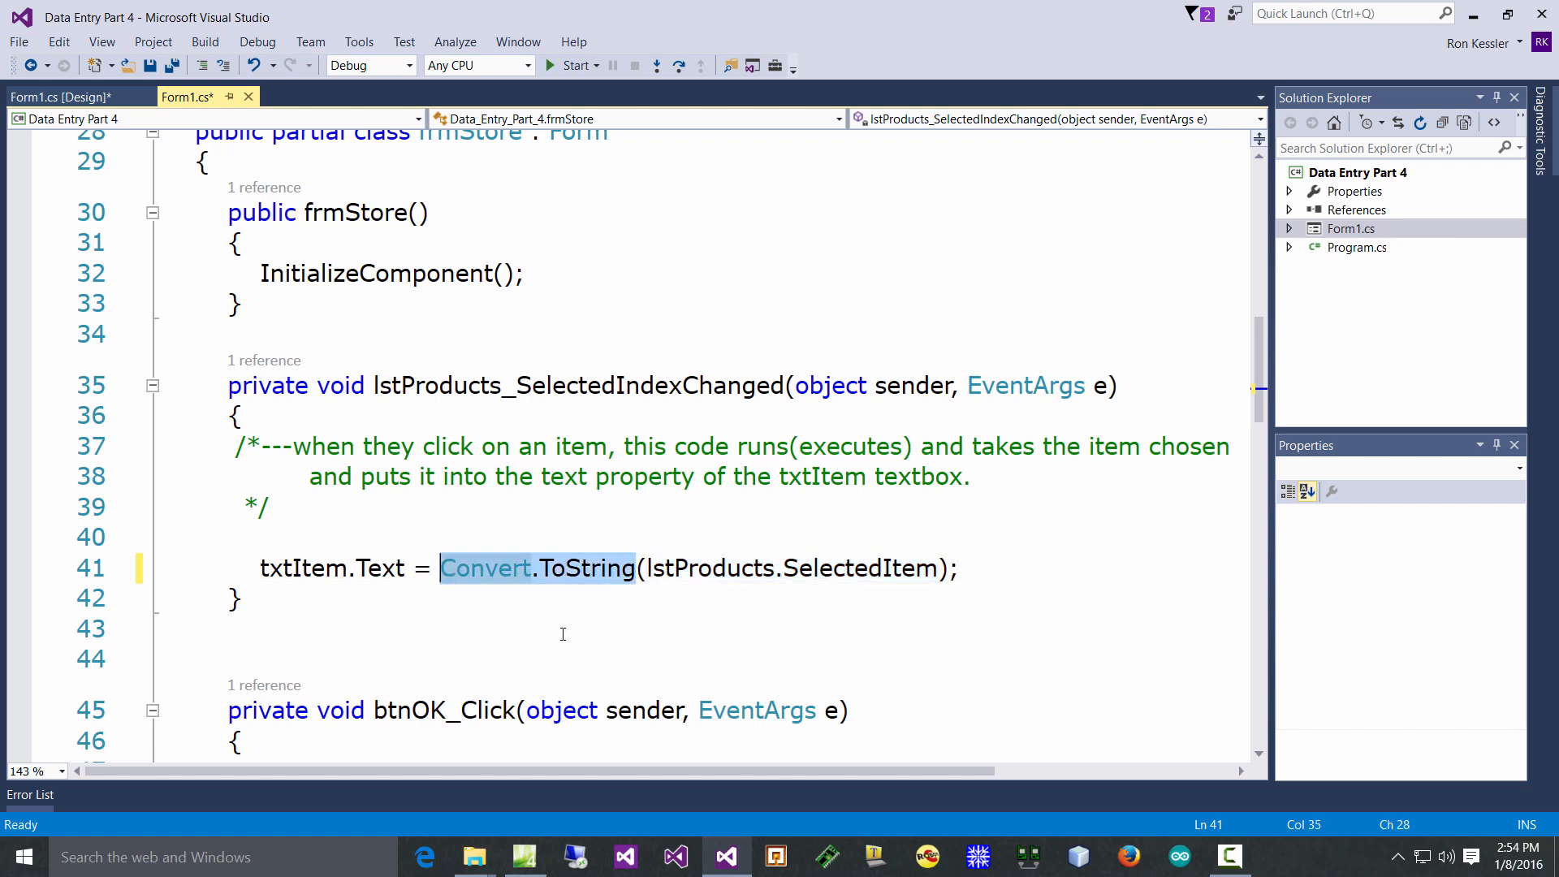
left_click(264, 569)
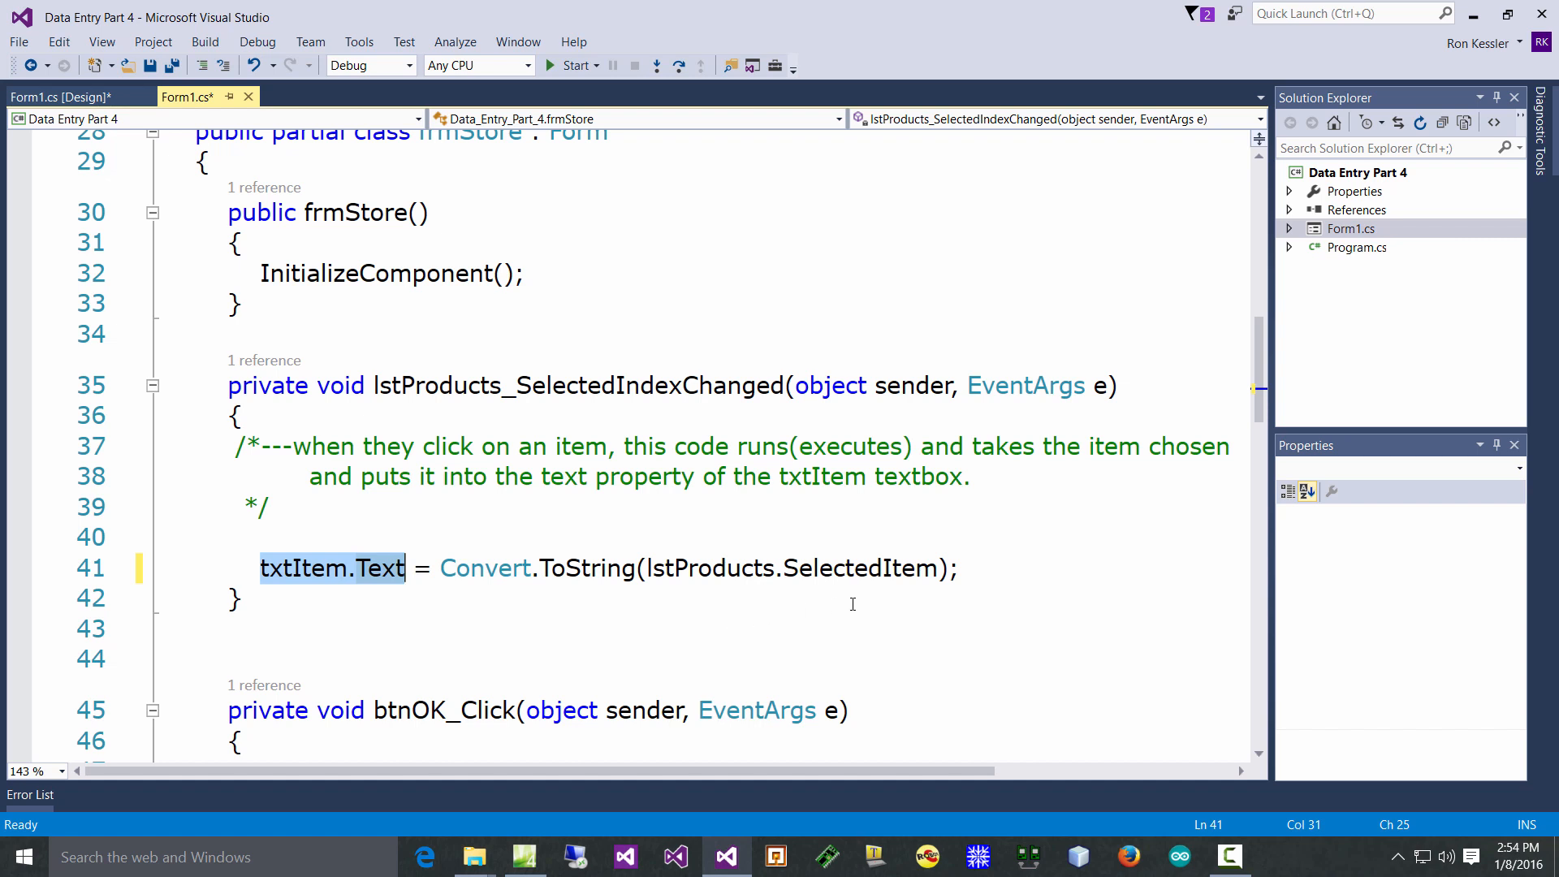
double_click(861, 568)
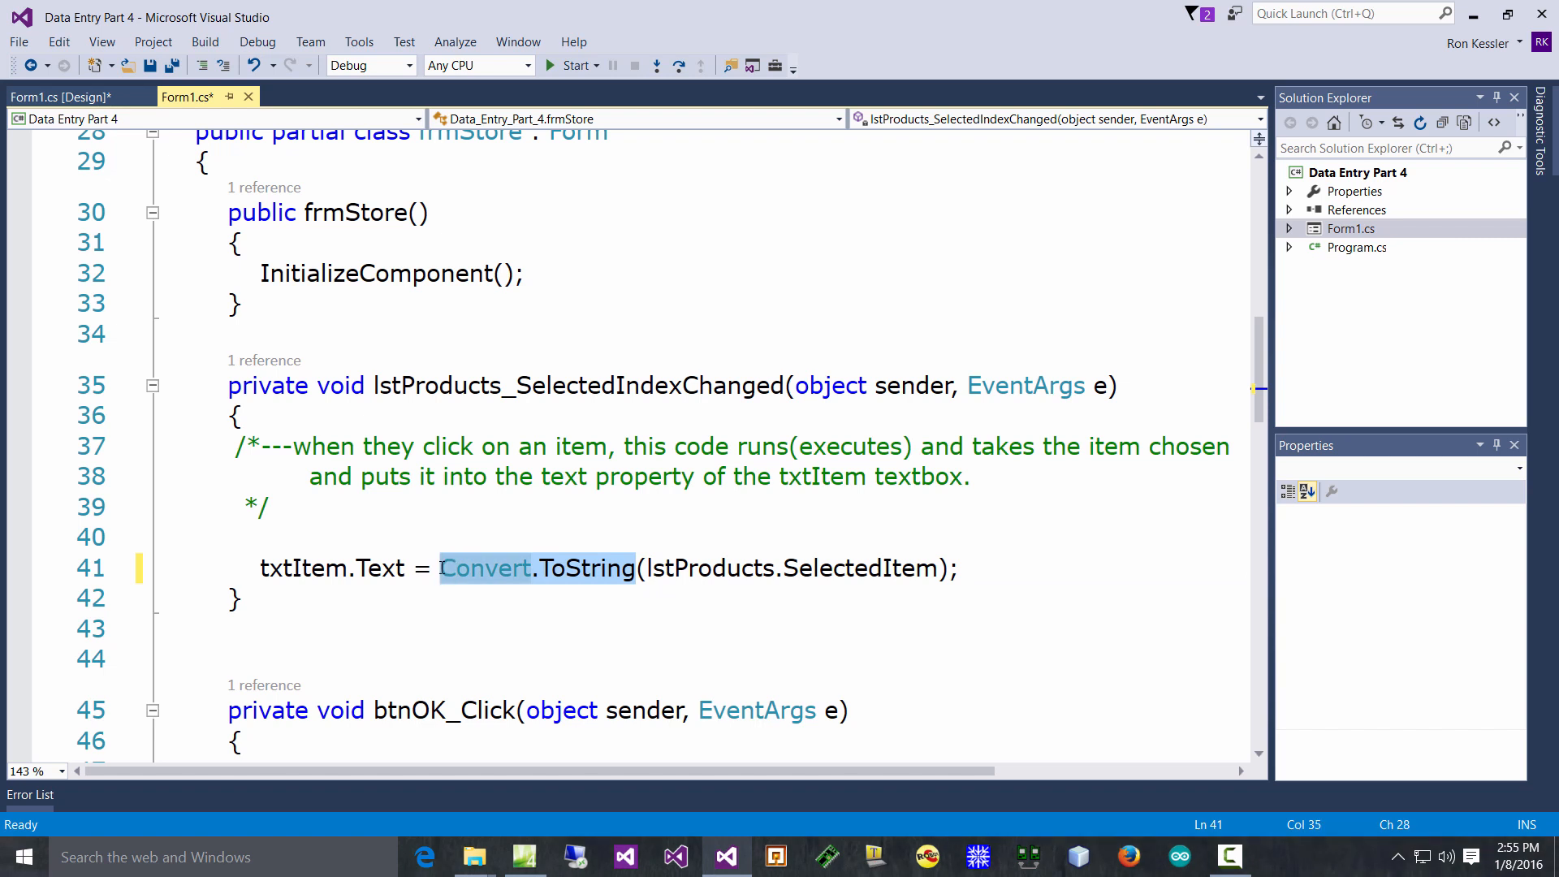
mouse_move(817, 613)
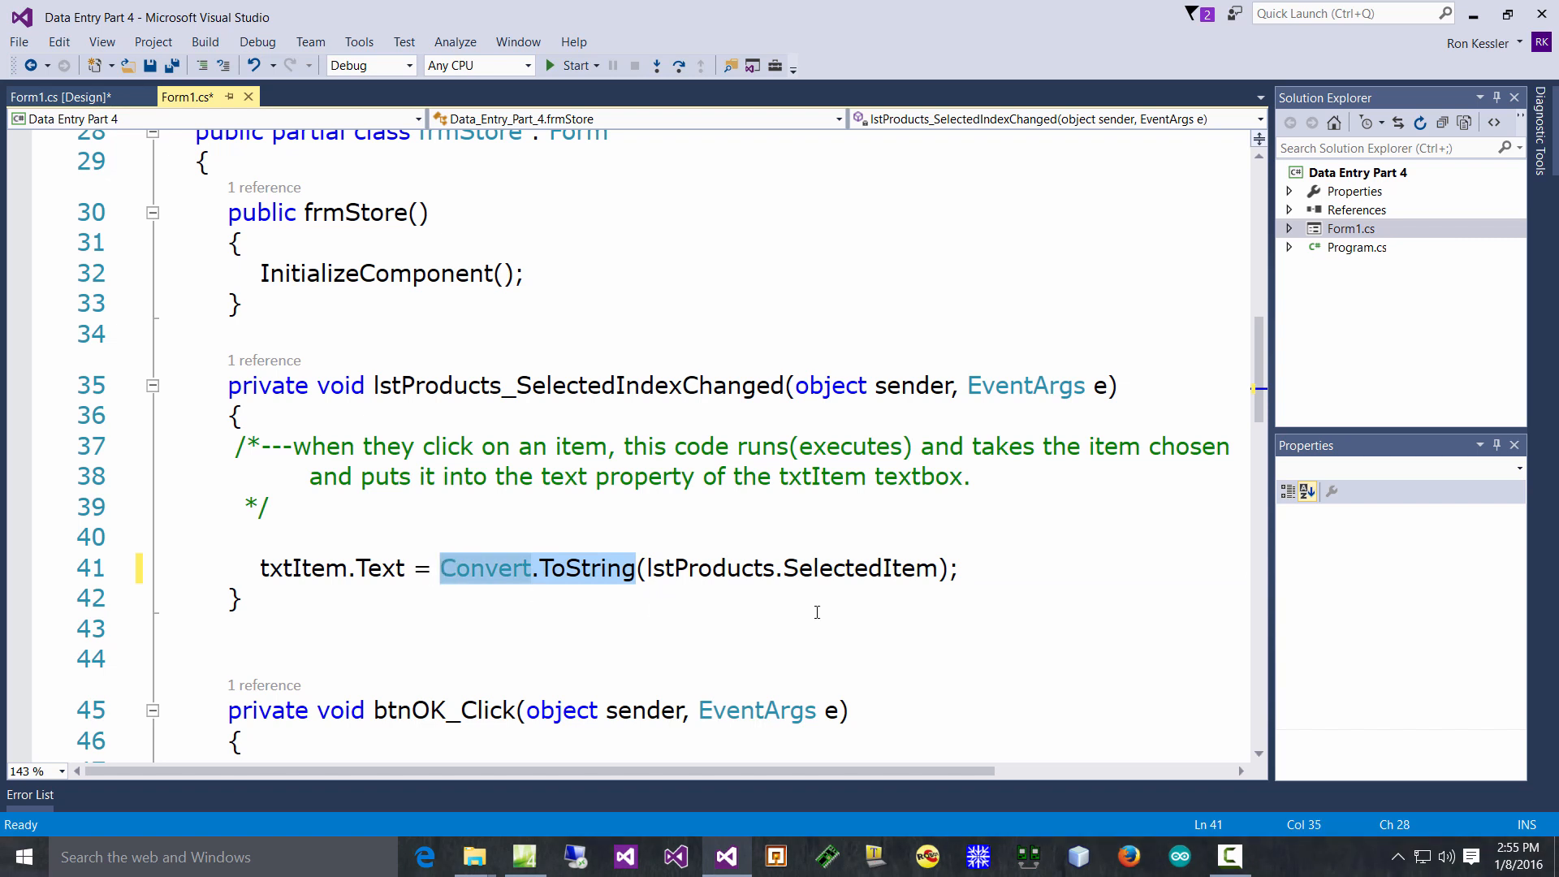
key("Delete")
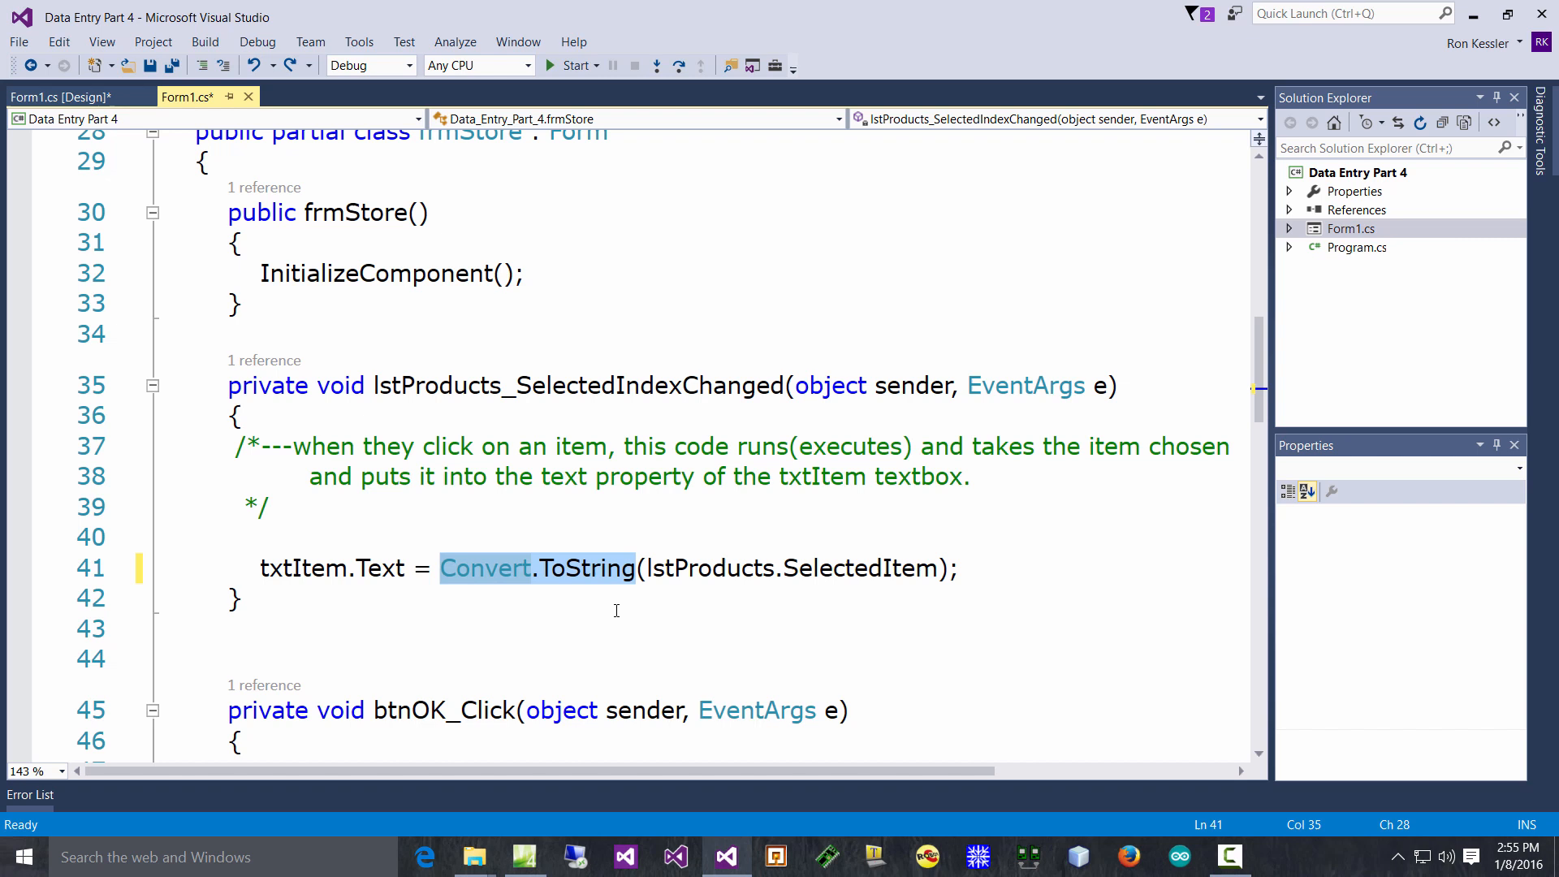
mouse_move(613, 616)
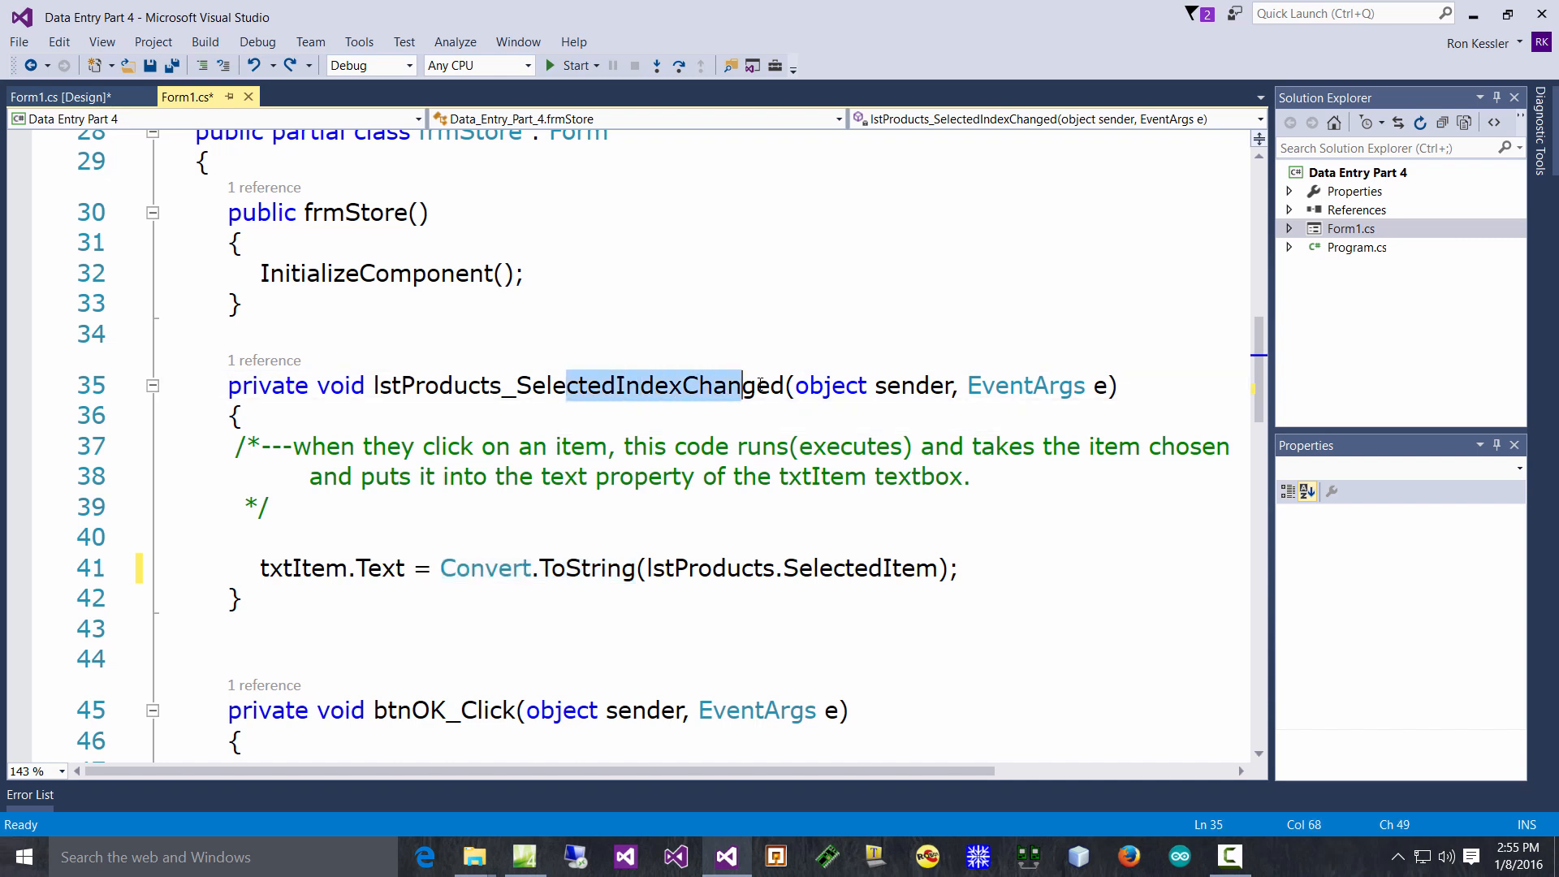
double_click(576, 387)
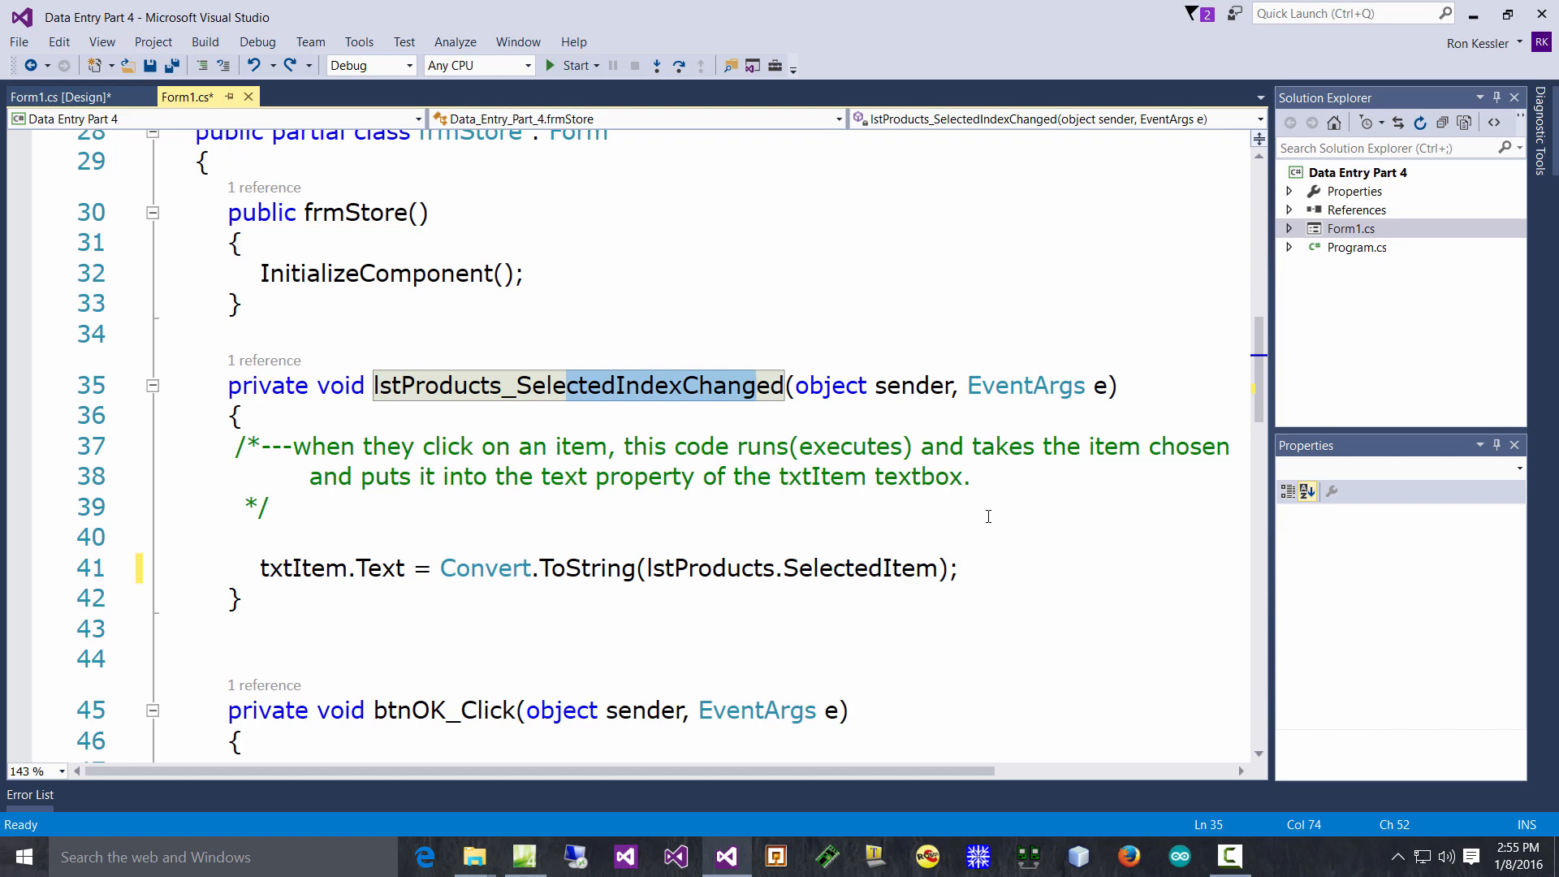
scroll("down", 3)
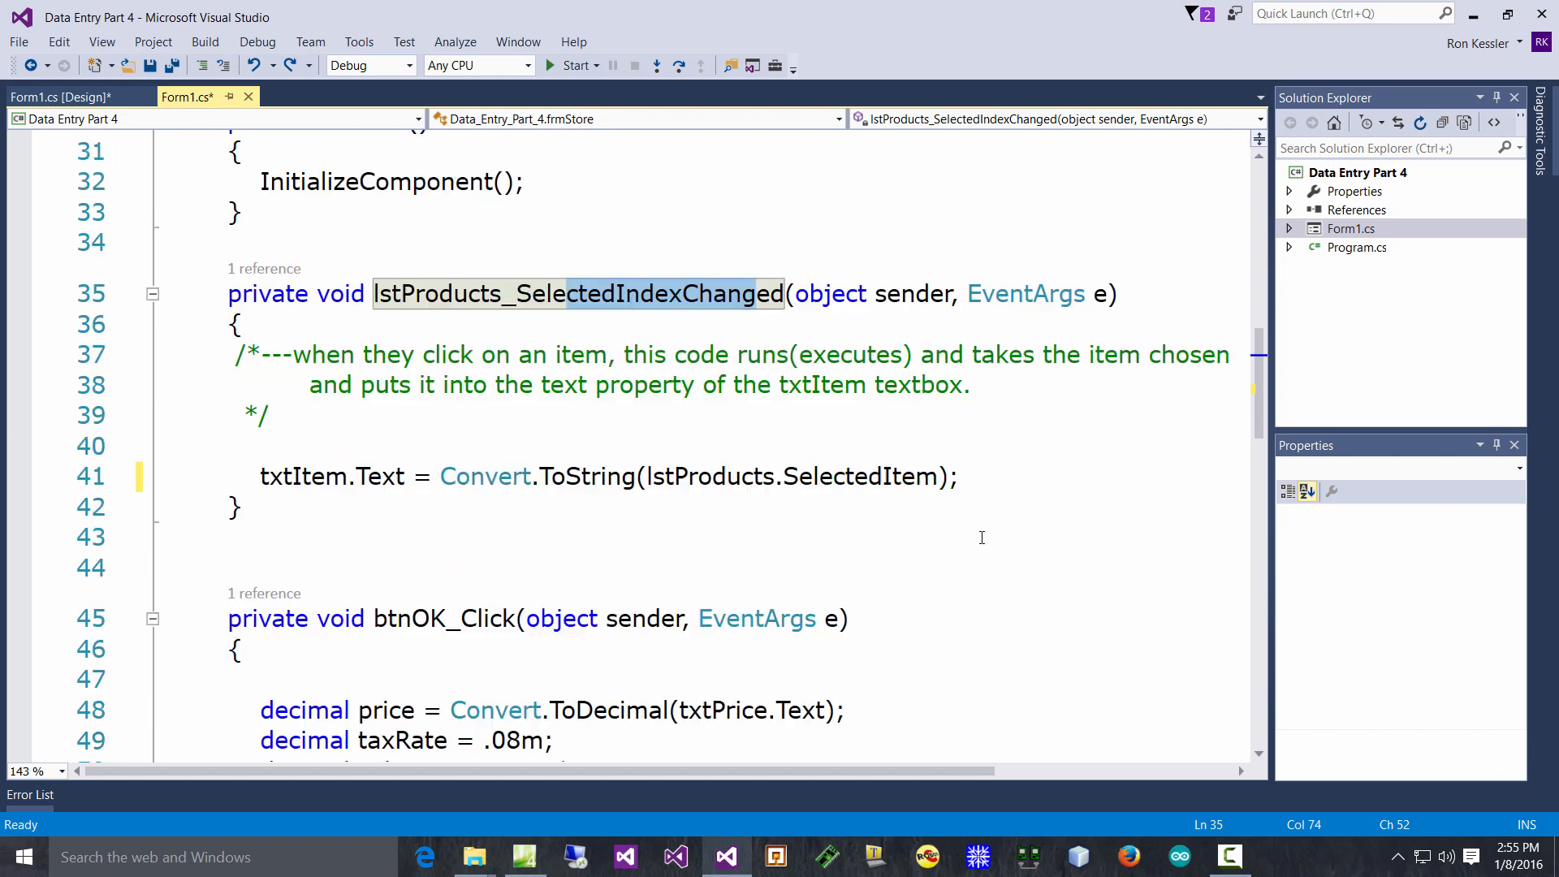
scroll("down", 3)
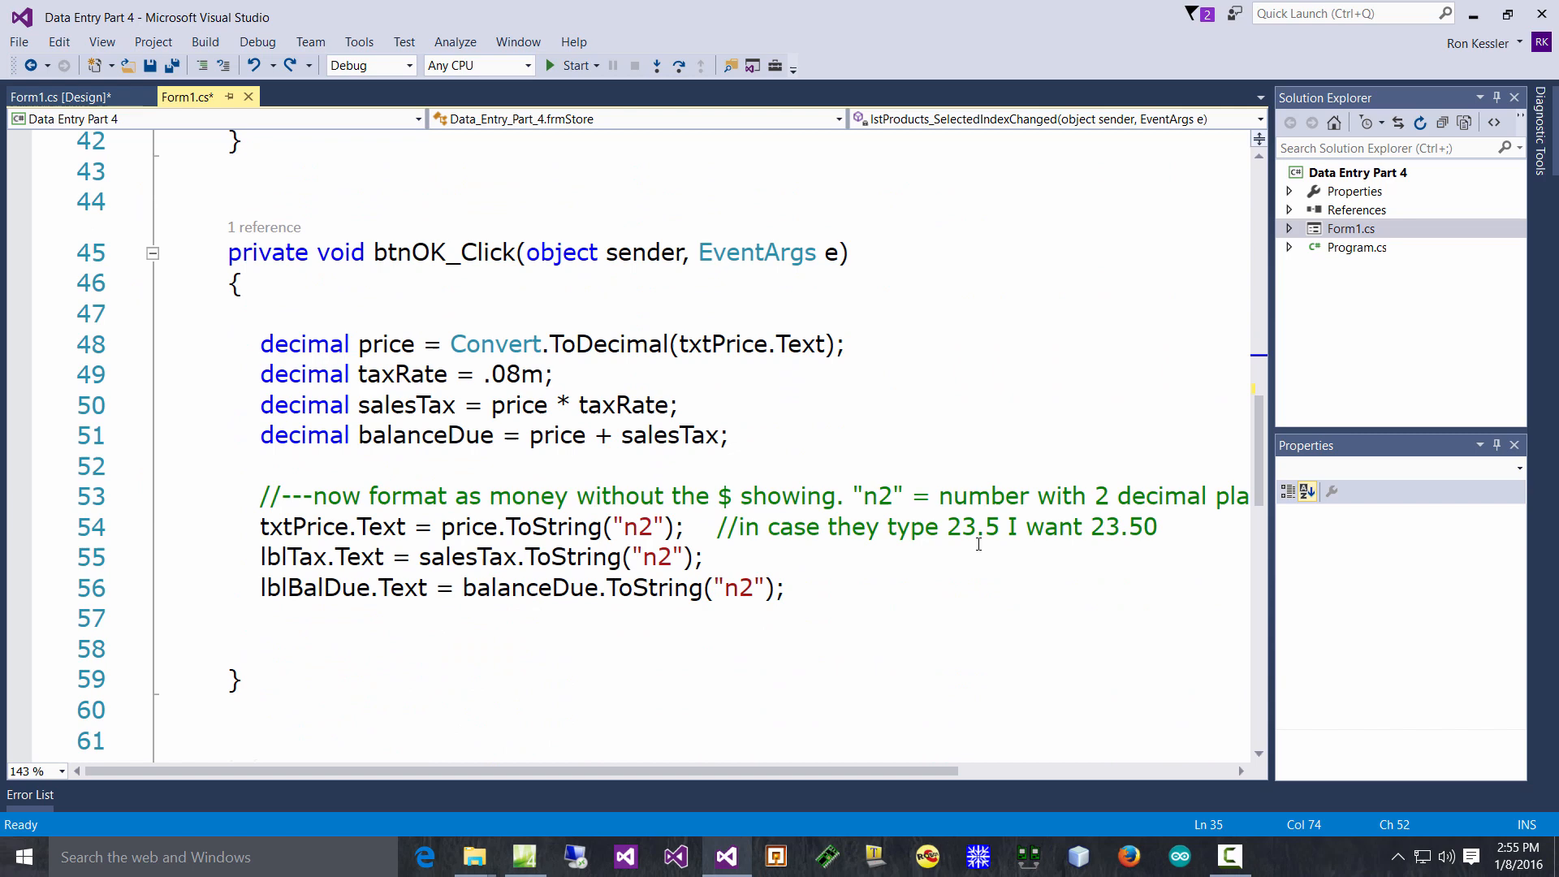
scroll("down", 3)
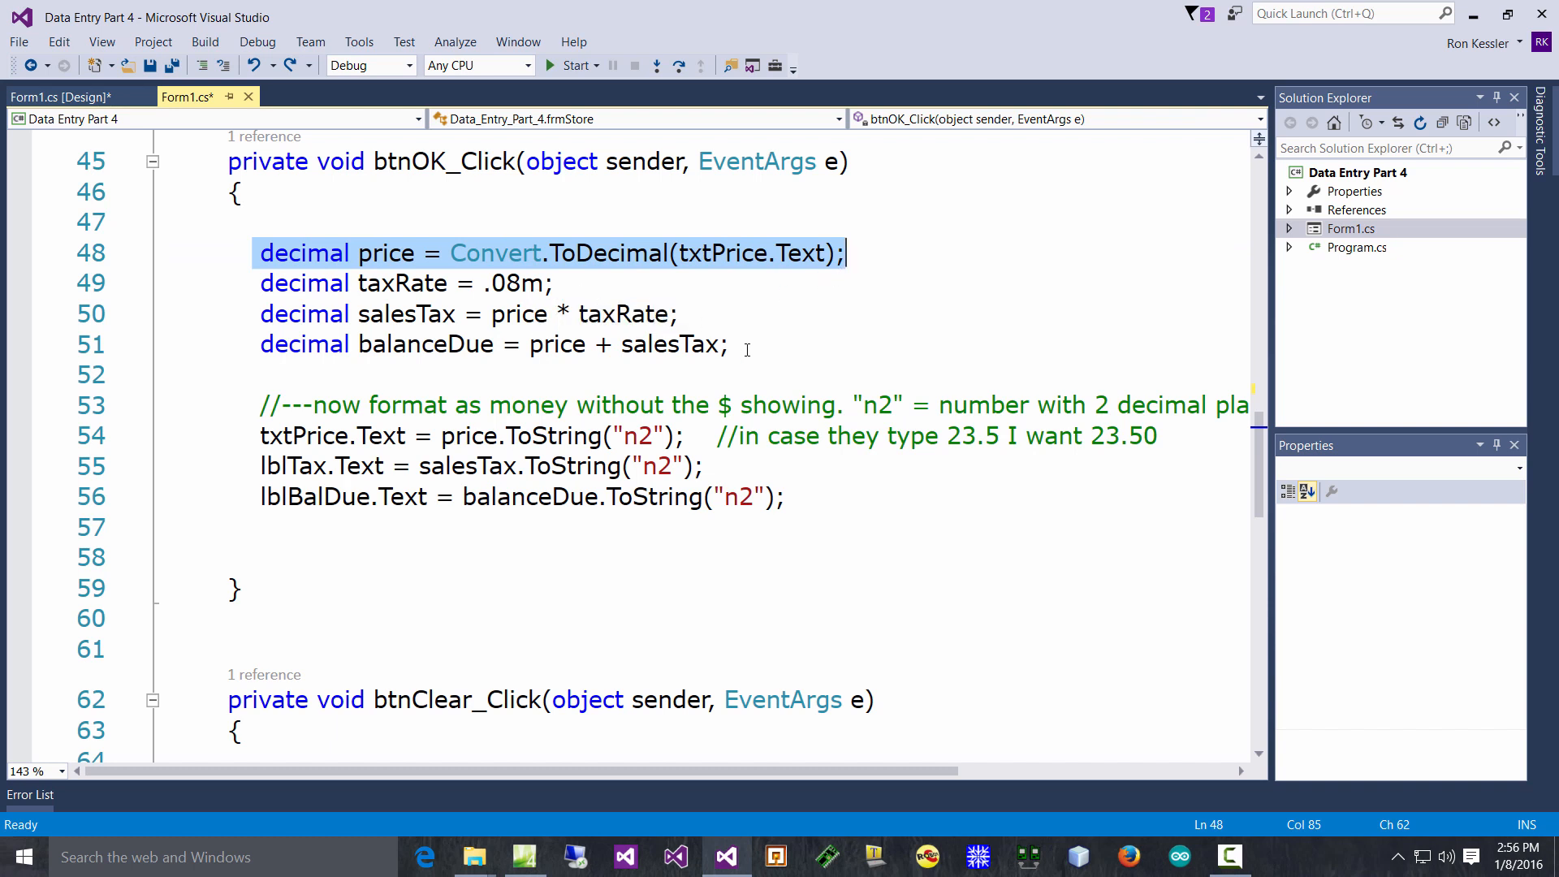
mouse_move(803, 527)
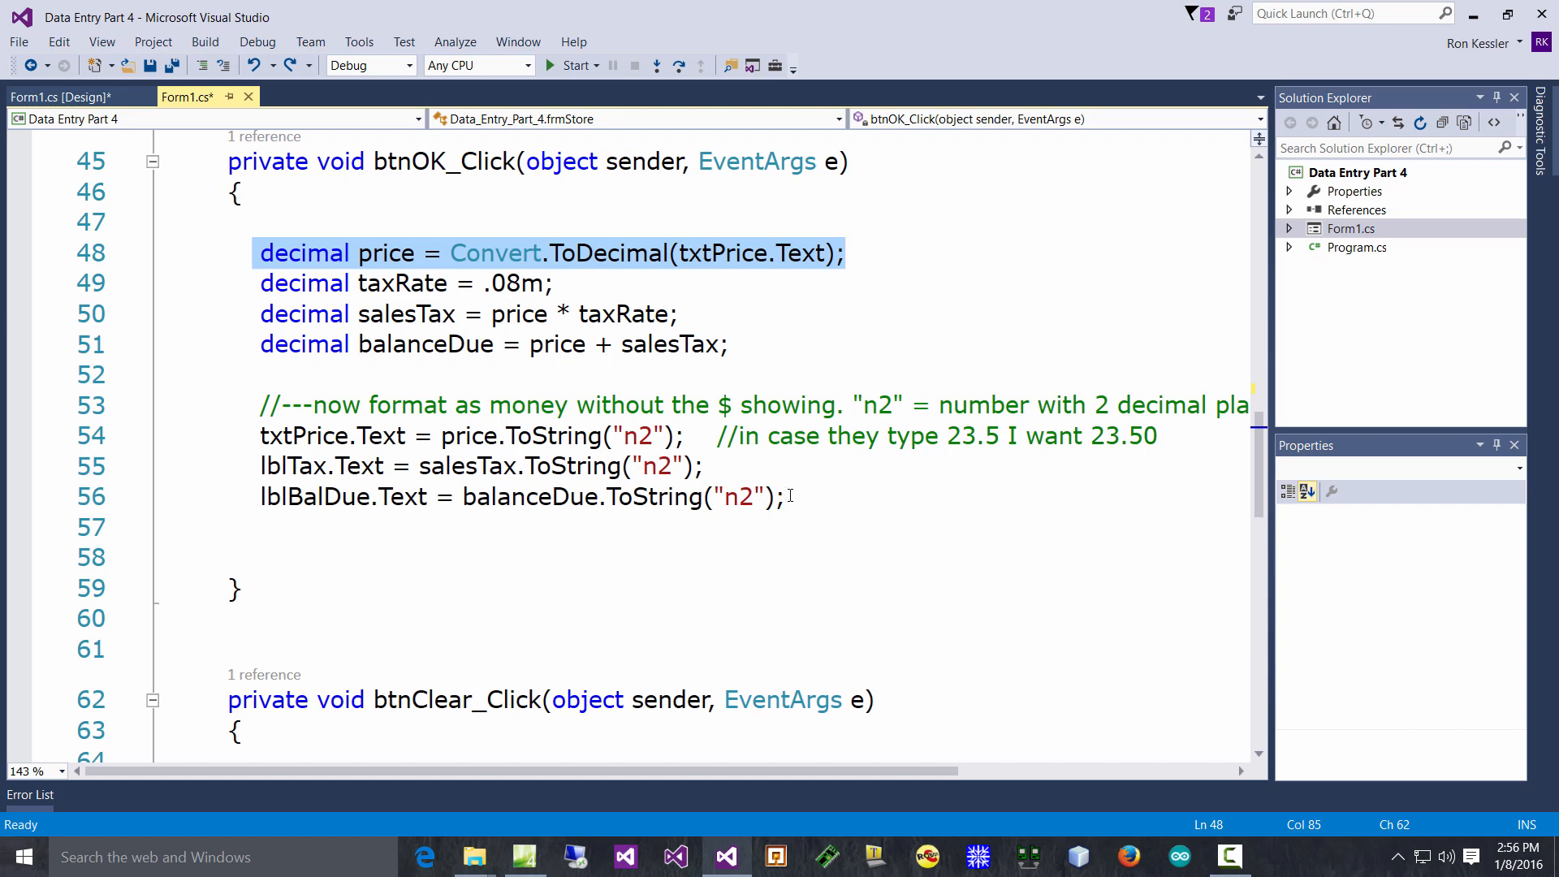
left_click(317, 498)
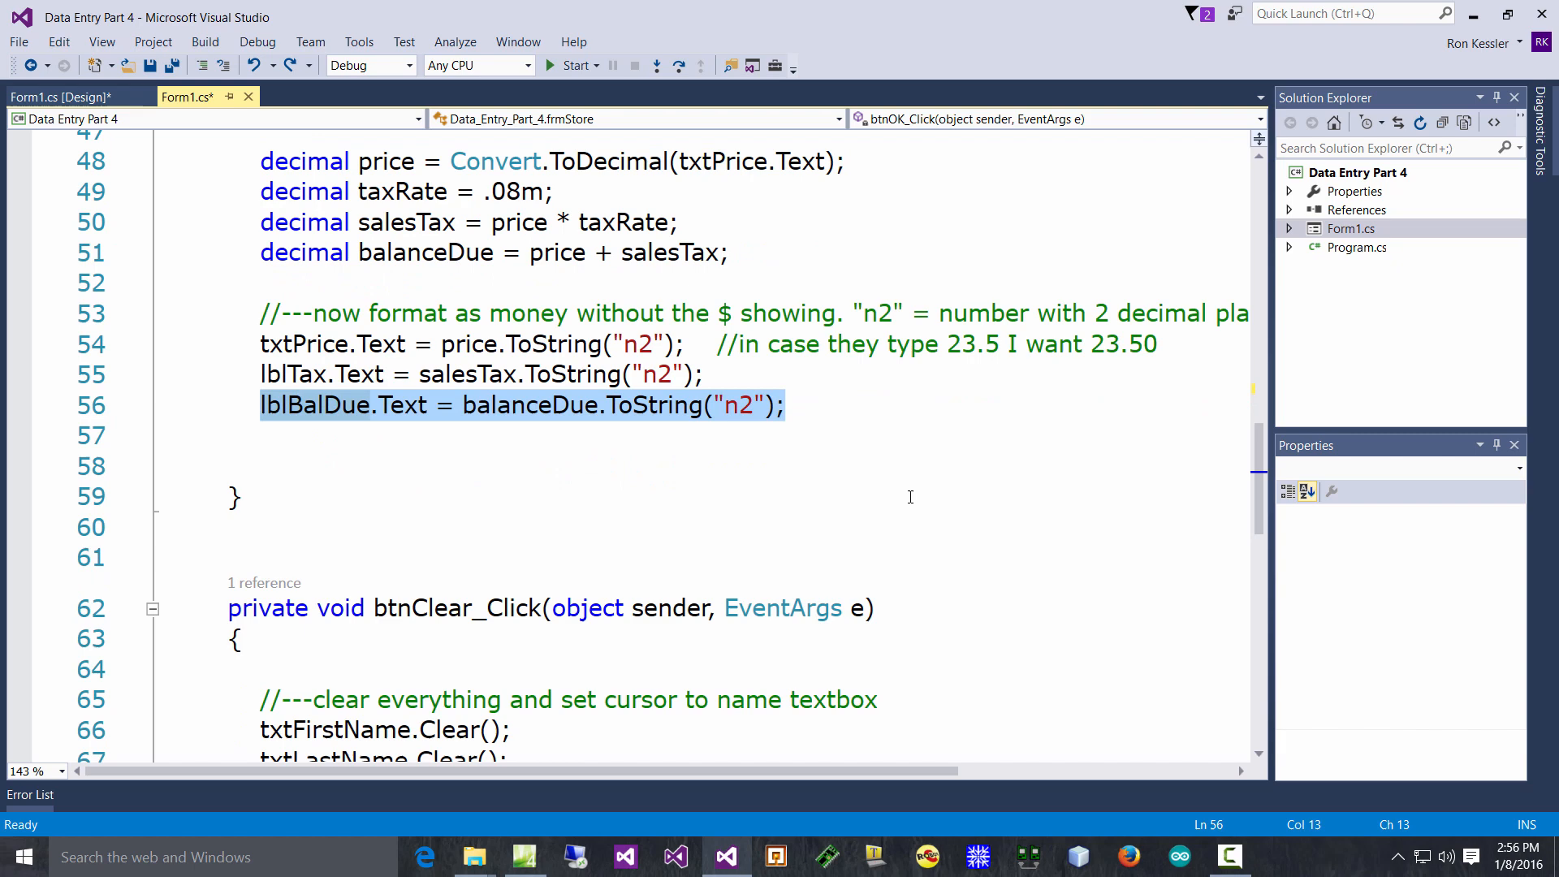
scroll("down", 3)
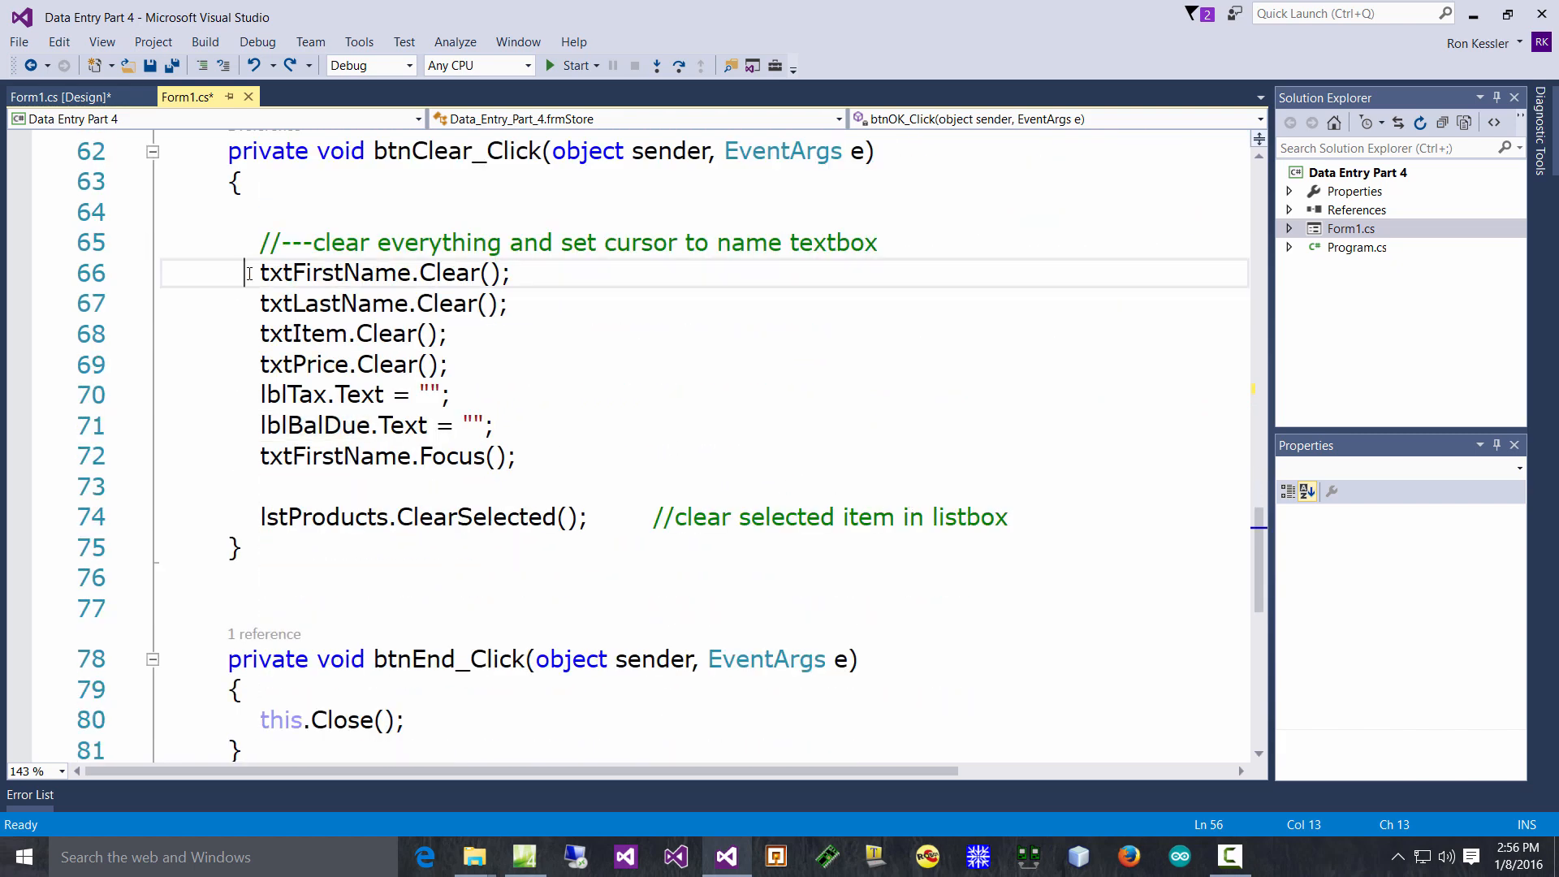
left_click_drag(247, 273, 517, 456)
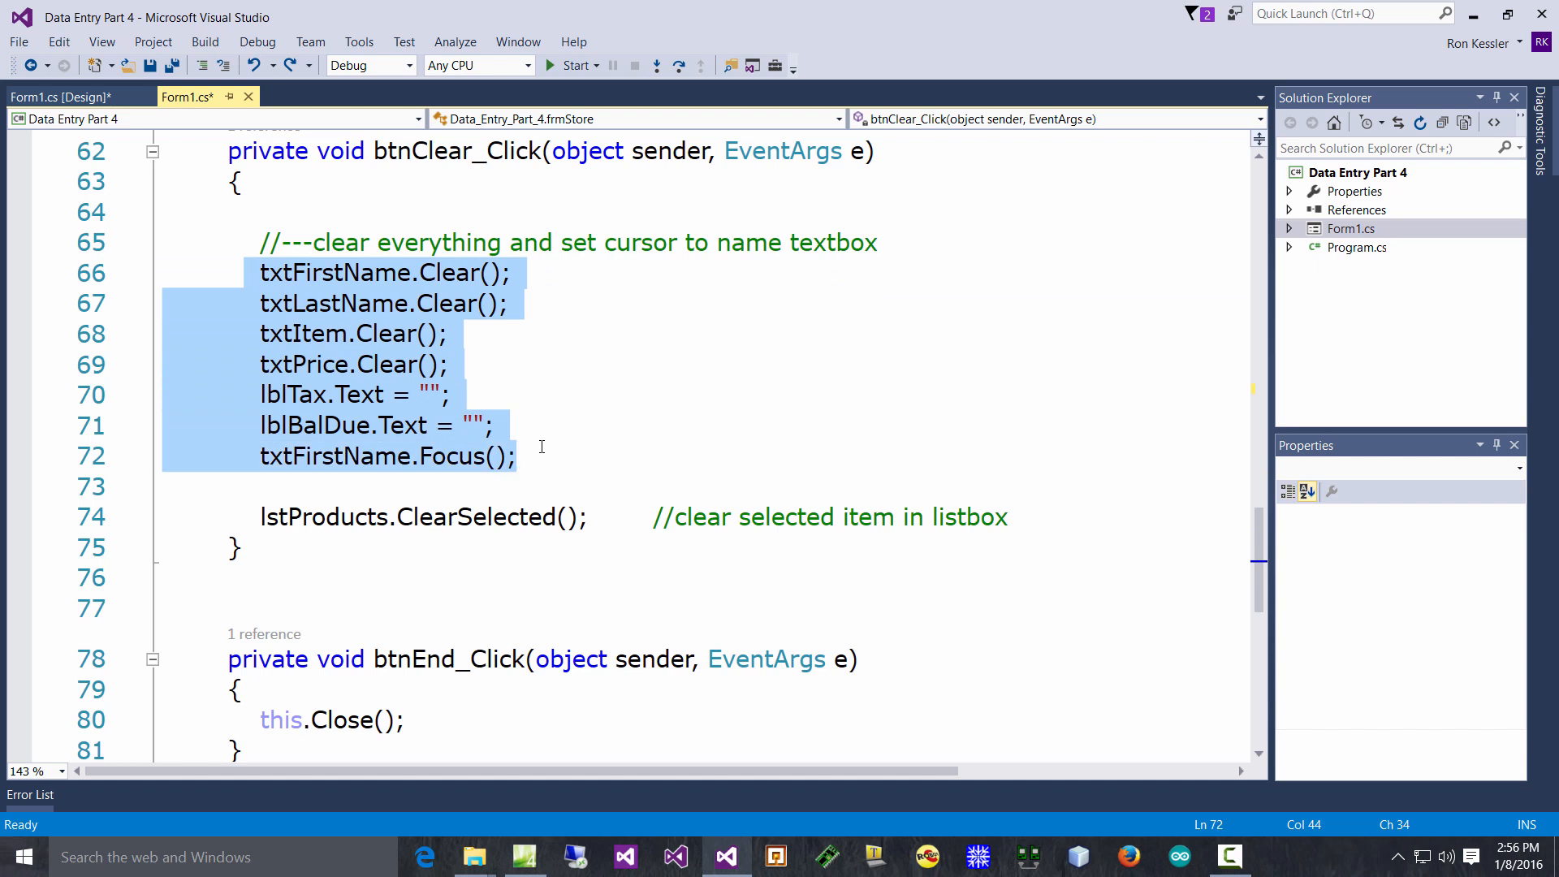
left_click(262, 516)
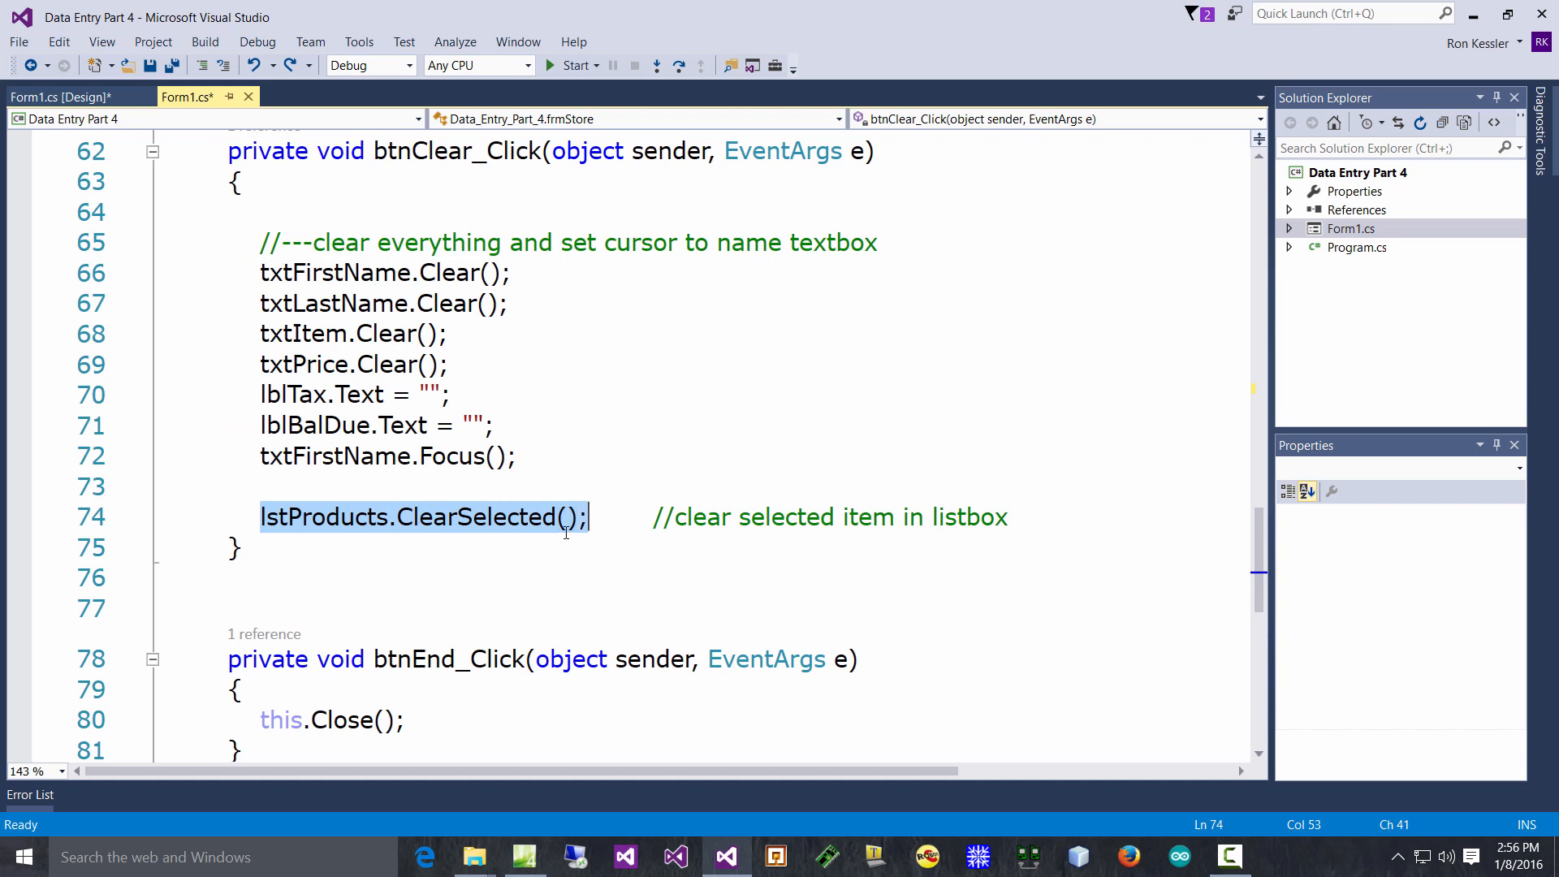
mouse_move(786, 606)
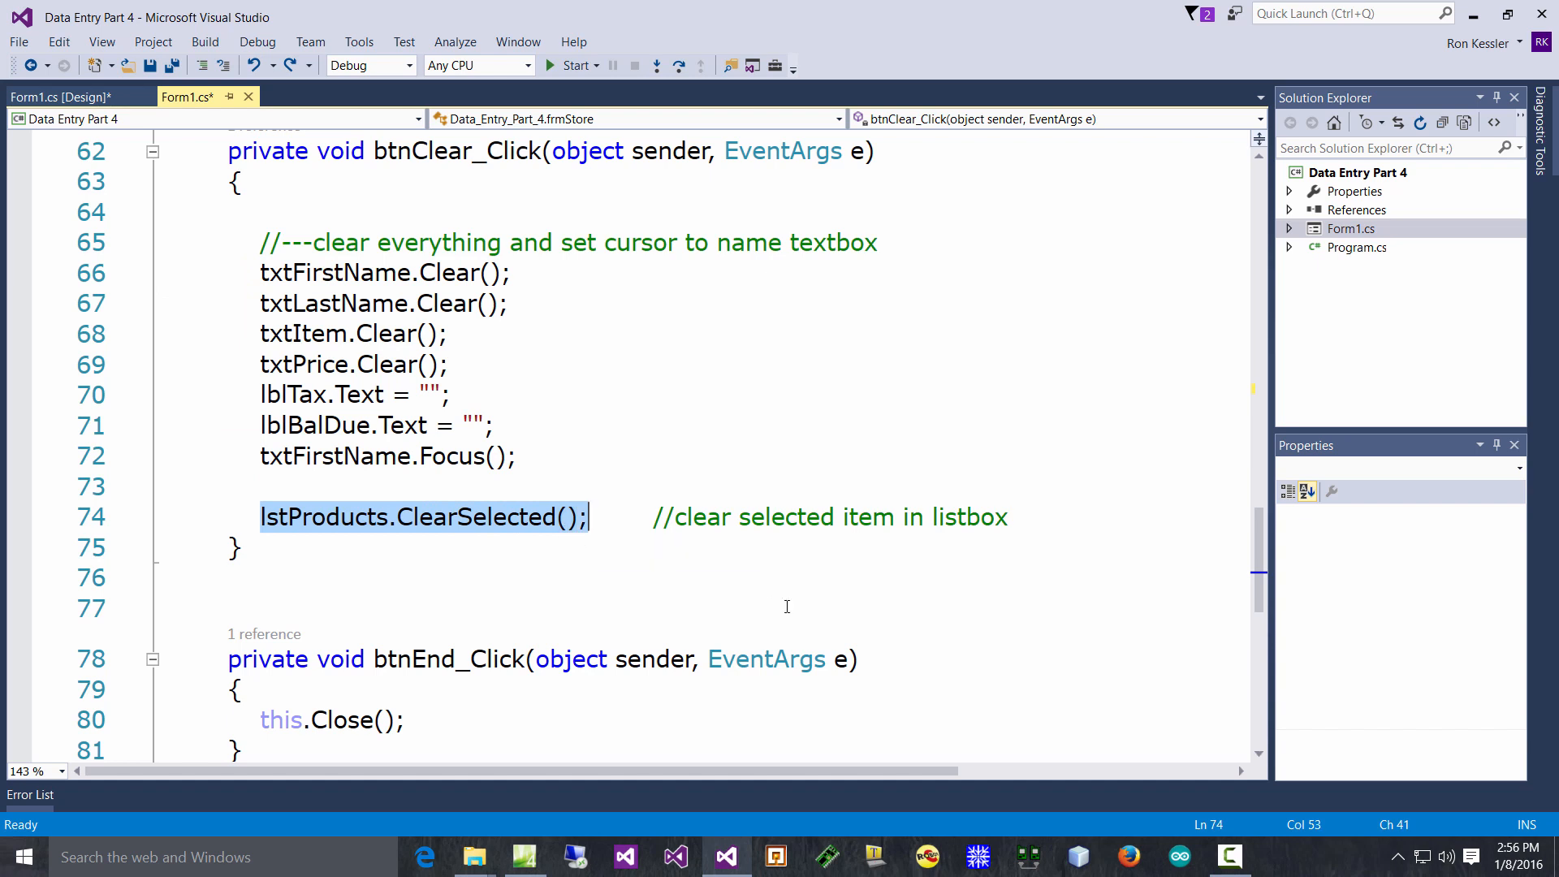